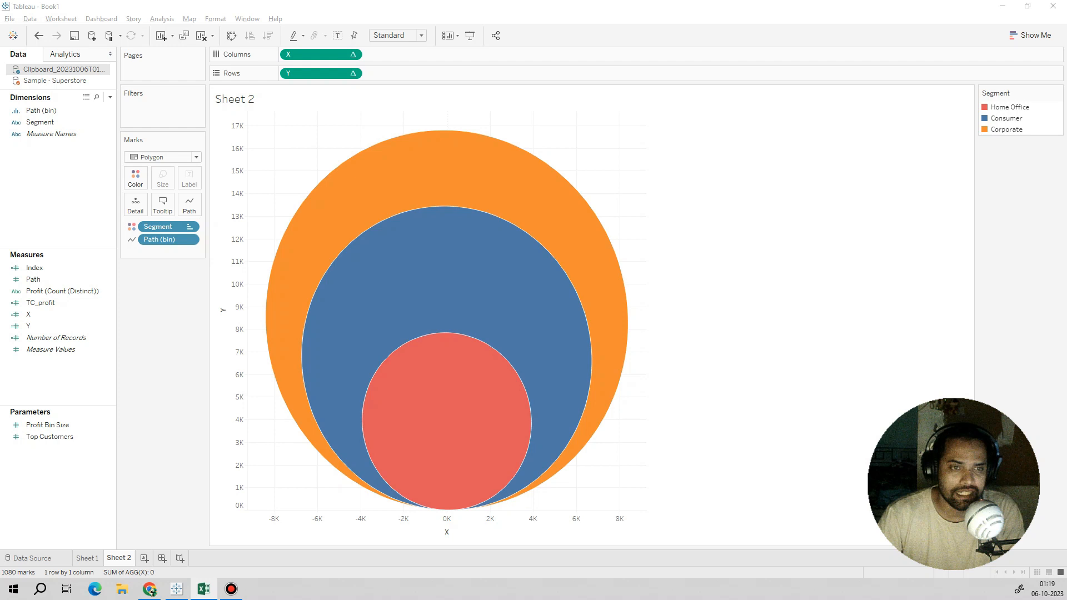
mouse_move(427, 152)
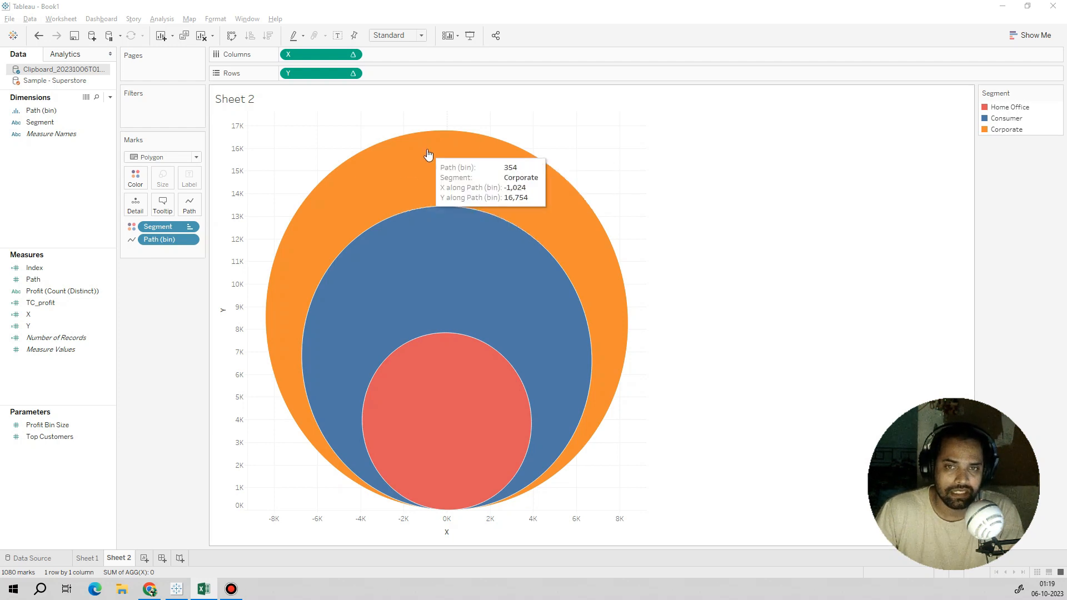
mouse_move(403, 163)
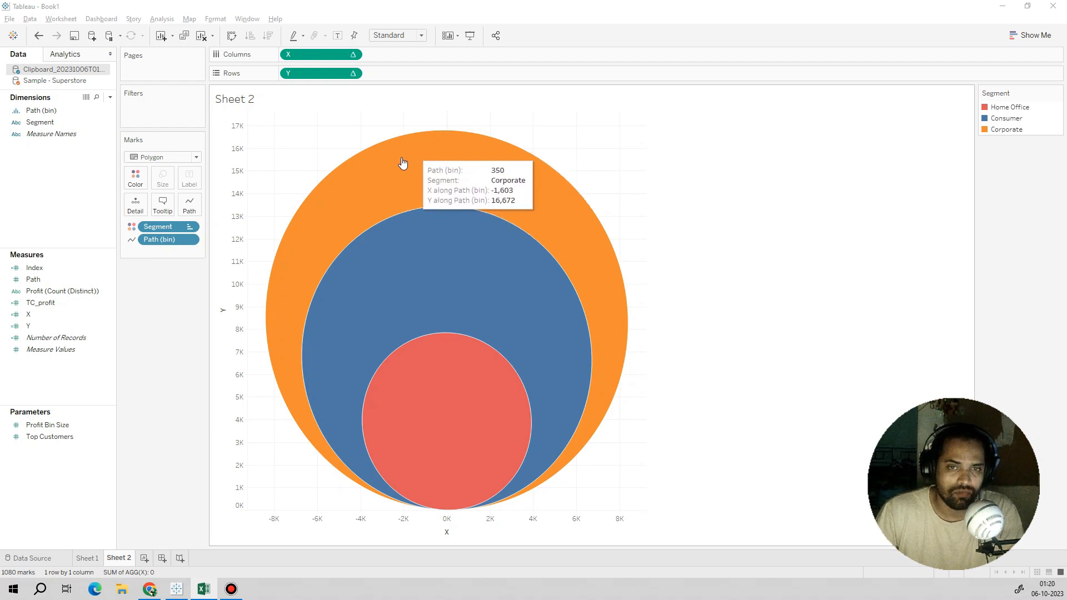
mouse_move(421, 191)
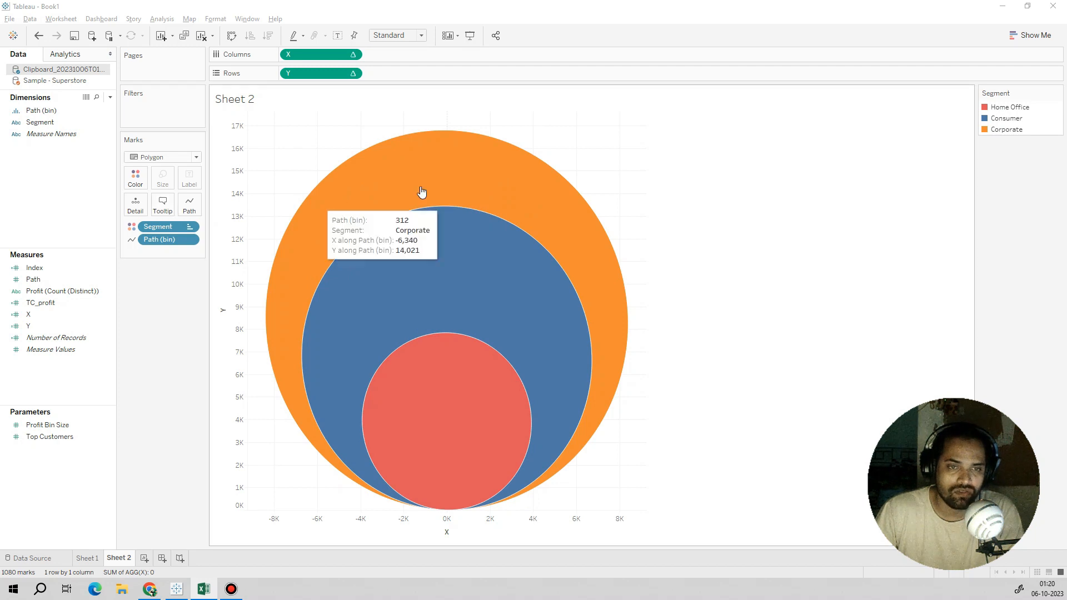
mouse_move(479, 149)
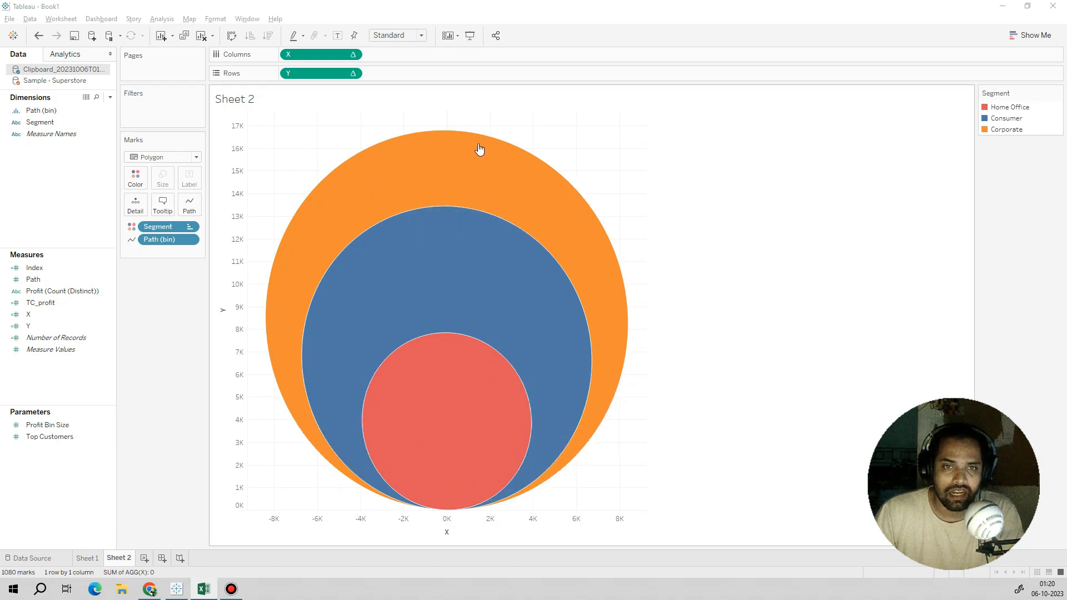
mouse_move(624, 468)
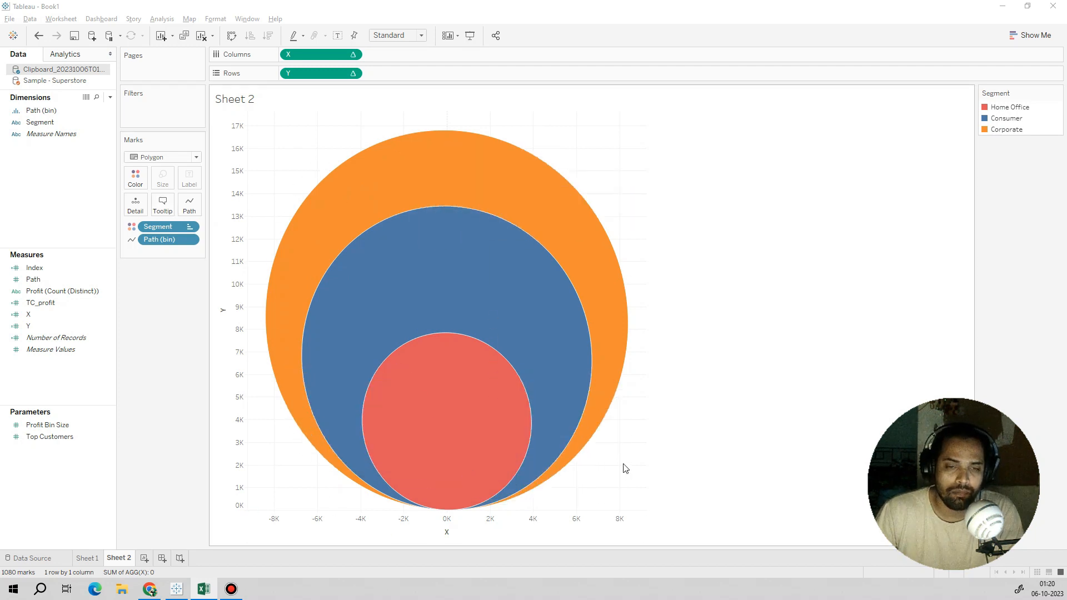
mouse_move(706, 442)
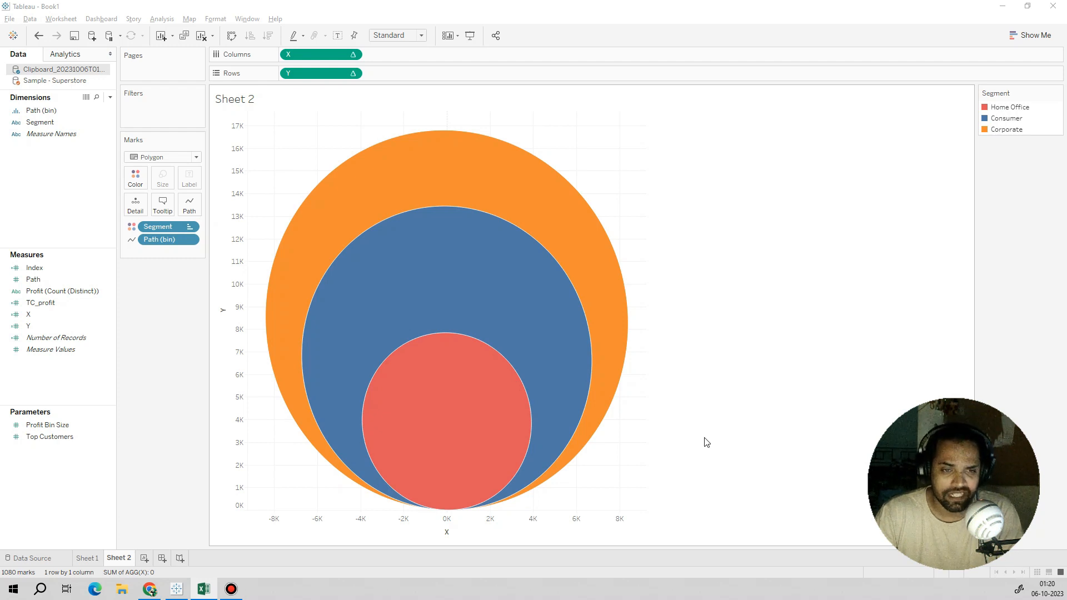
mouse_move(172, 465)
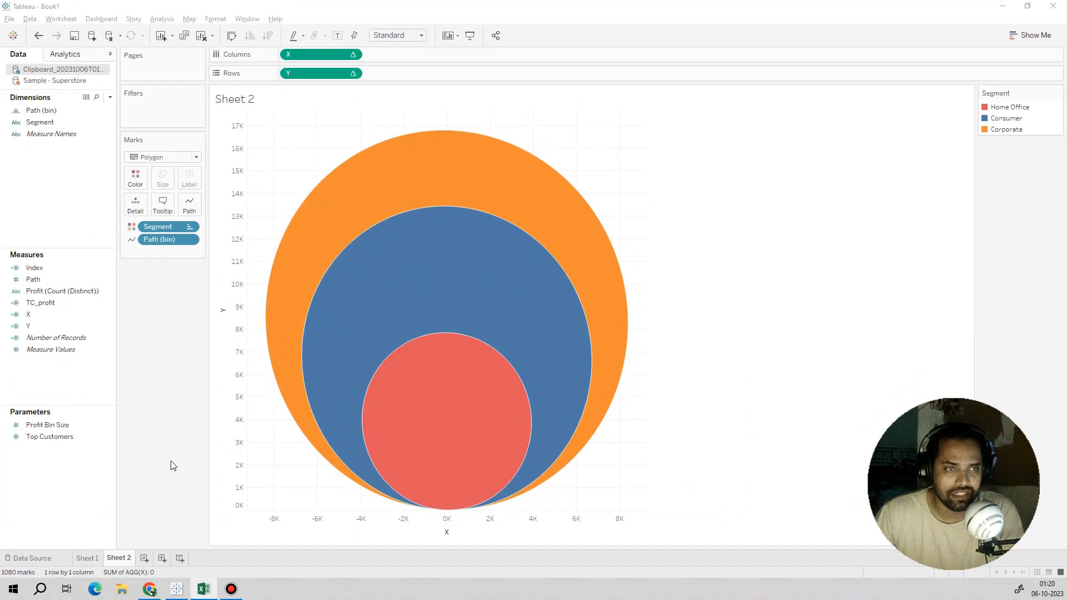
mouse_move(182, 359)
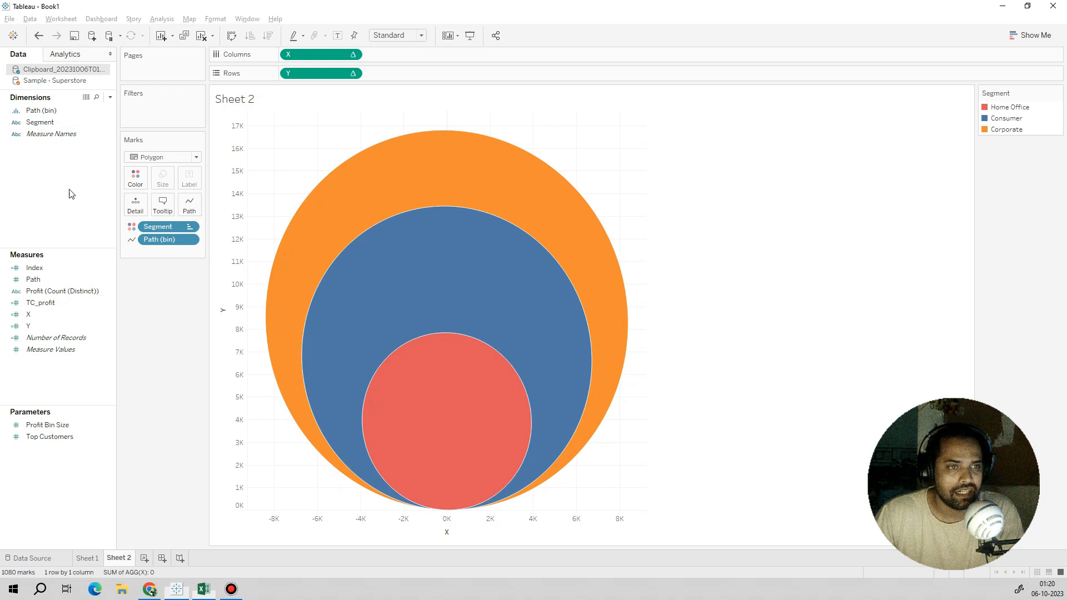
Review the Sheet 1 profit-and-sales table by segment, then bring up Excel's Book1 segment data
right_click(61, 69)
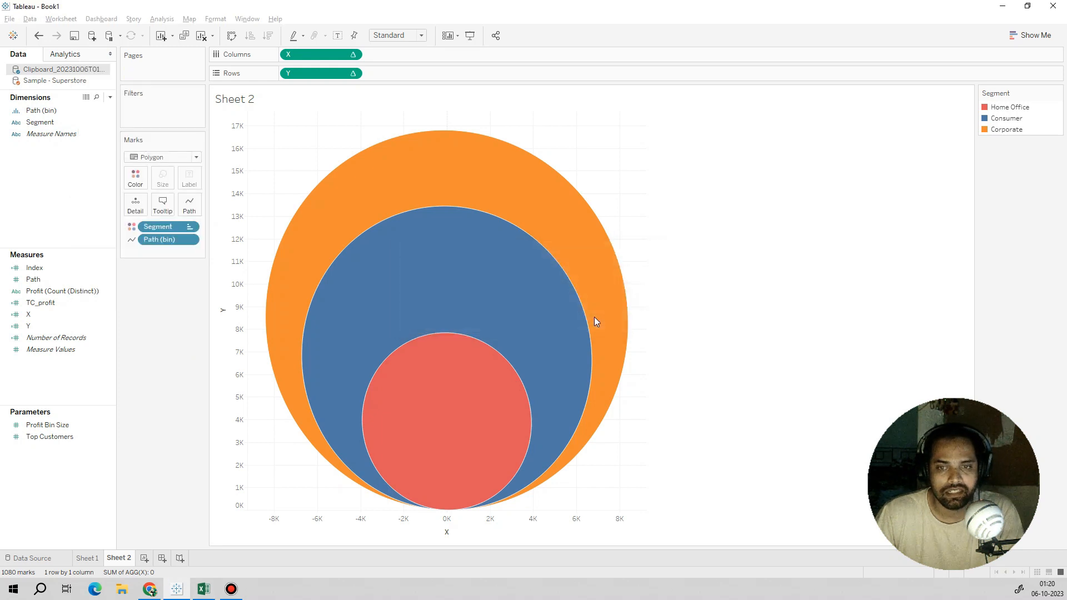
left_click(87, 557)
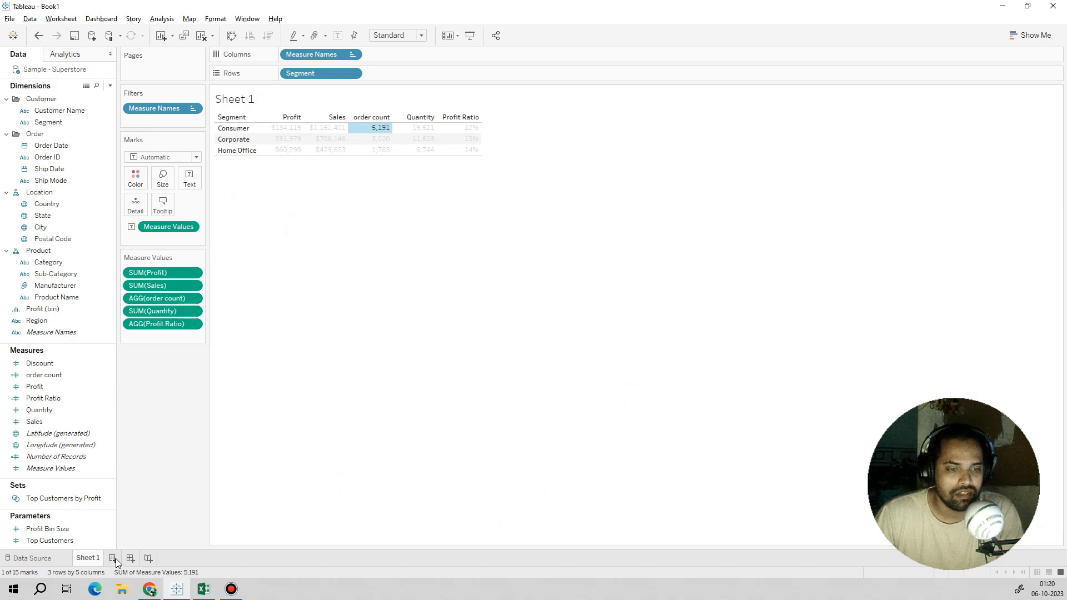
left_click(111, 558)
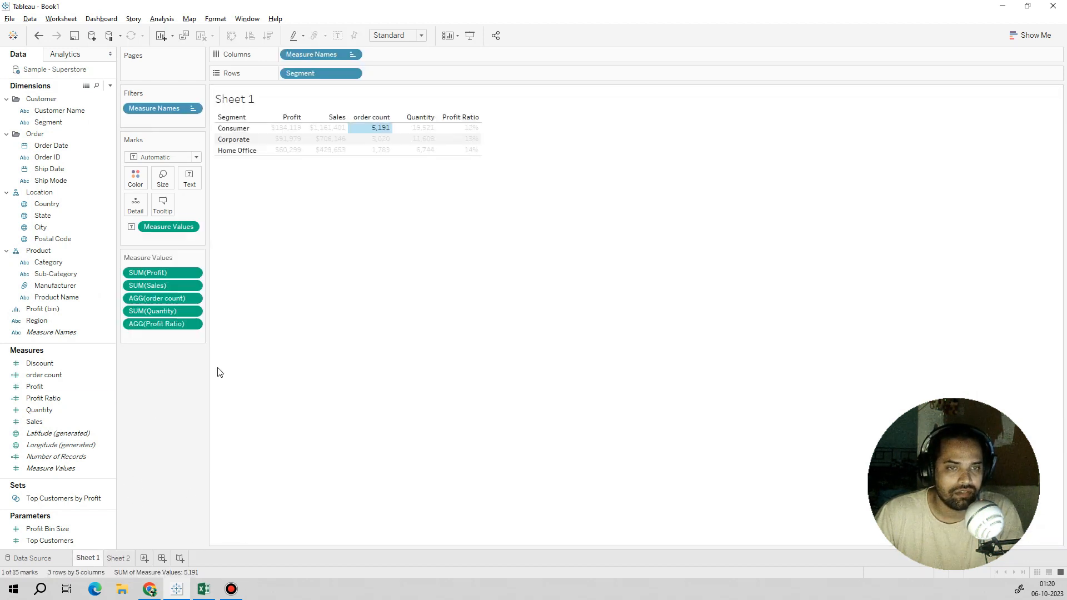
left_click(231, 128)
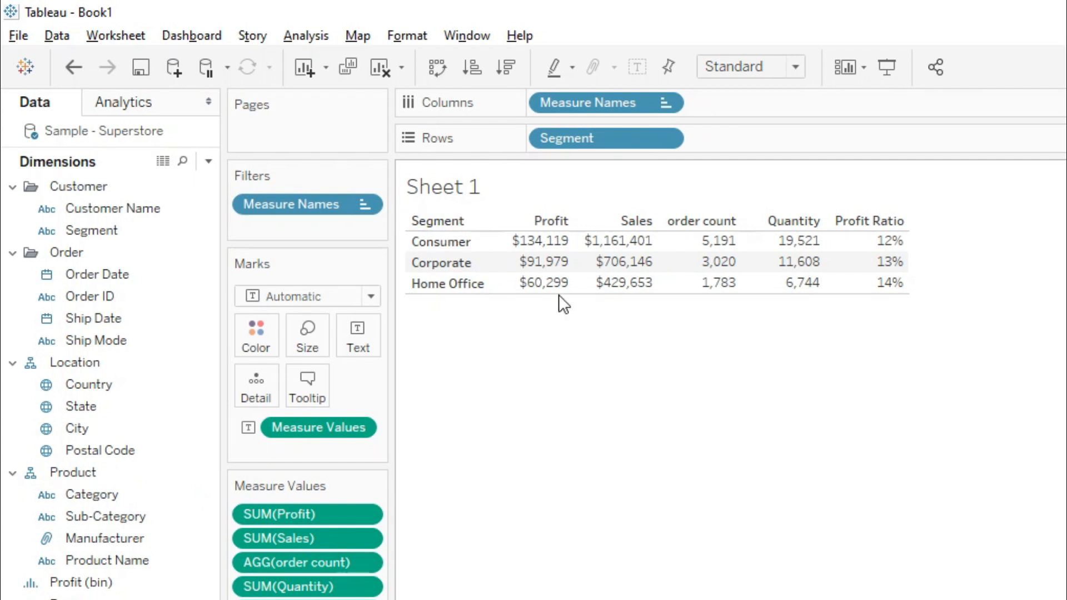
mouse_move(700, 340)
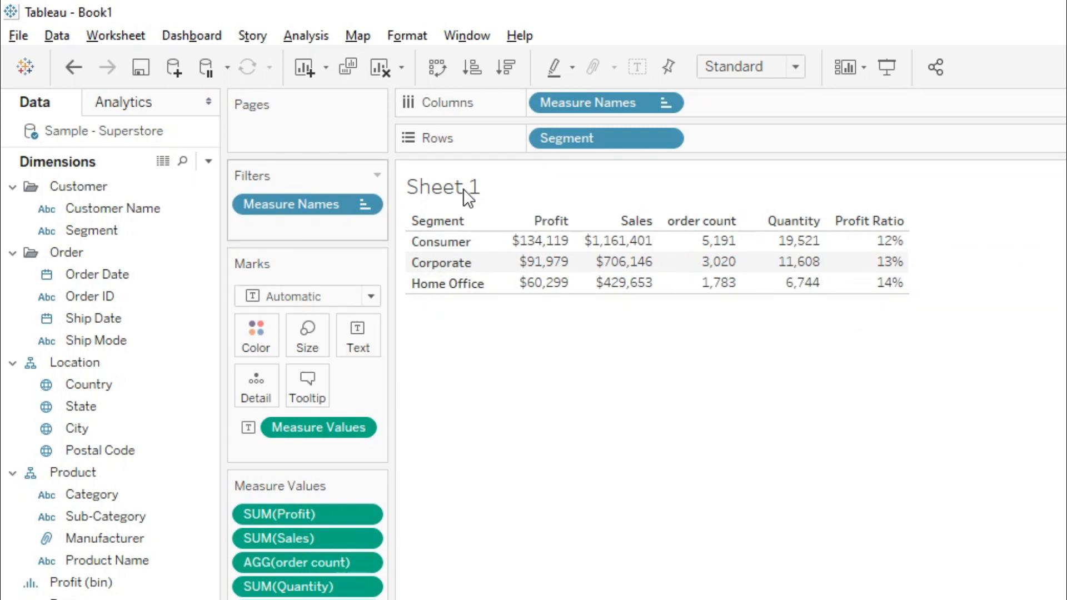
mouse_move(446, 310)
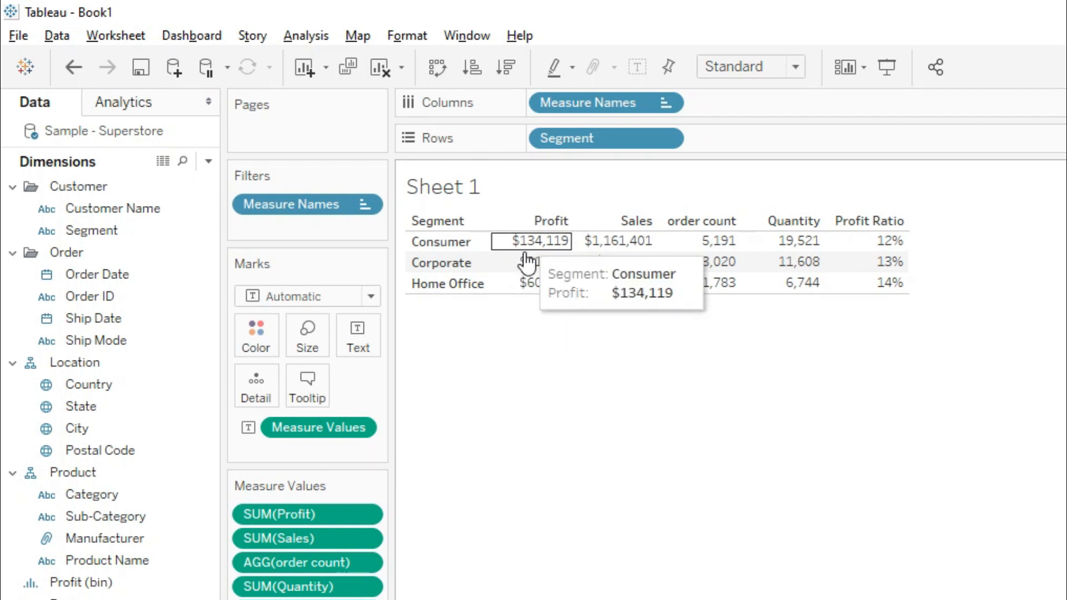
mouse_move(593, 366)
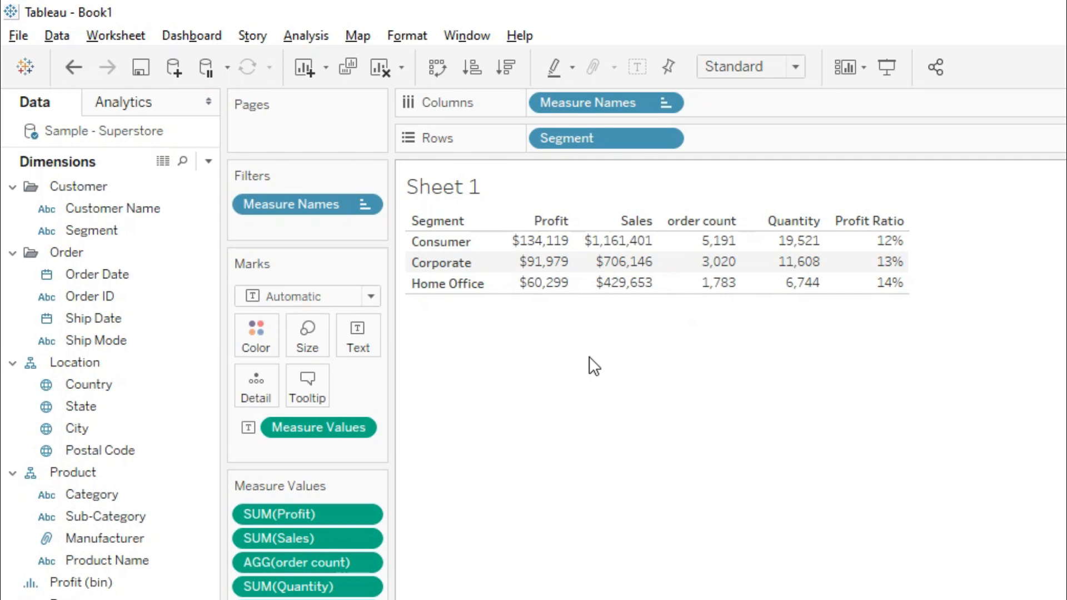
left_click(440, 242)
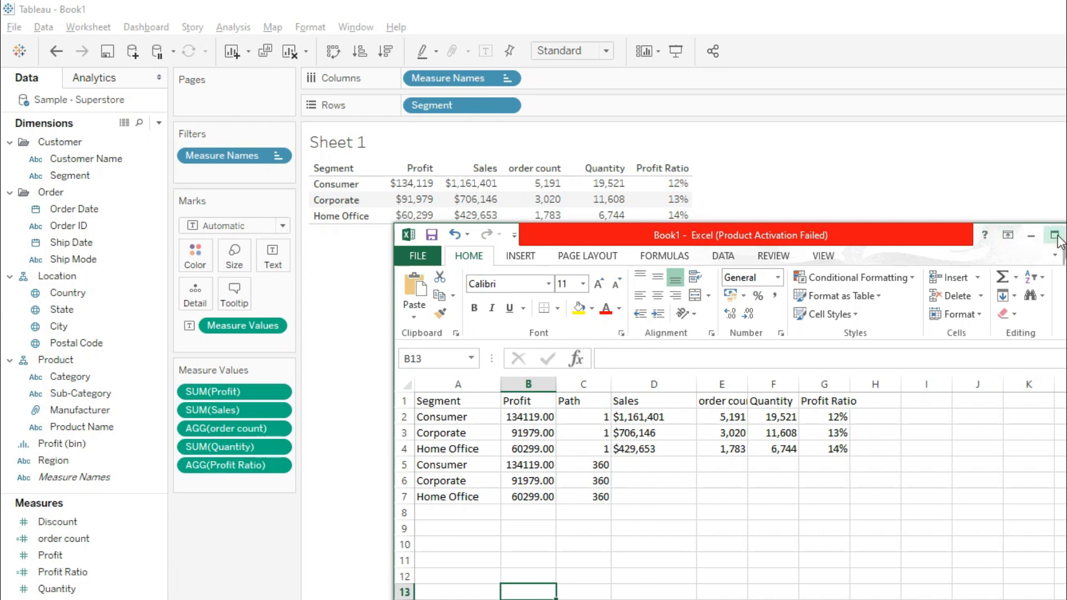
left_click(1055, 236)
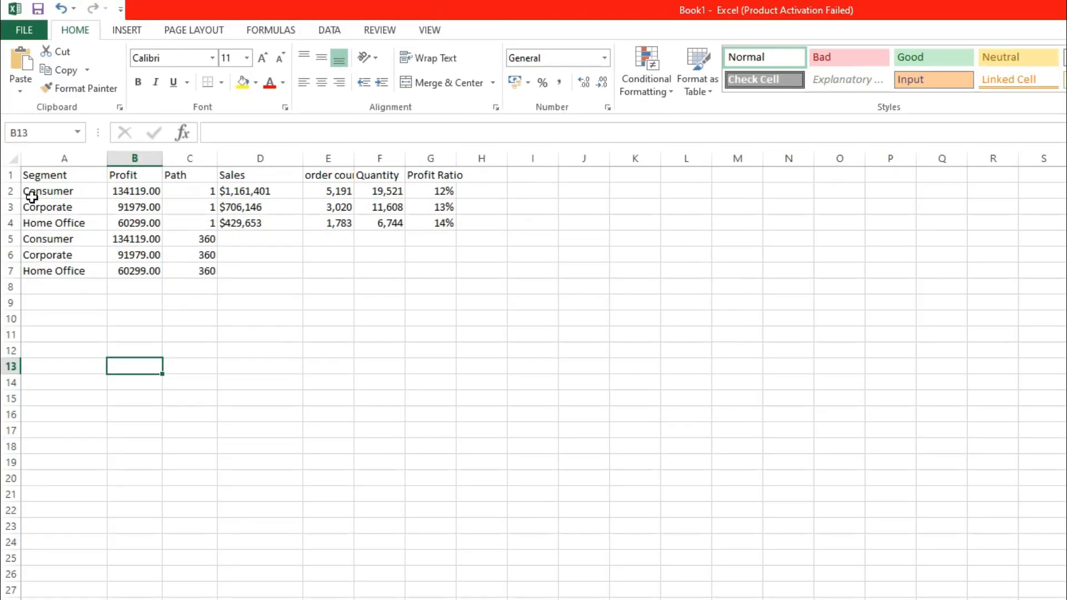
left_click_drag(64, 175, 134, 222)
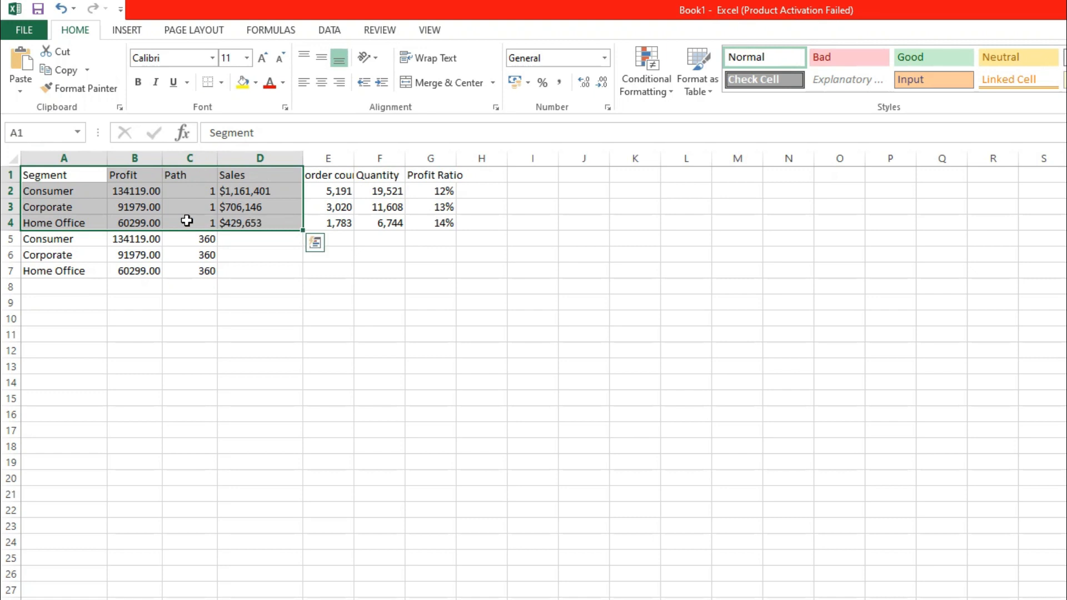
left_click(188, 191)
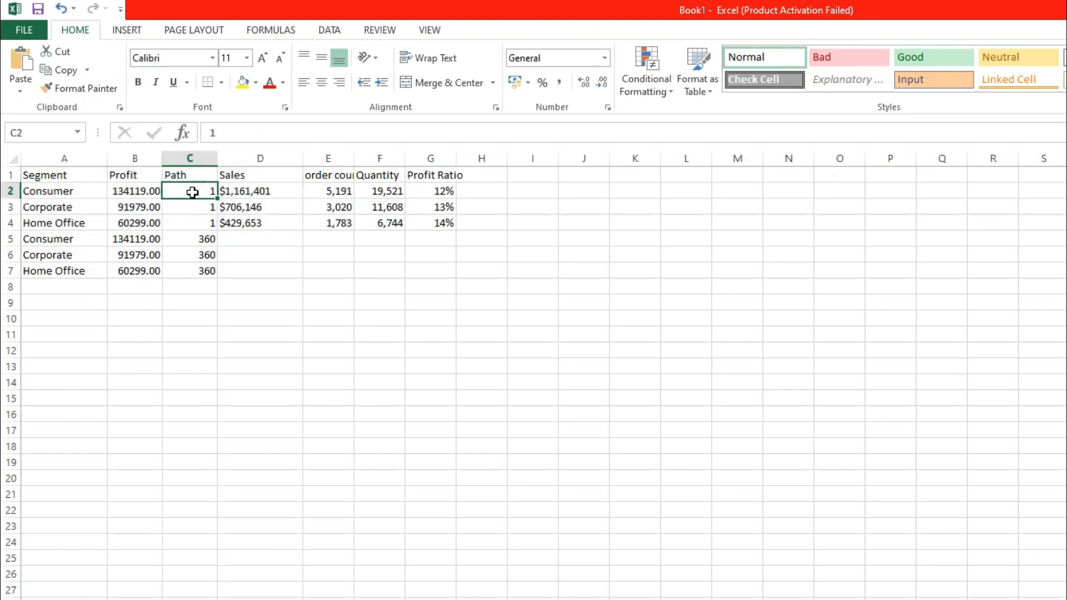
mouse_move(349, 286)
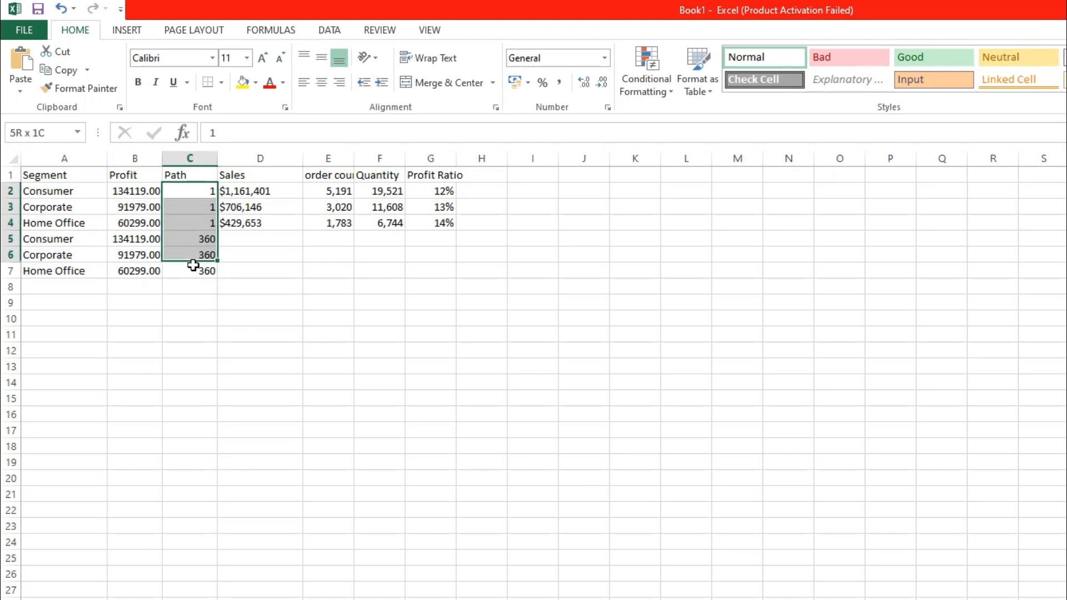
left_click(189, 191)
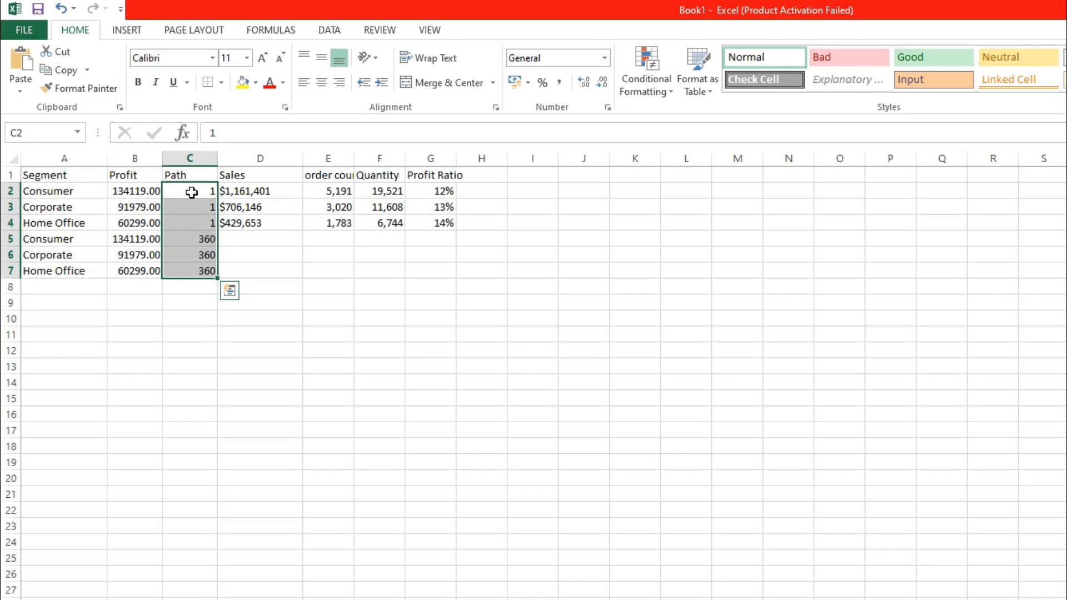
left_click(63, 239)
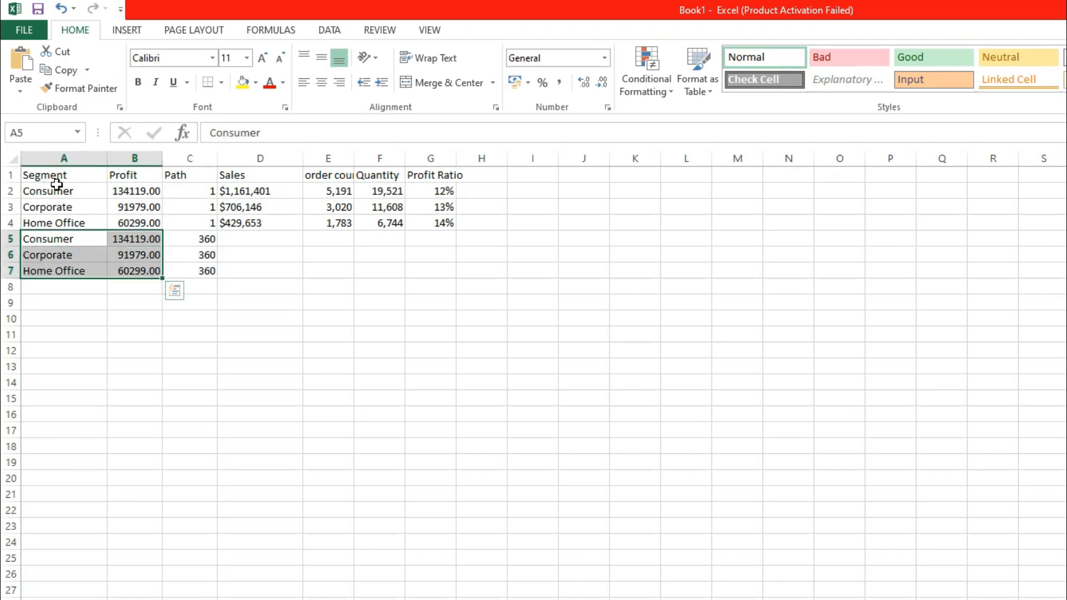
left_click(64, 349)
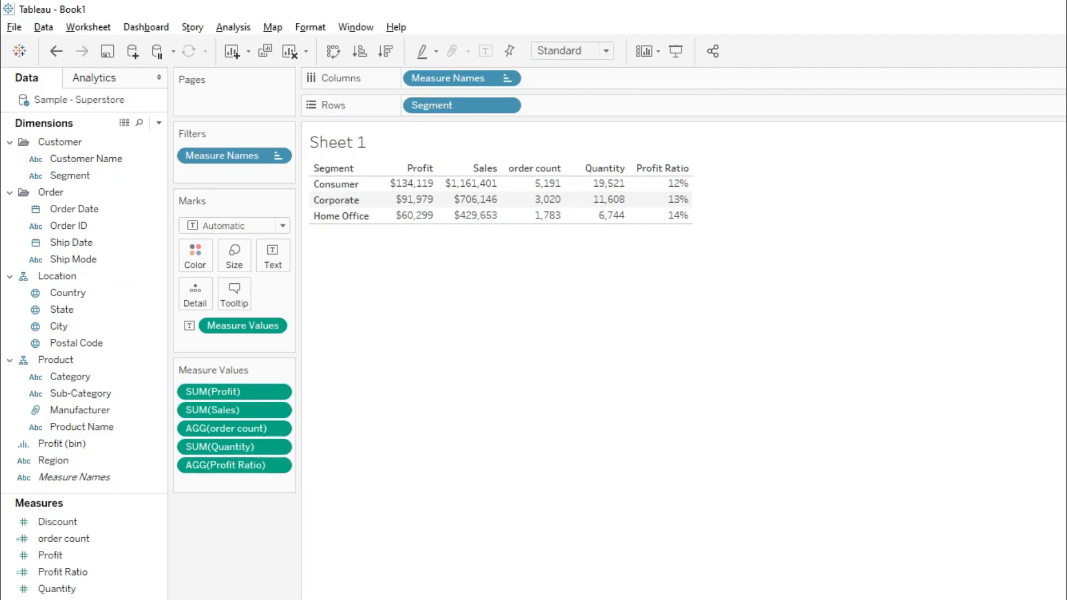
mouse_move(247, 520)
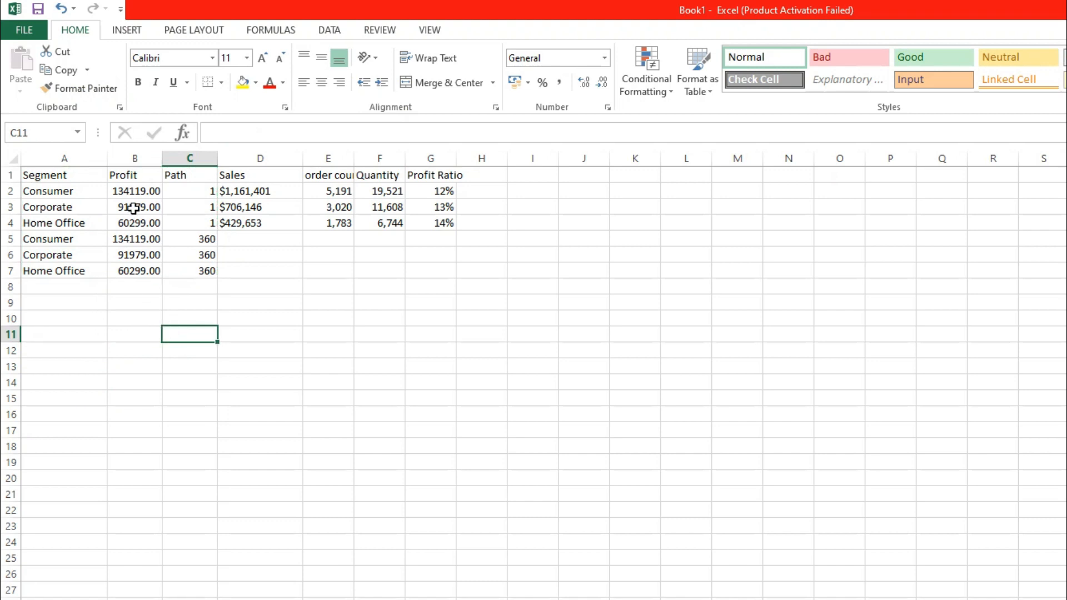
Delete Excel's Profit column so Segment sits beside the Path values (1 and 360)
left_click(134, 157)
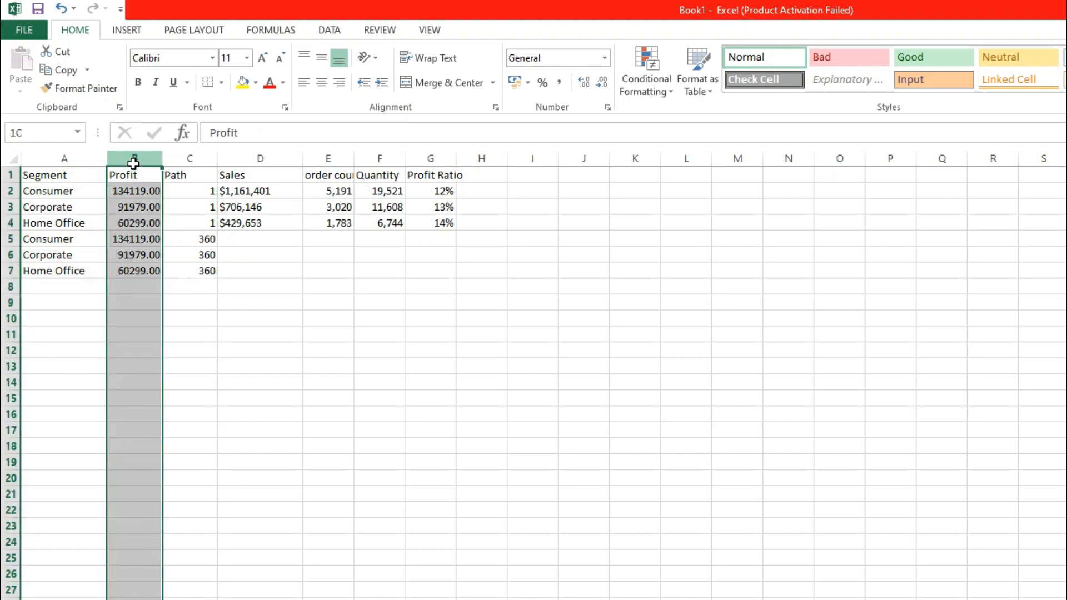
left_click(133, 174)
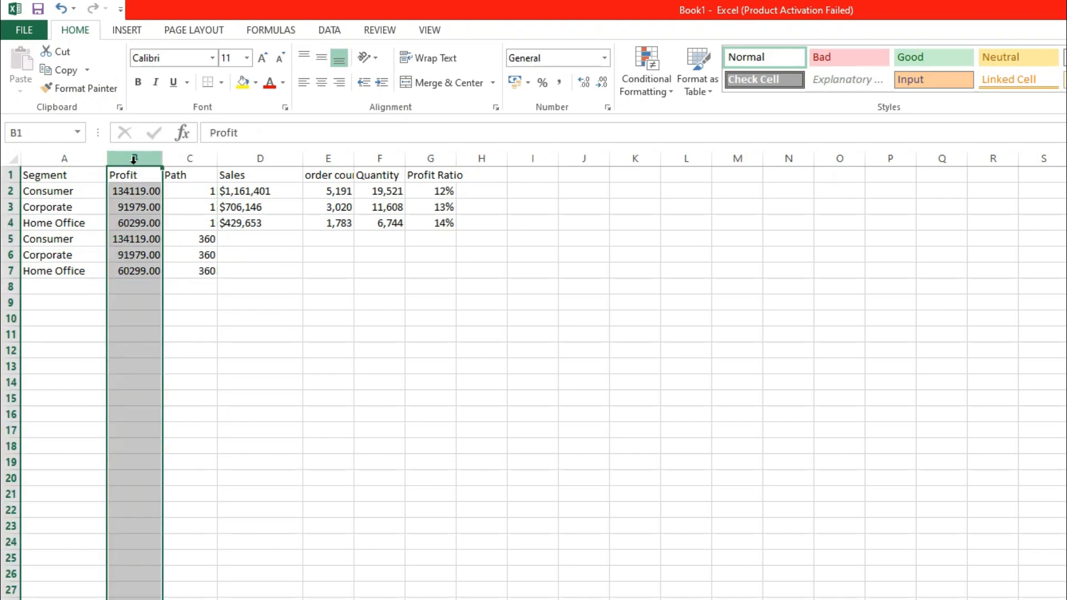
key("Delete")
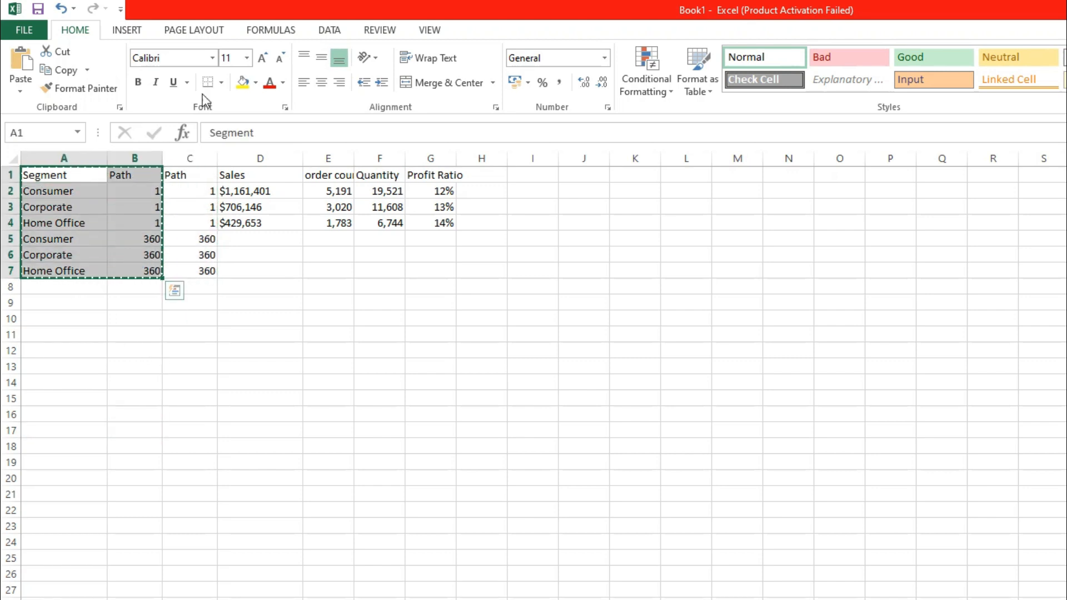
left_click(133, 365)
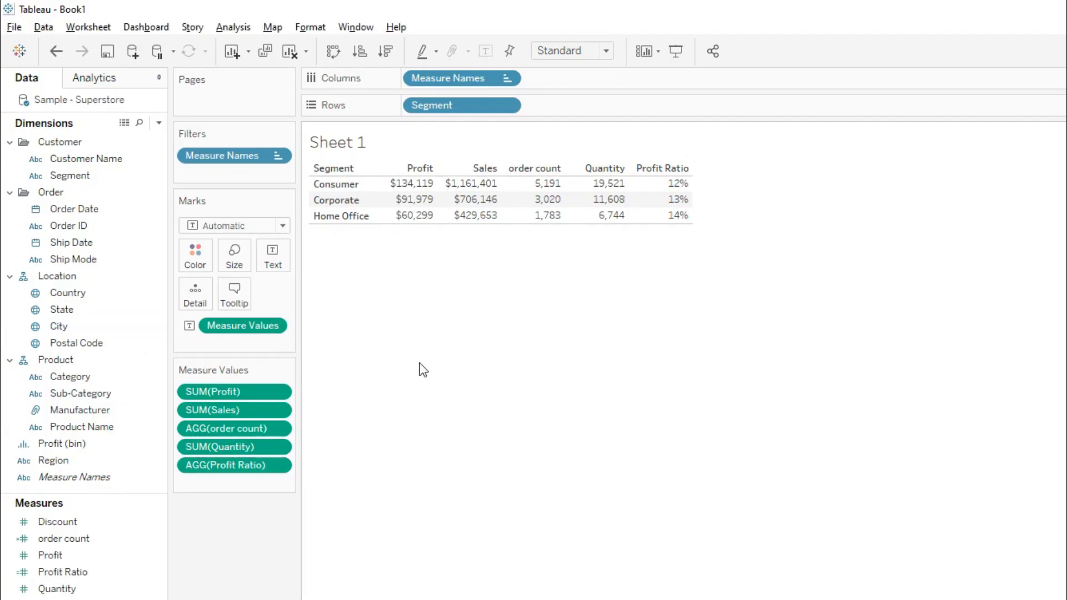
Paste the copied Segment and Path rows into Tableau as a Clipboard data source
left_click(49, 554)
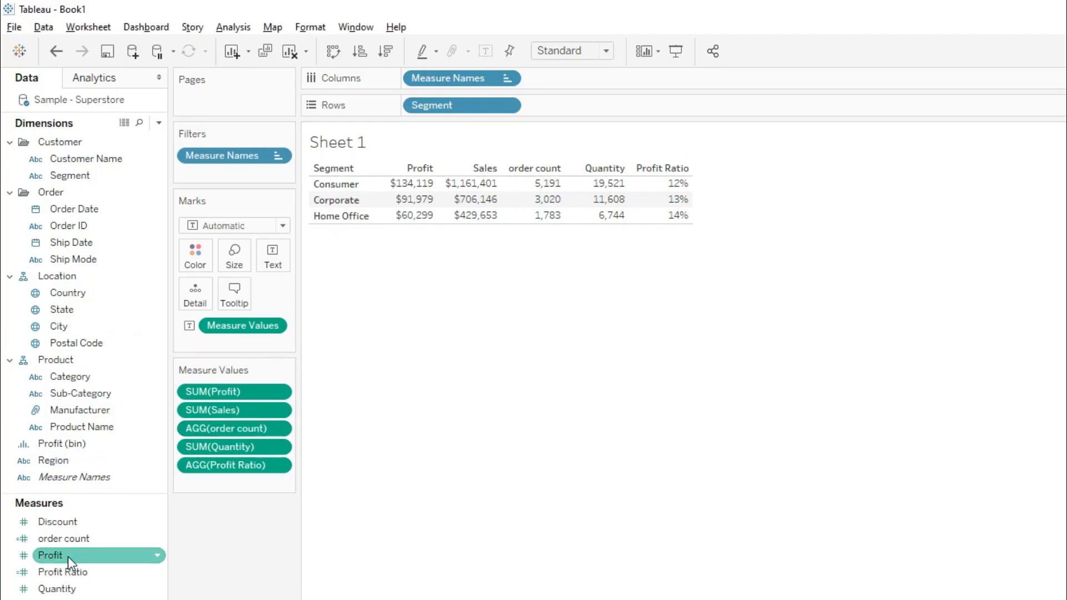
left_click(62, 572)
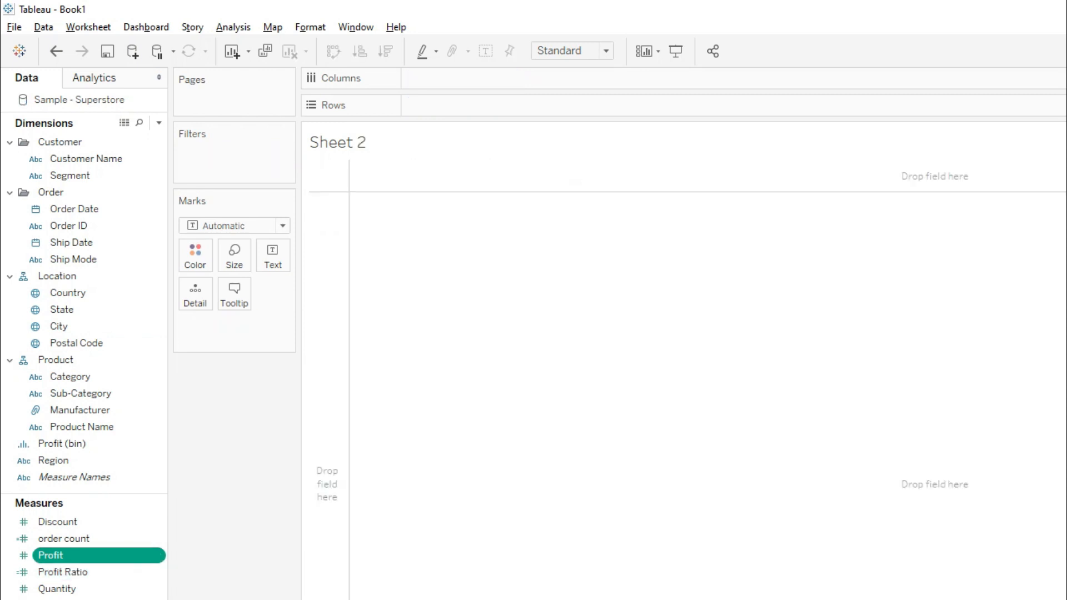
mouse_move(250, 444)
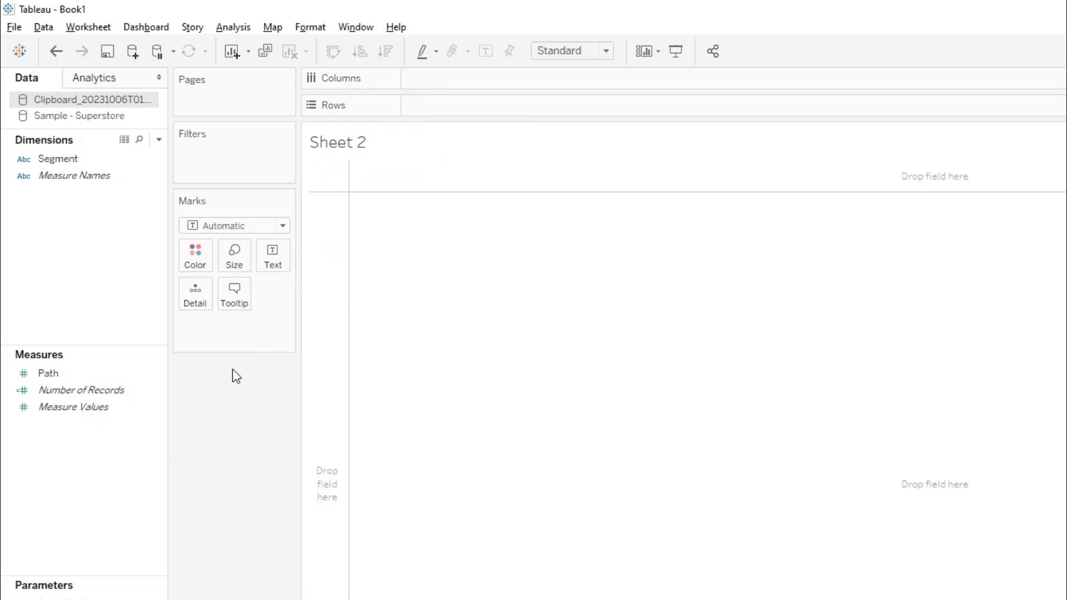
mouse_move(55, 294)
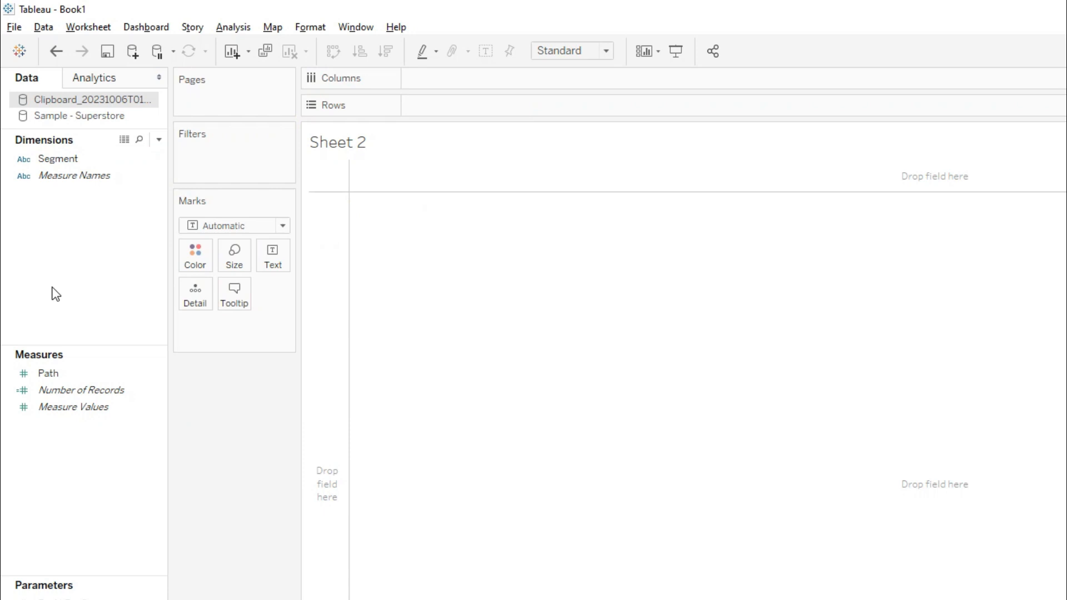
Create the Index calculated field as INDEX()
left_click(158, 140)
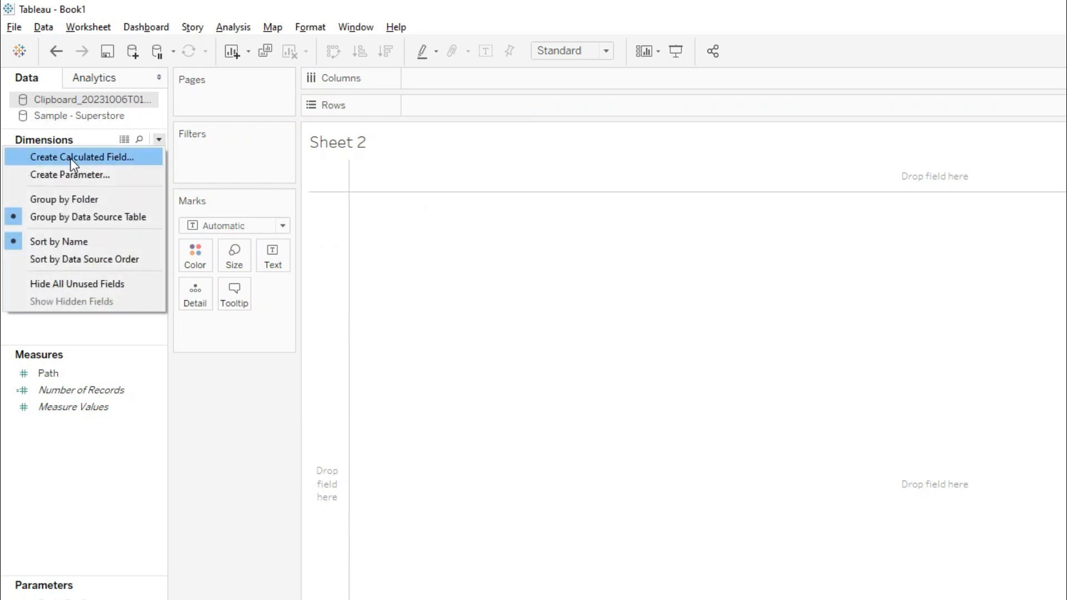
left_click(81, 157)
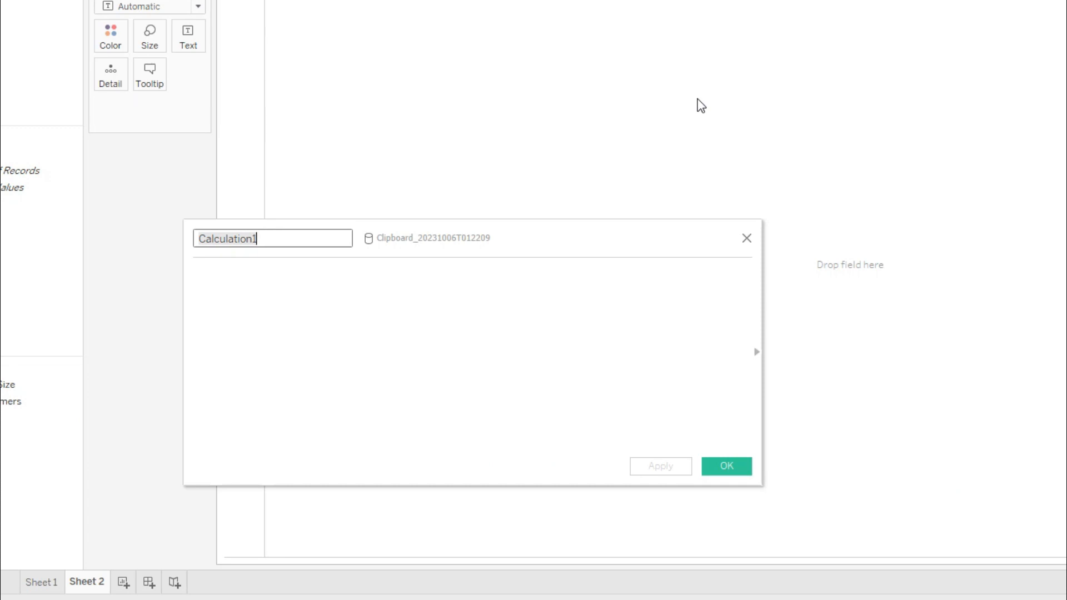
type("Index")
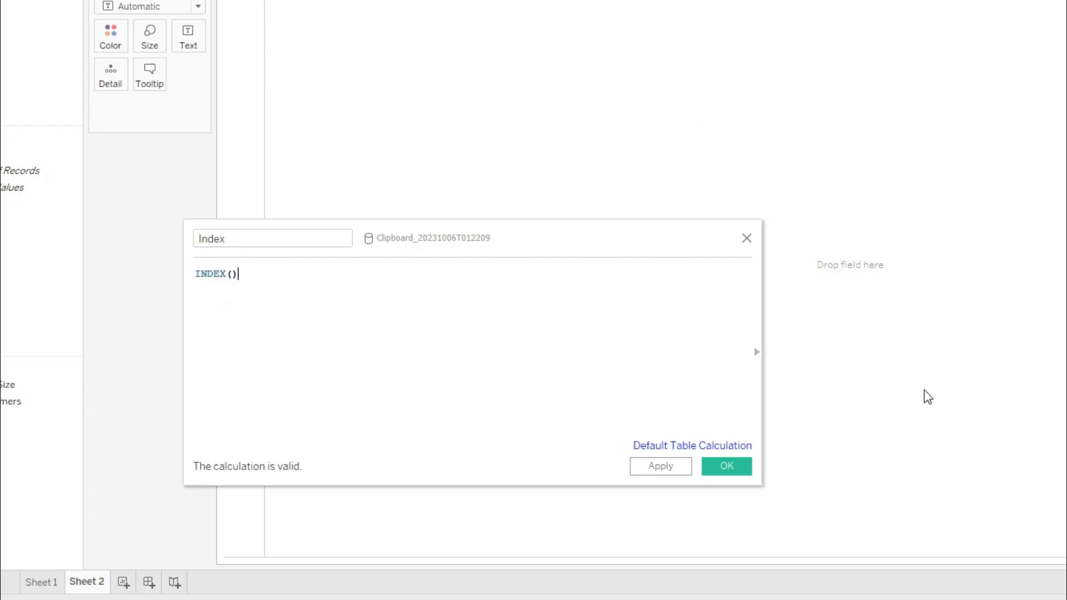
left_click(725, 466)
type("SIN(radian")
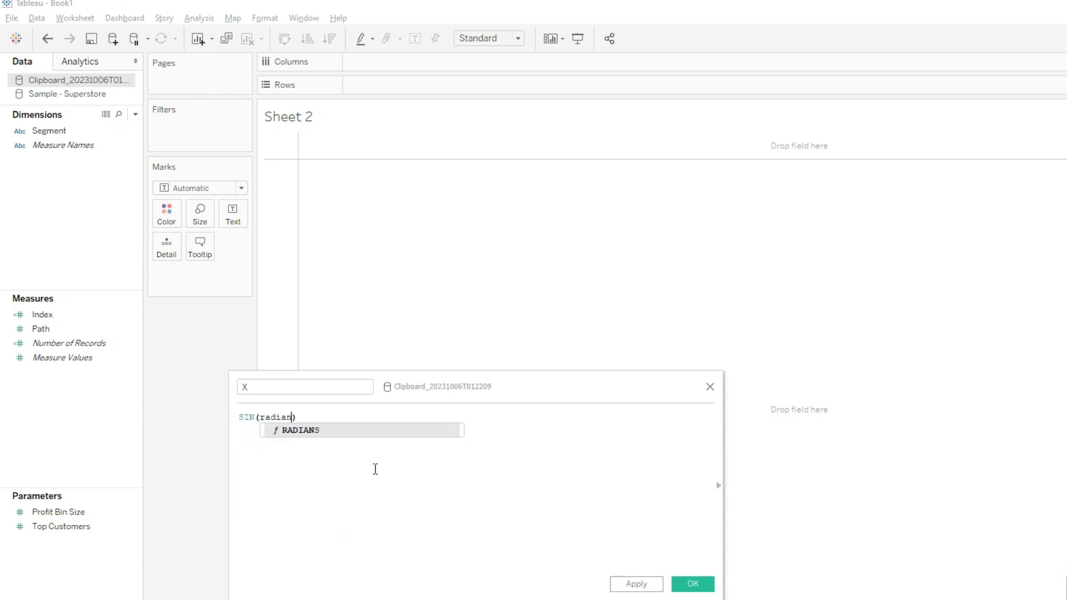
Create X as SIN(RADIANS([Index])) and Y as COS(RADIANS([Index]))
type("RADIANS(ind")
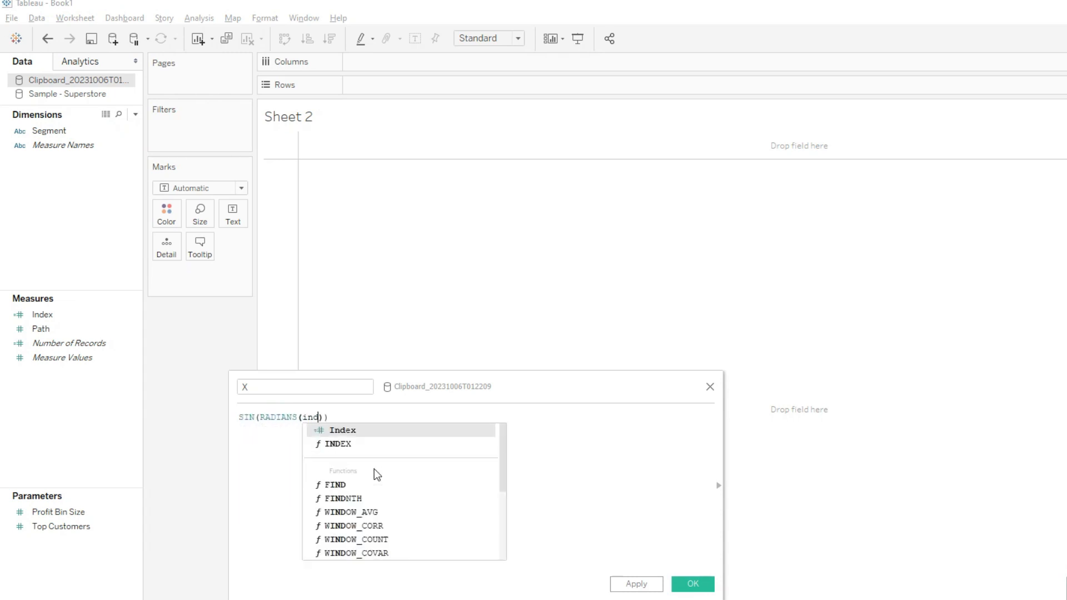
left_click(343, 429)
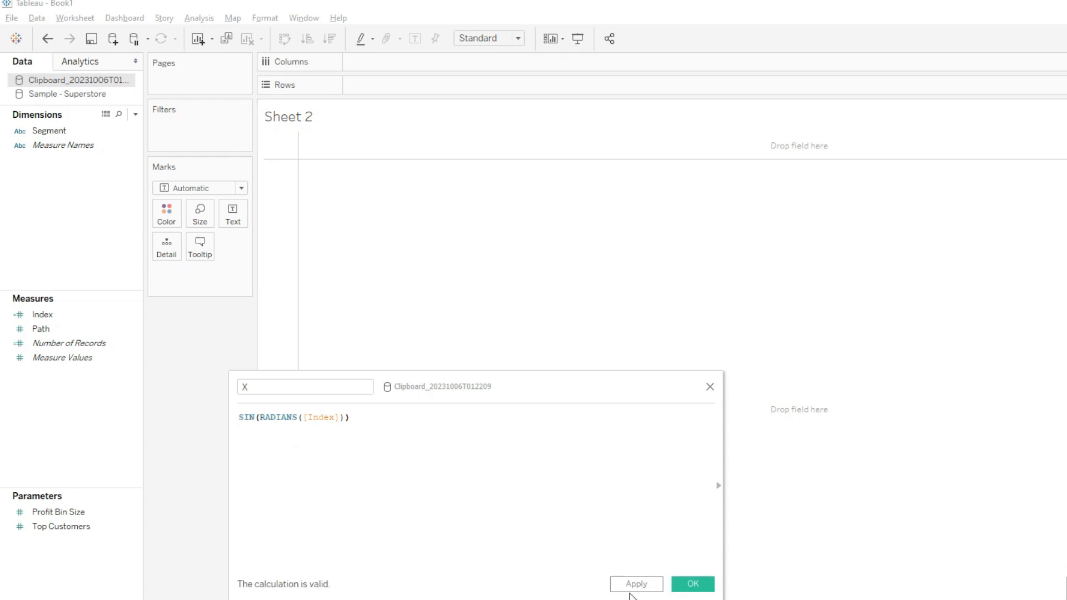
left_click(692, 583)
type("COS (")
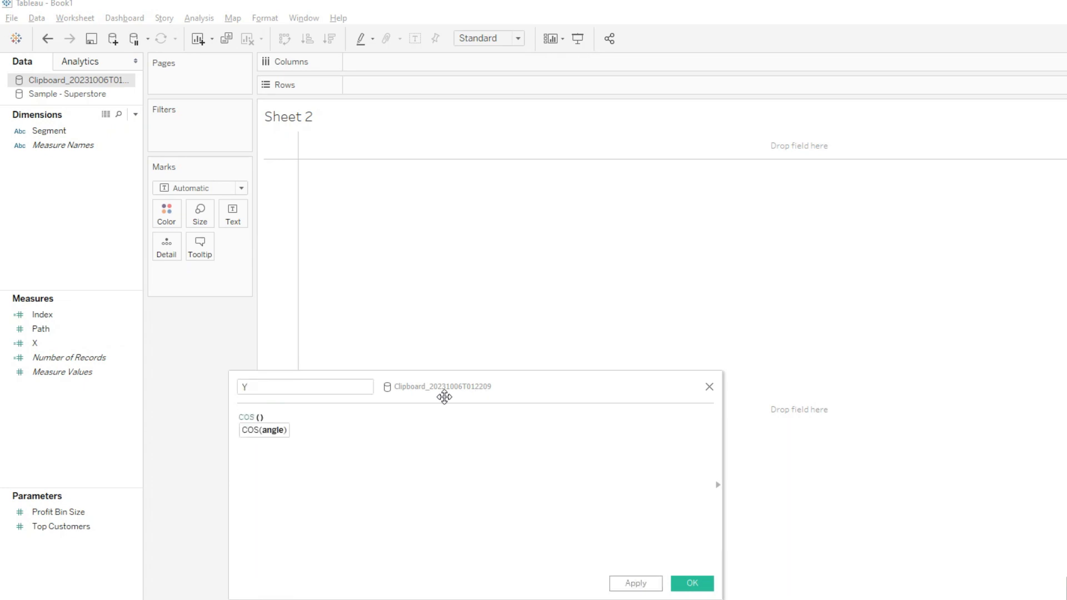
type("RADIANS([Index")
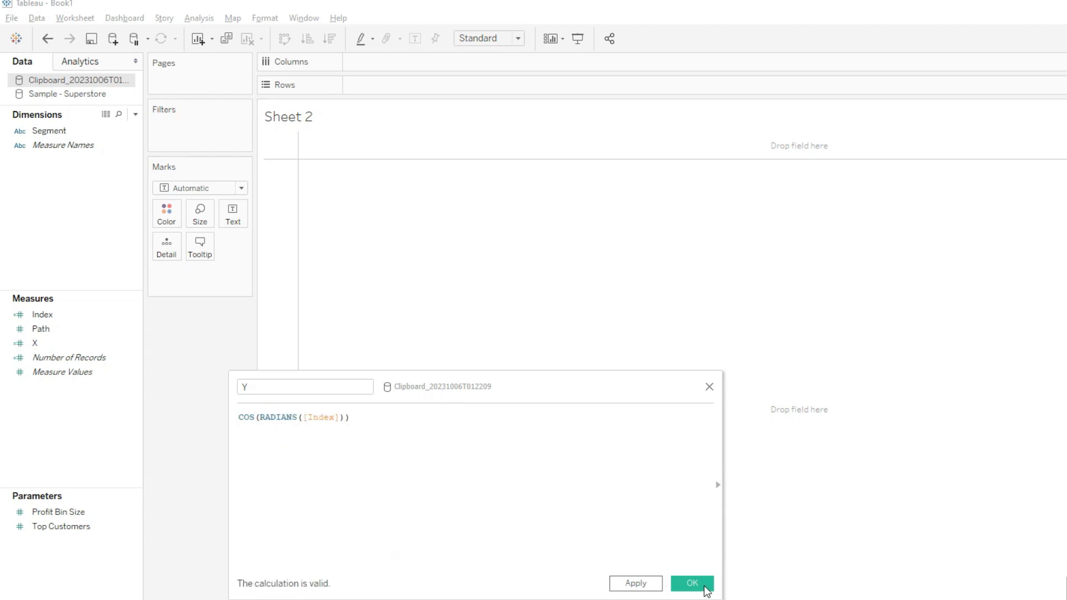
left_click(691, 583)
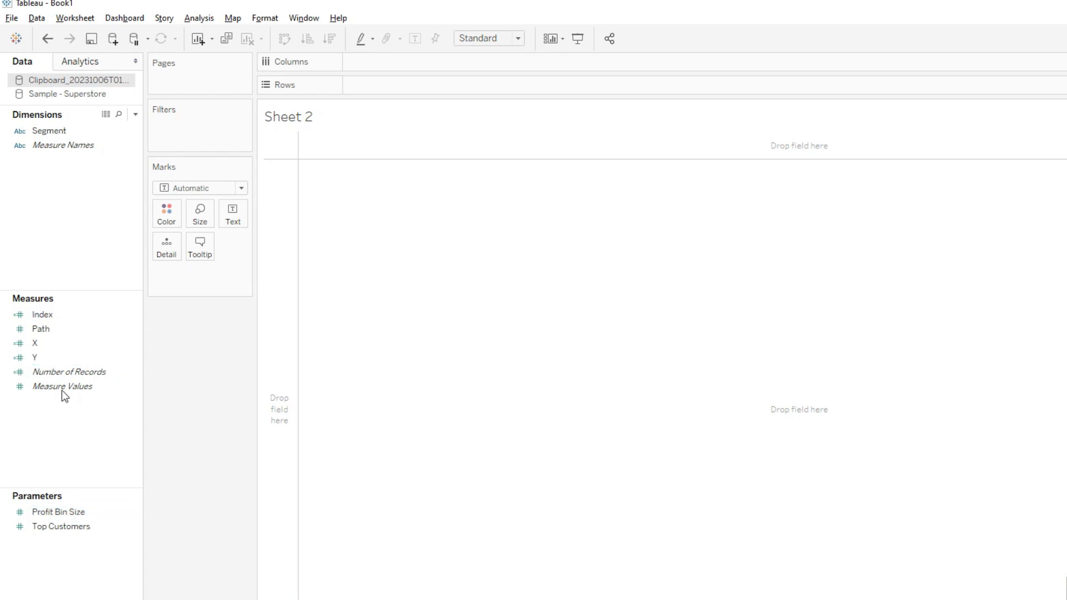
mouse_move(60, 451)
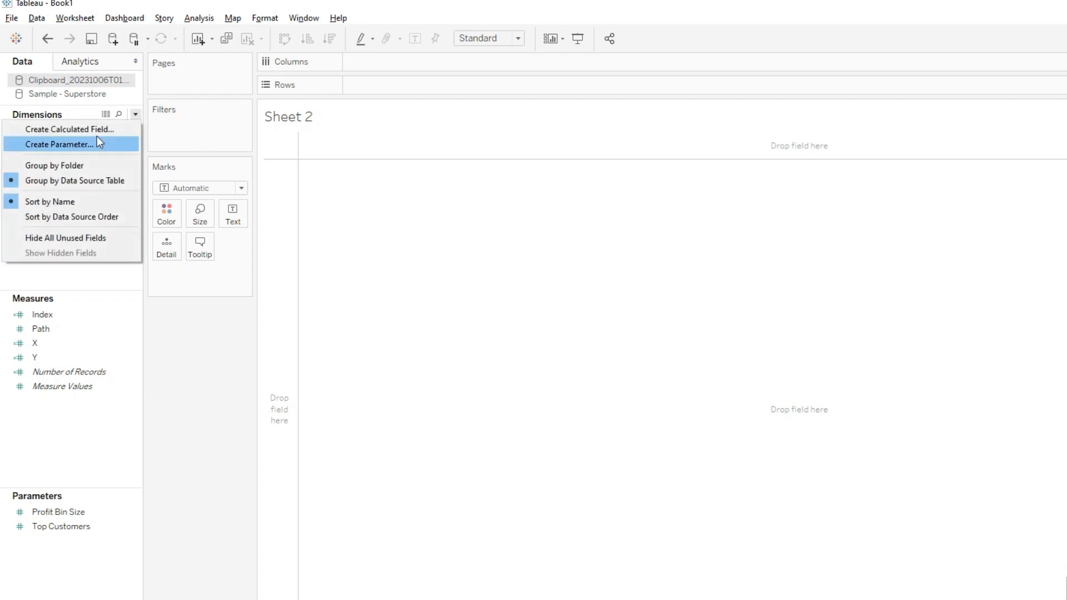
Create the TC_profit field as WINDOW_MAX(SUM([Sample - Superstore].[Profit]))
left_click(60, 144)
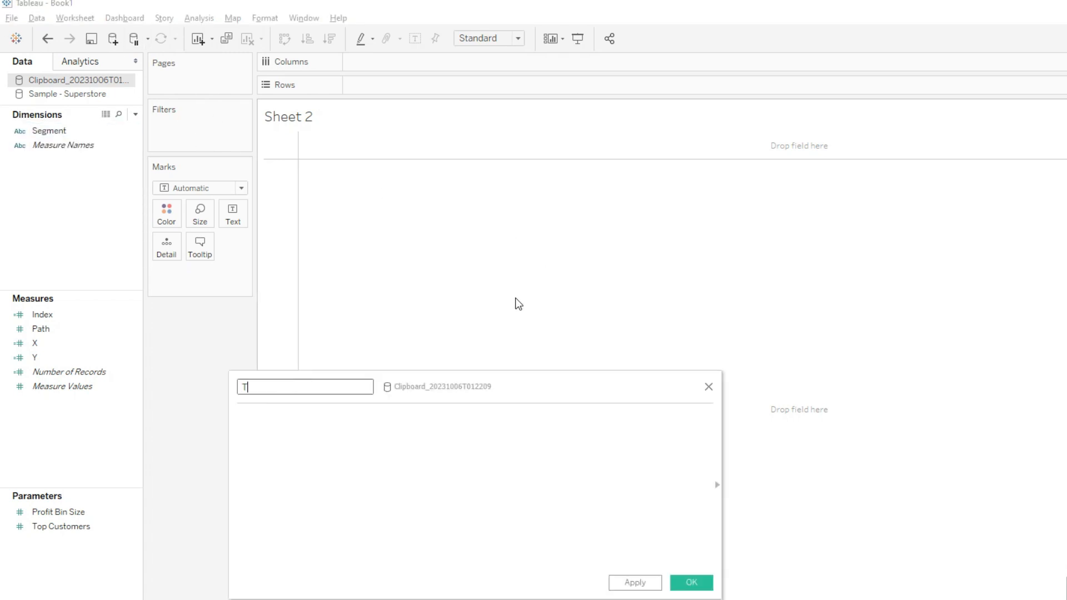
type("C_pro")
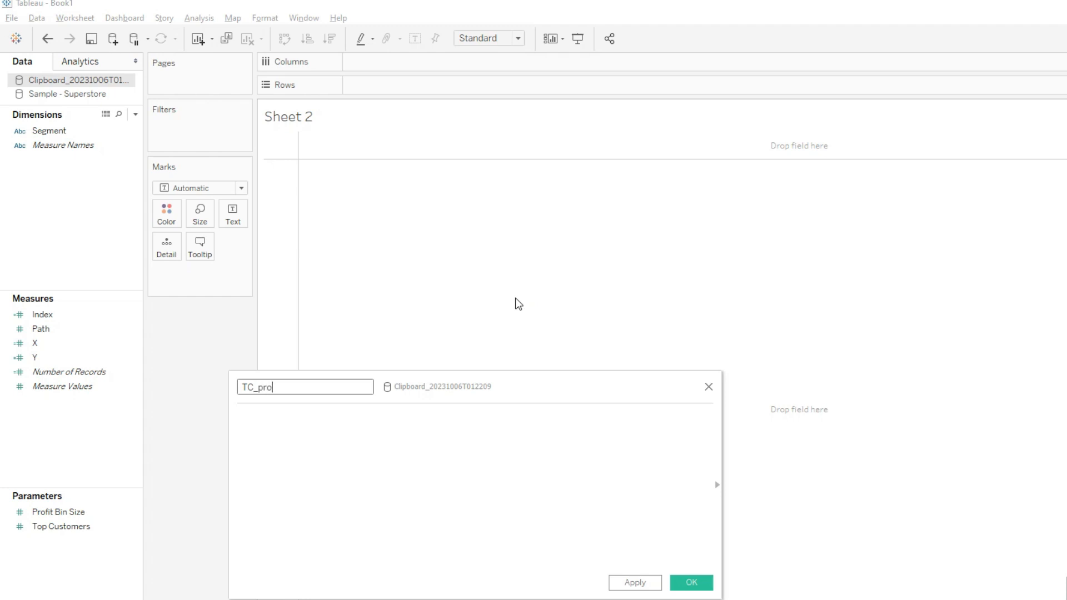
type("fit")
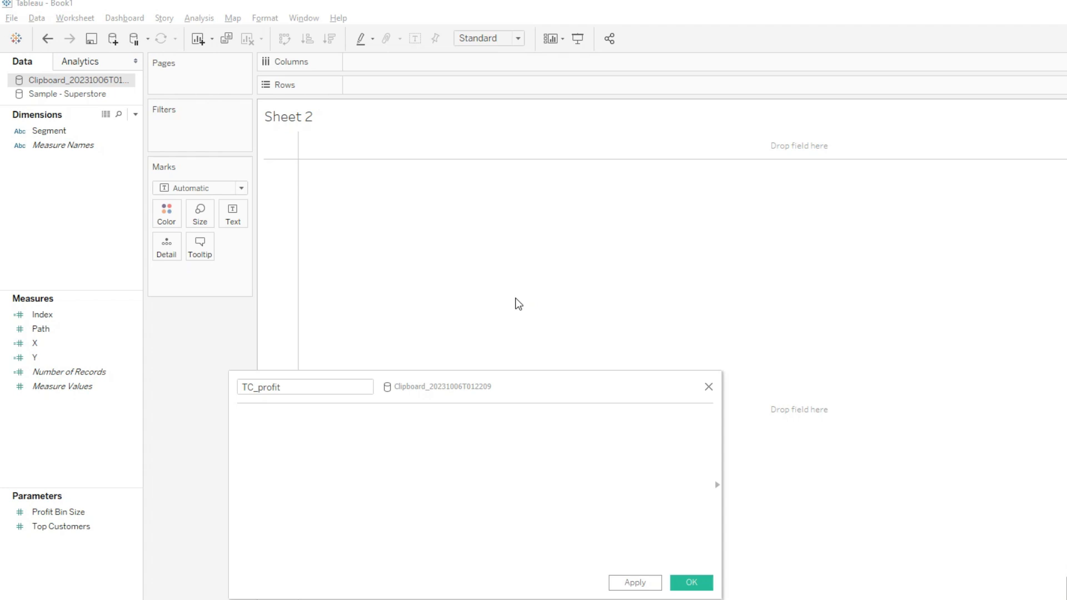
type("windo")
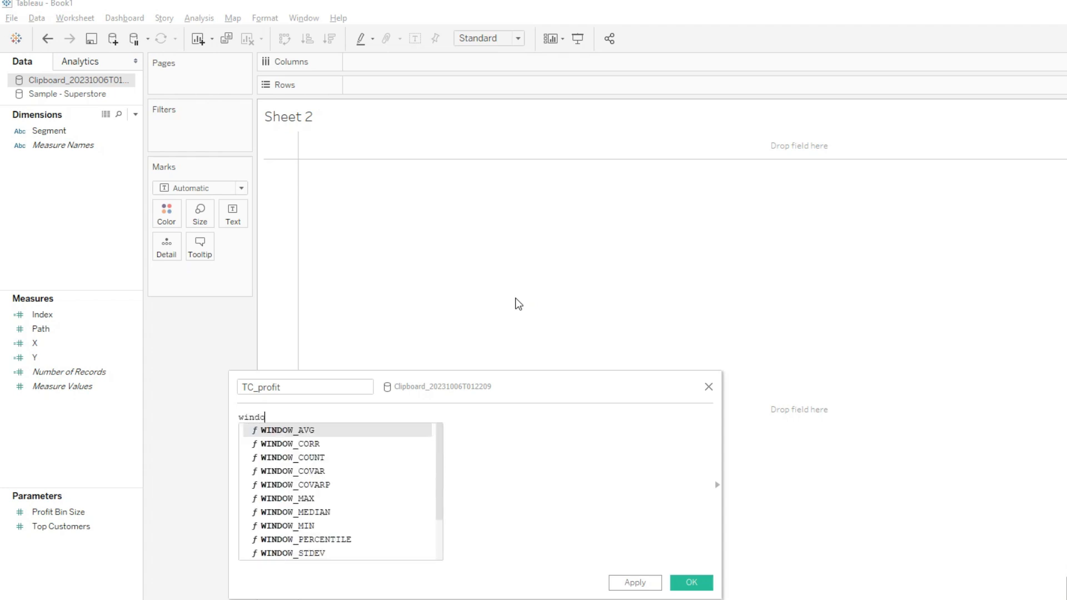
type("w_")
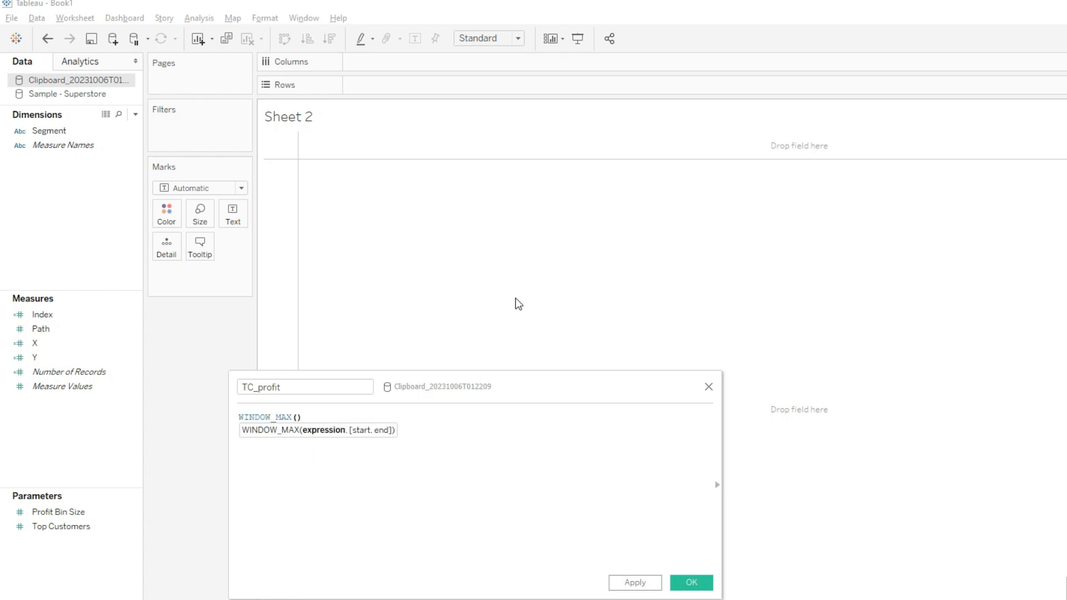
type("max")
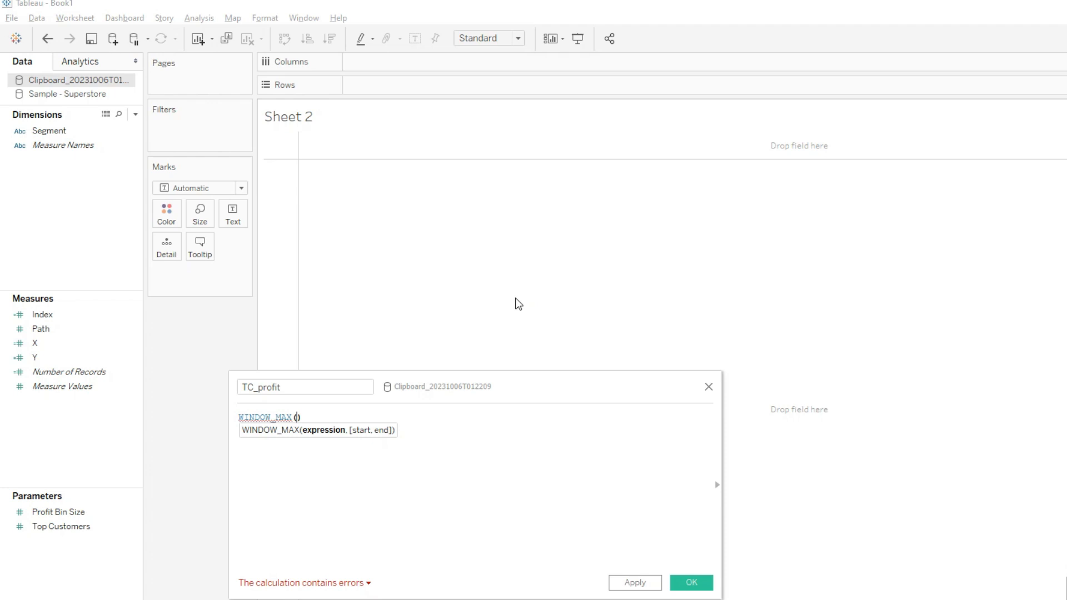
type("s")
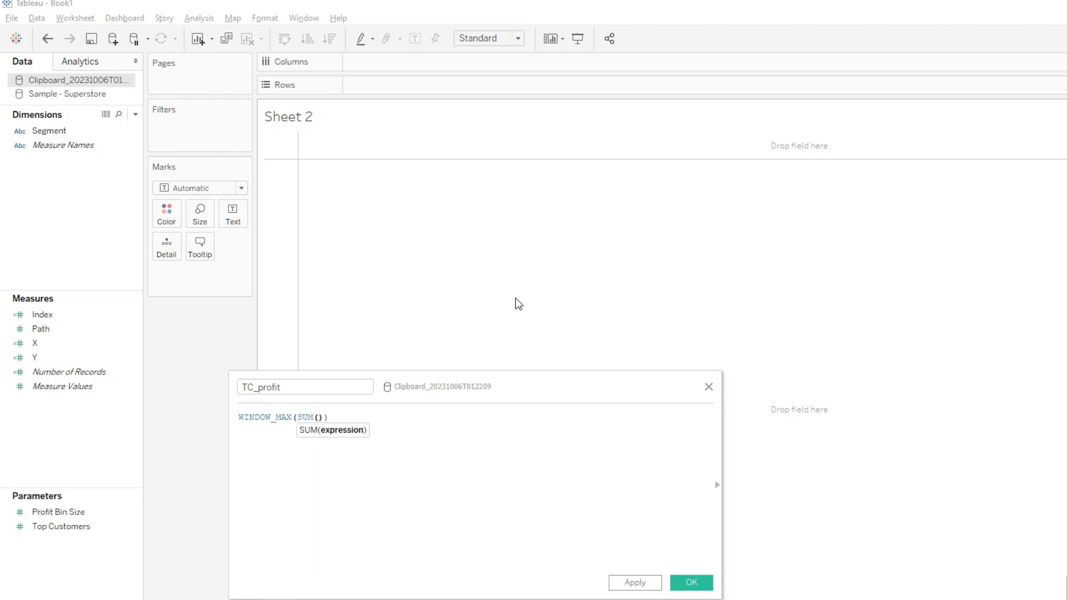
type("pro")
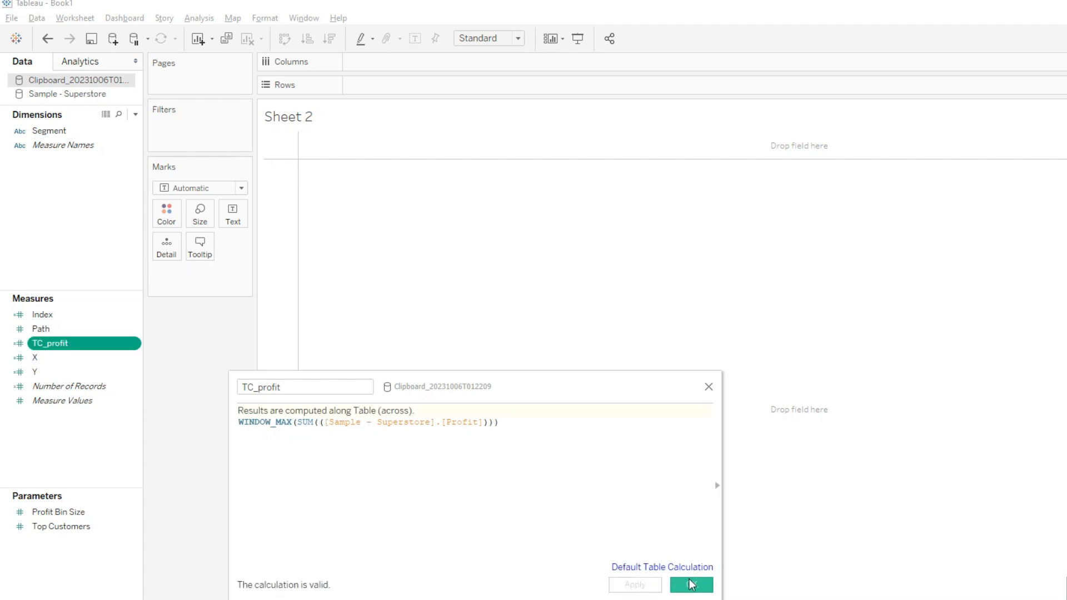
left_click(690, 590)
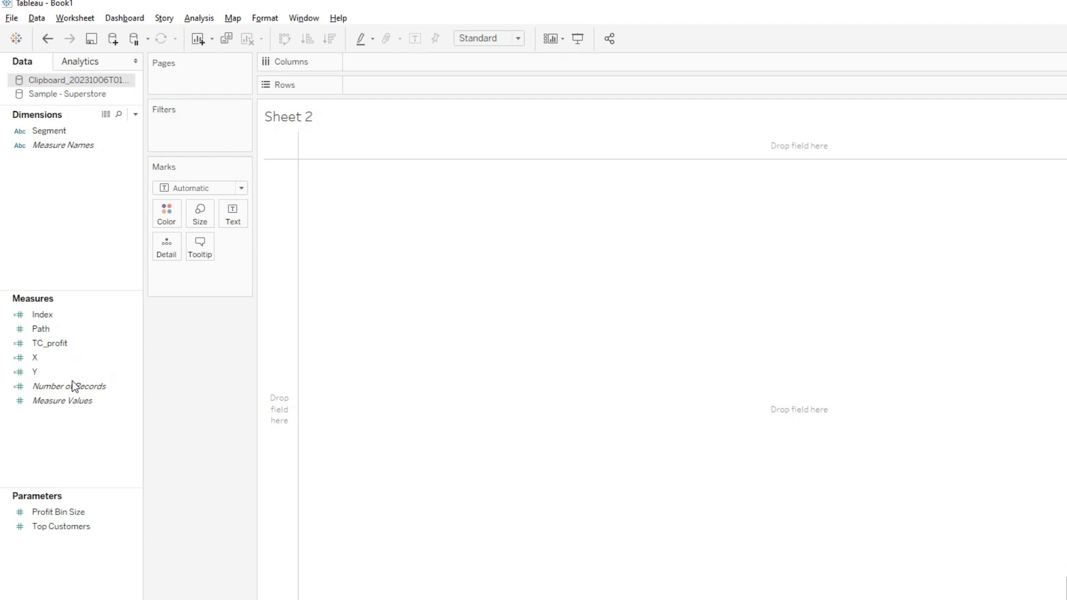
Bin the Path field into a Path (bin) dimension with bin size 1
right_click(40, 328)
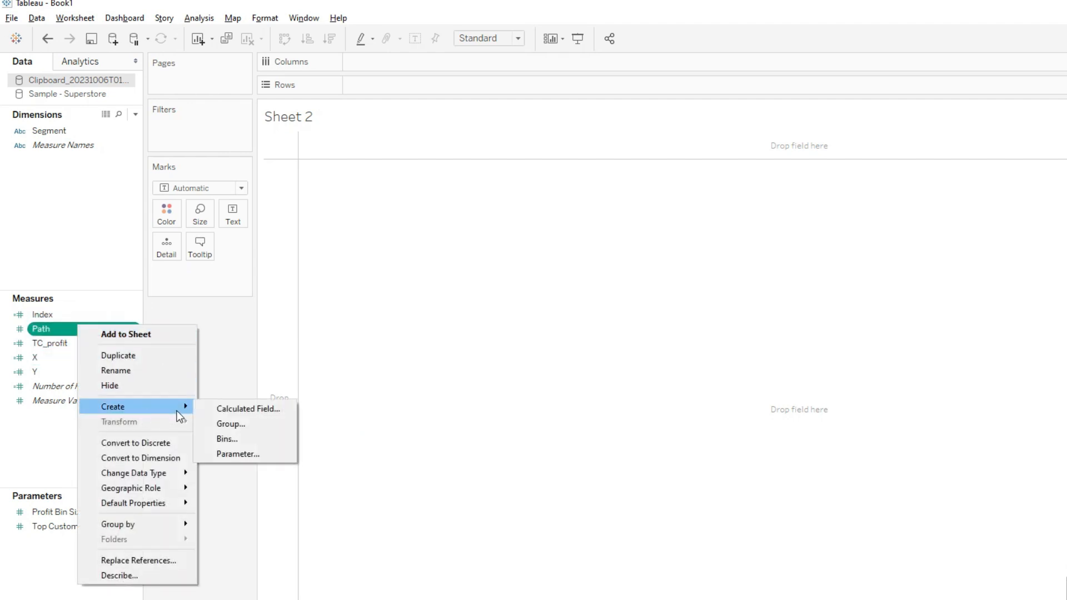
left_click(226, 439)
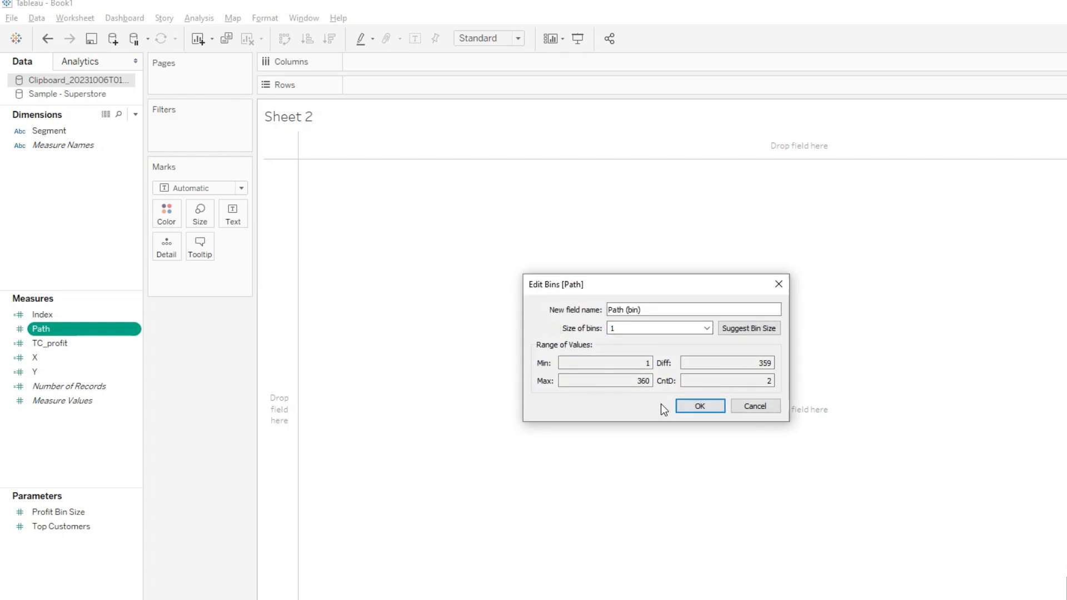
left_click(699, 406)
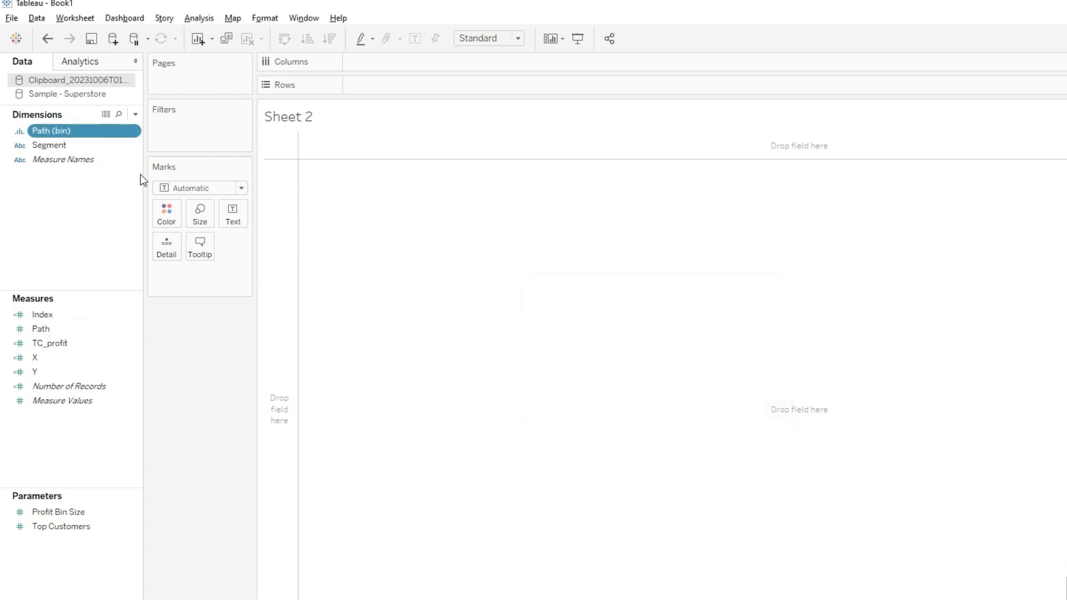
left_click(35, 357)
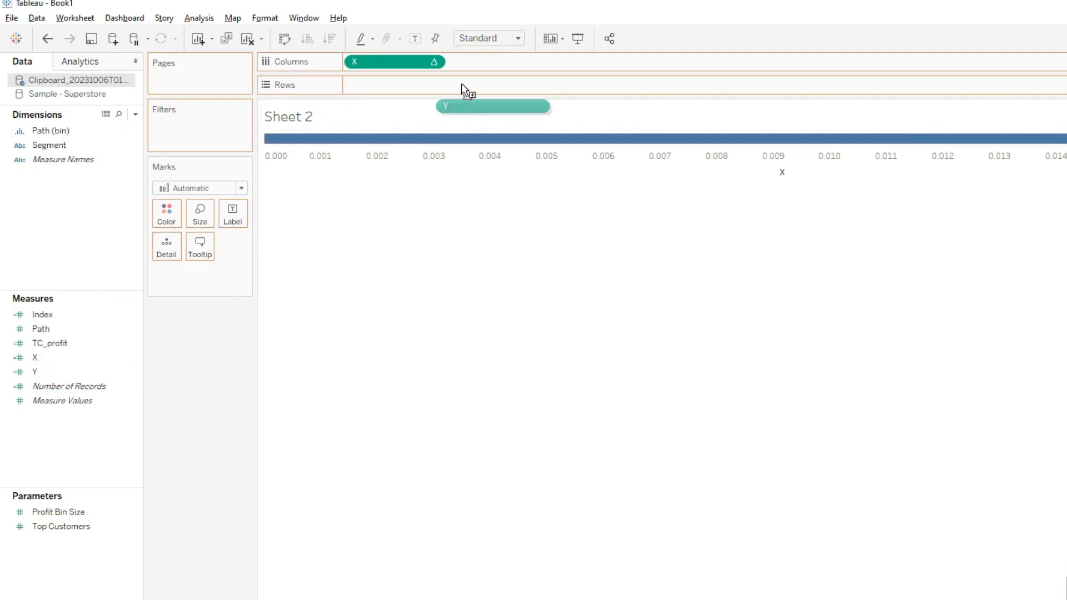
left_click(433, 62)
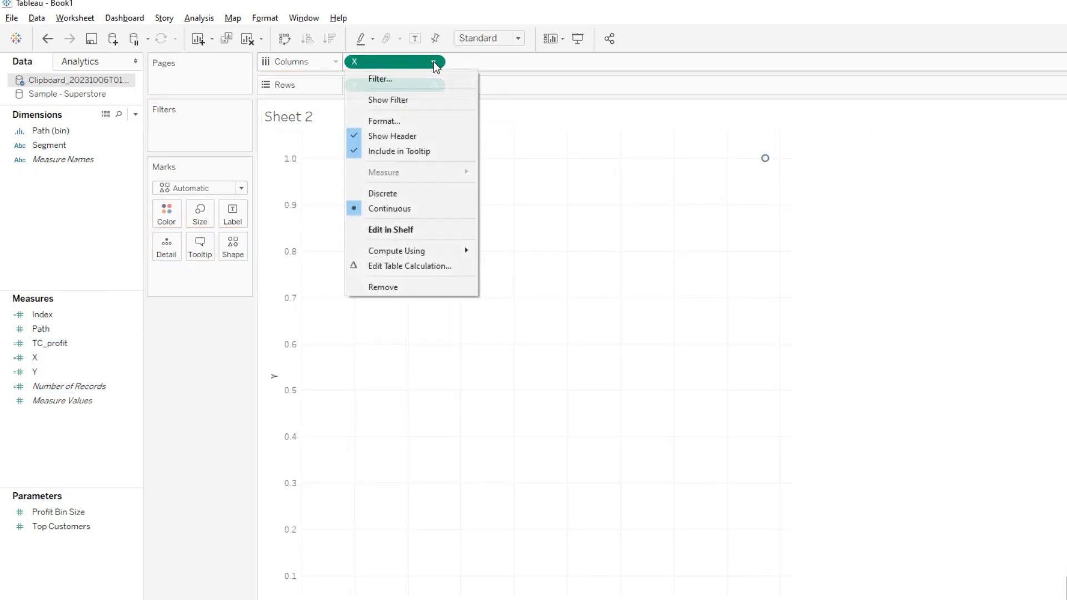
left_click(396, 250)
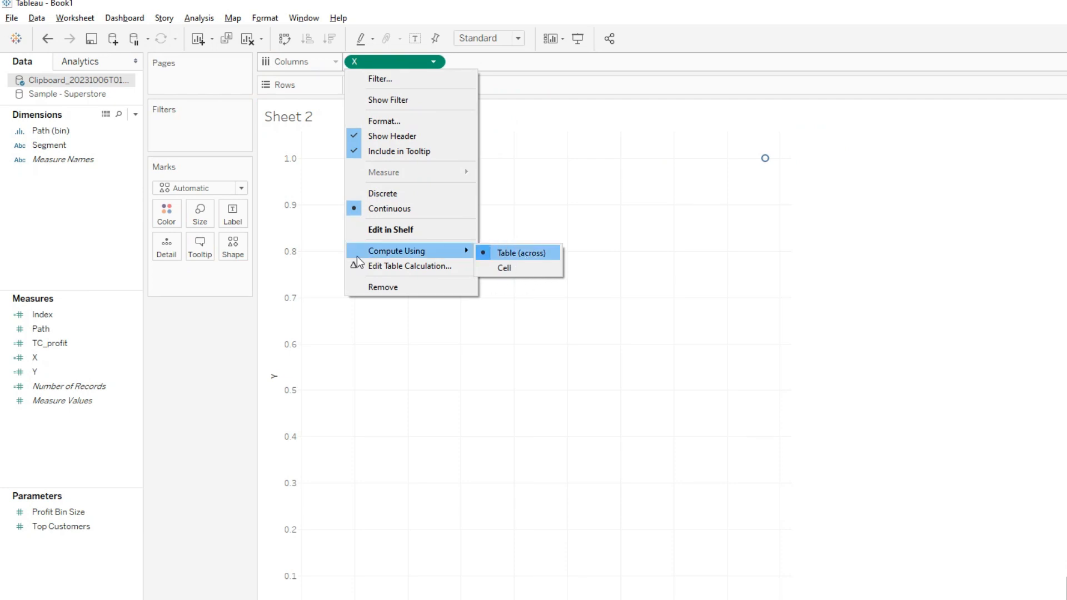
left_click(519, 252)
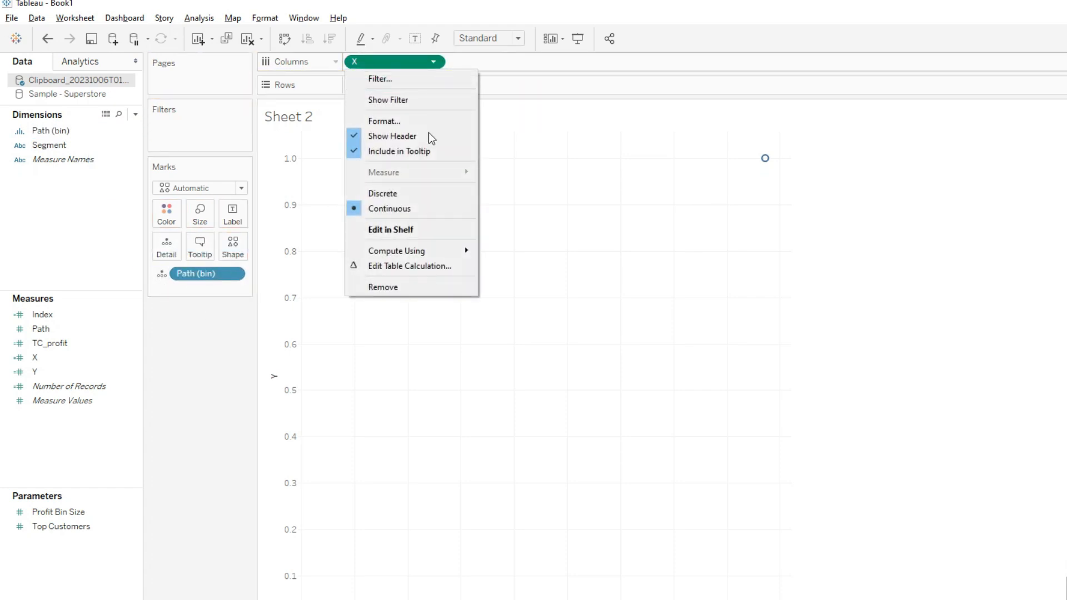
left_click(389, 208)
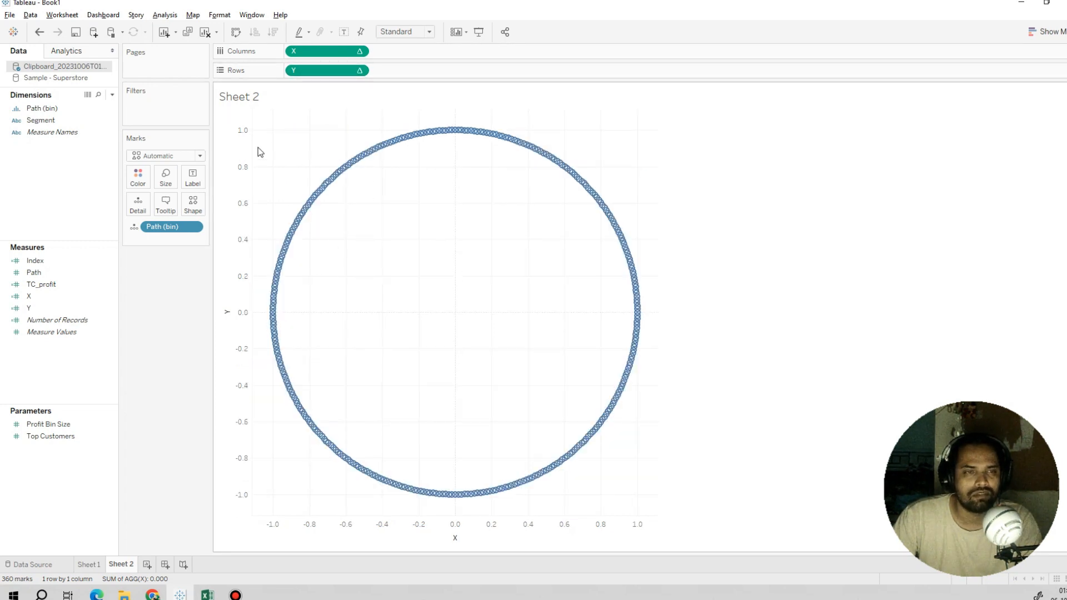
mouse_move(136, 167)
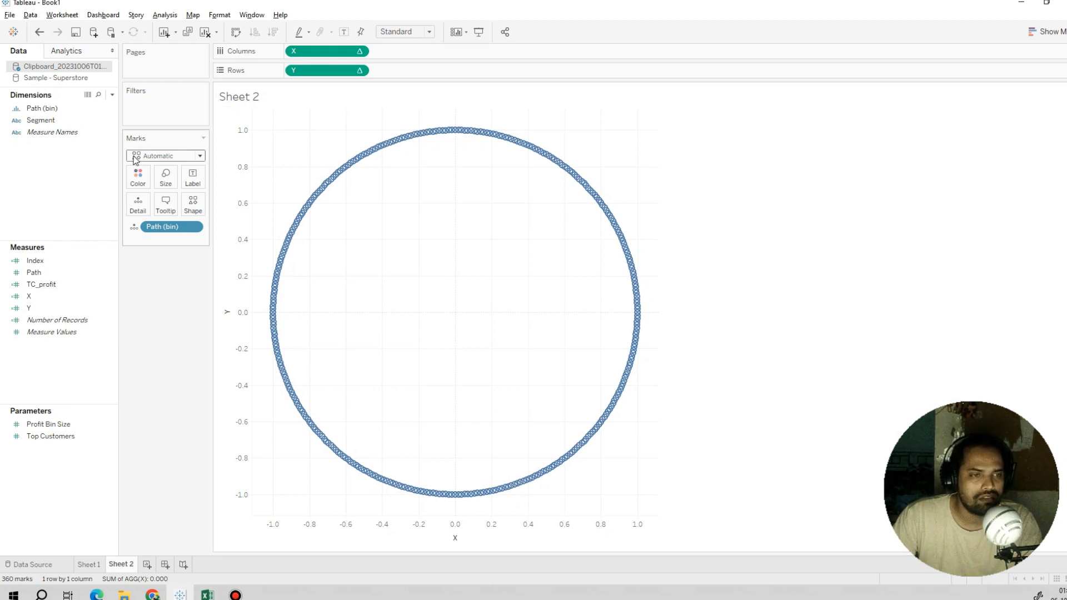
left_click(40, 284)
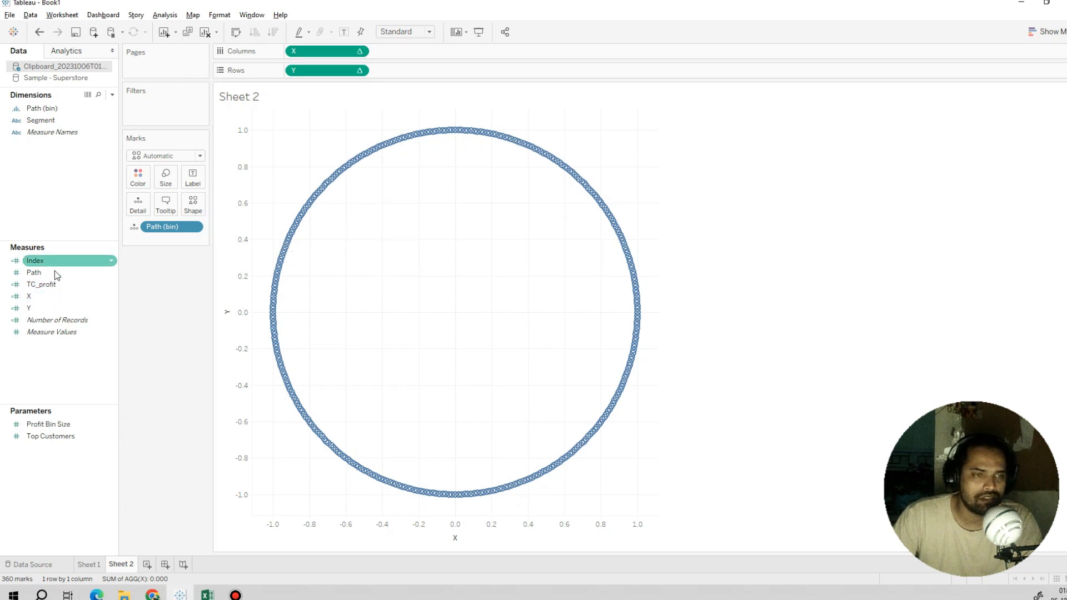
left_click(40, 284)
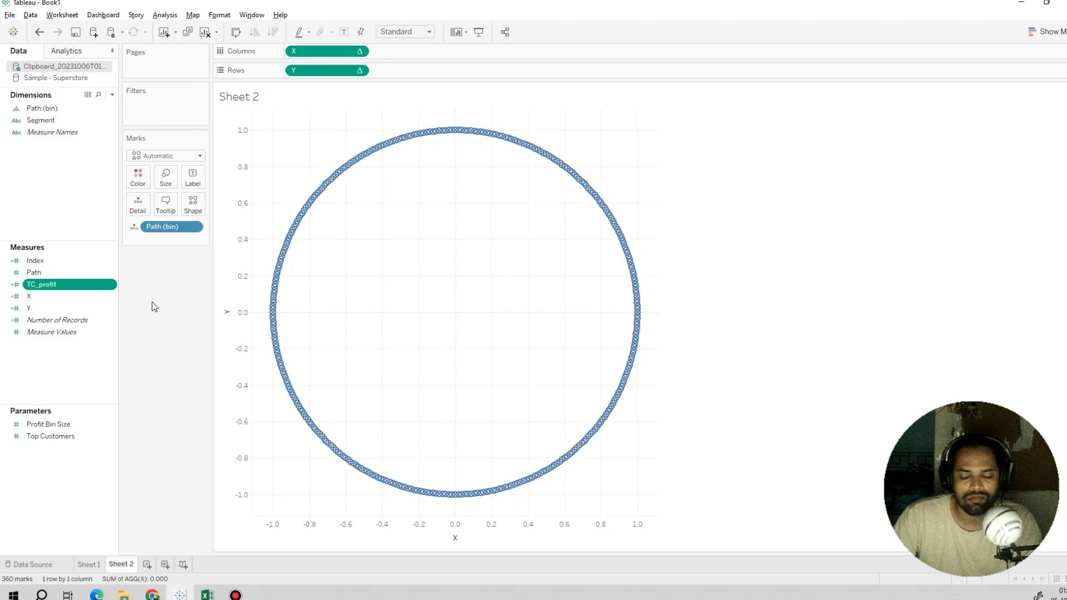
mouse_move(122, 204)
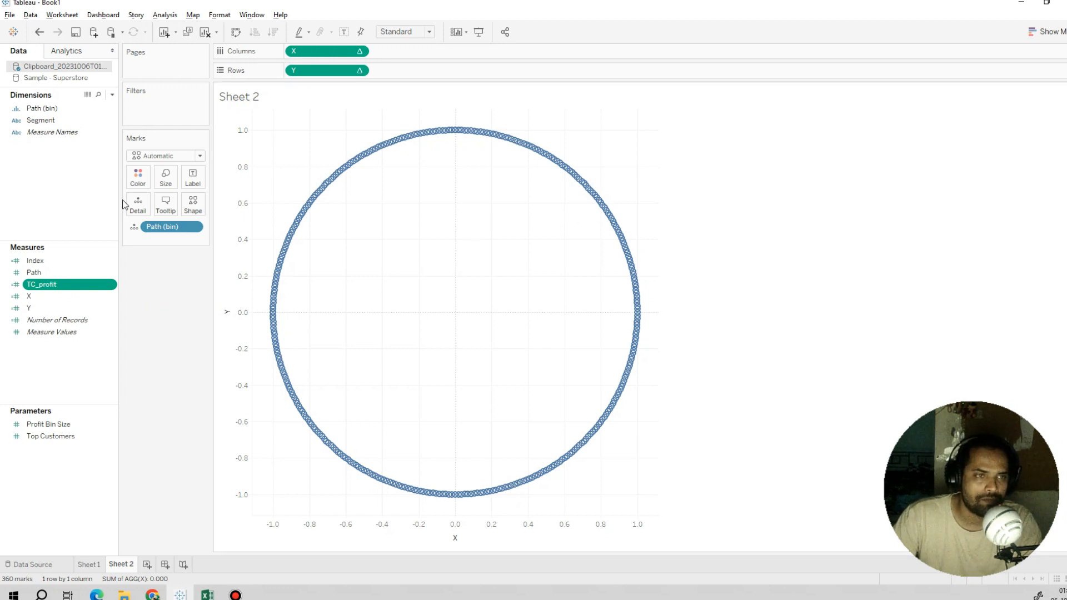
Drag Segment onto Color, producing a Consumer, Corporate and Home Office legend
left_click(40, 120)
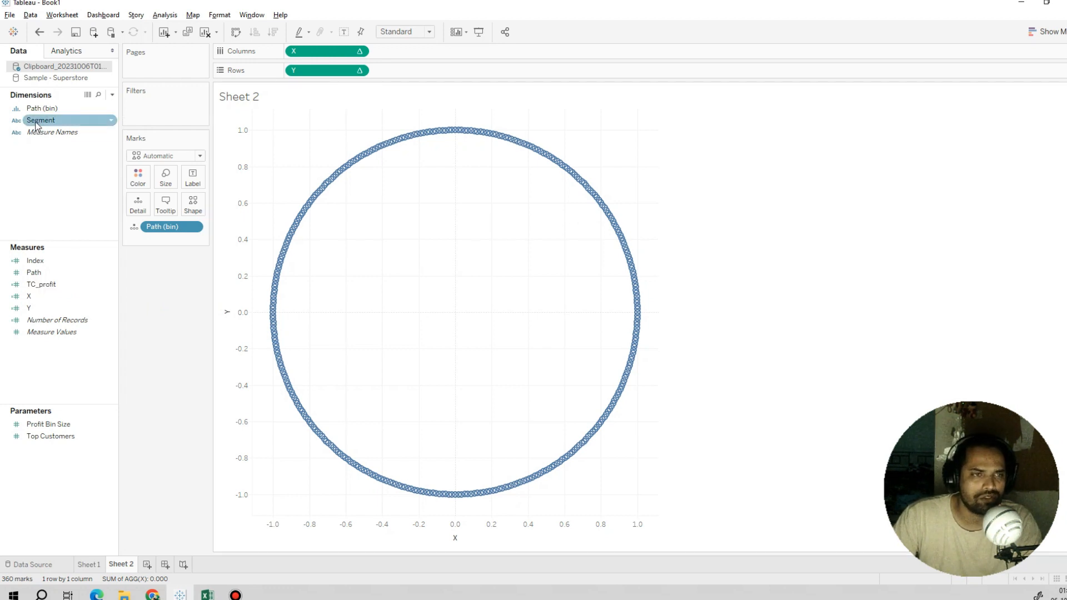
left_click_drag(40, 120, 139, 178)
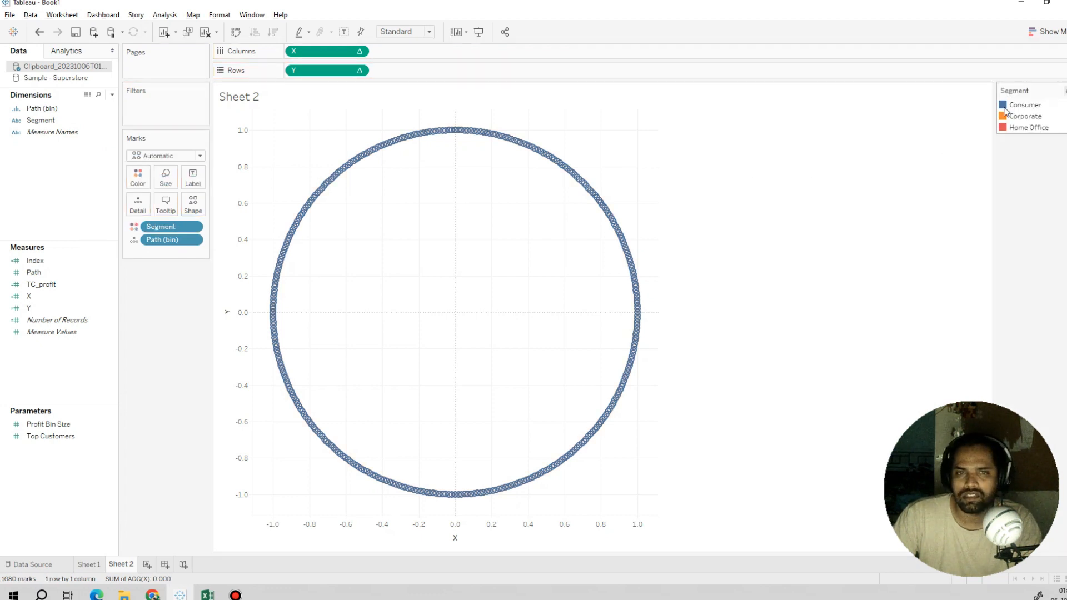
left_click(1024, 104)
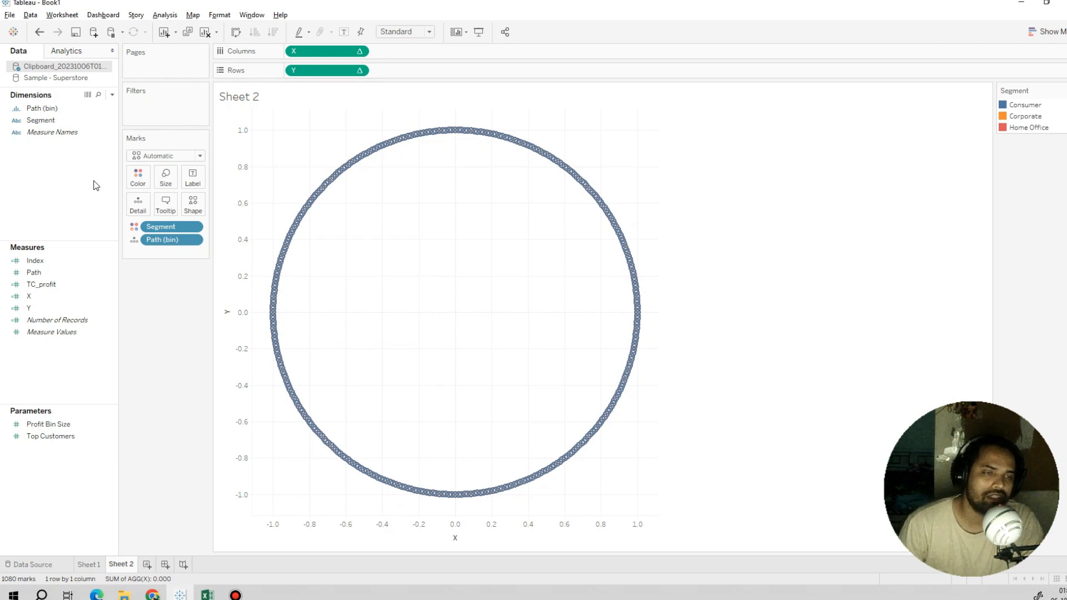
left_click(57, 320)
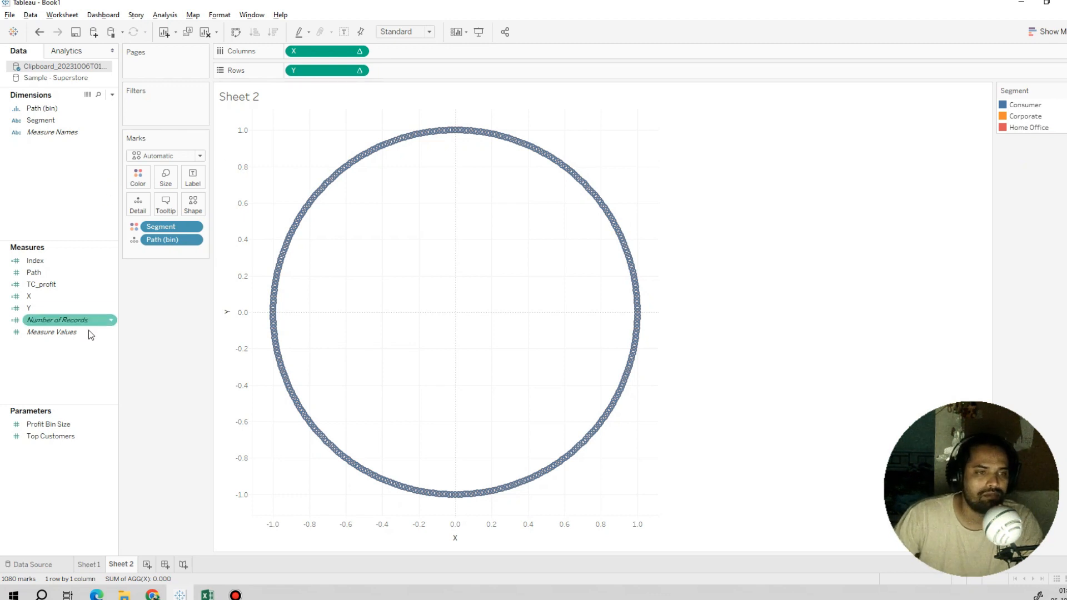
Edit the X calculation to multiply it by [TC_profit]
right_click(28, 296)
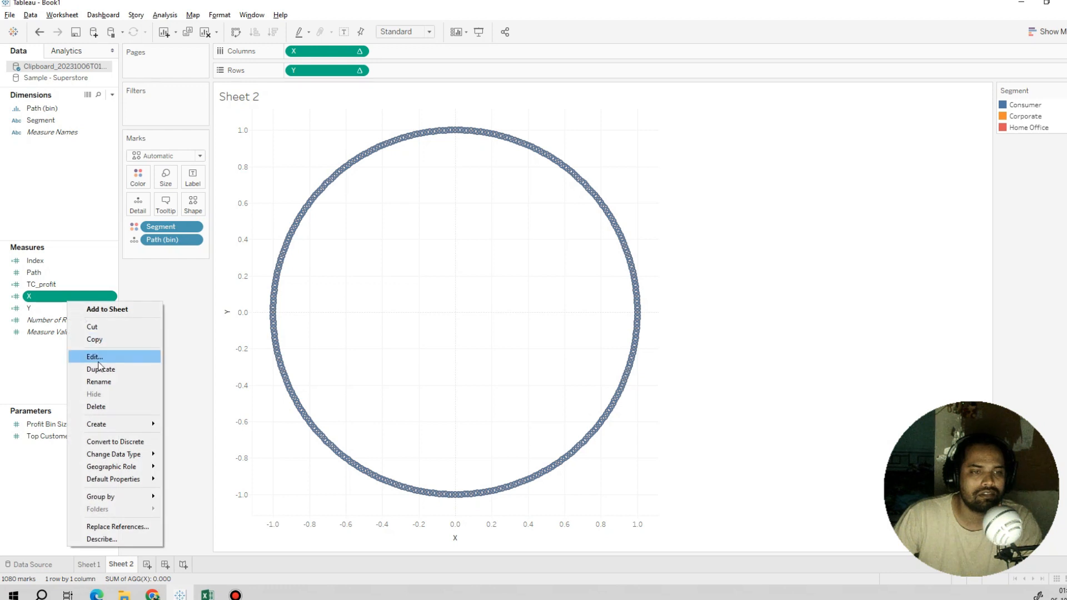
left_click(94, 357)
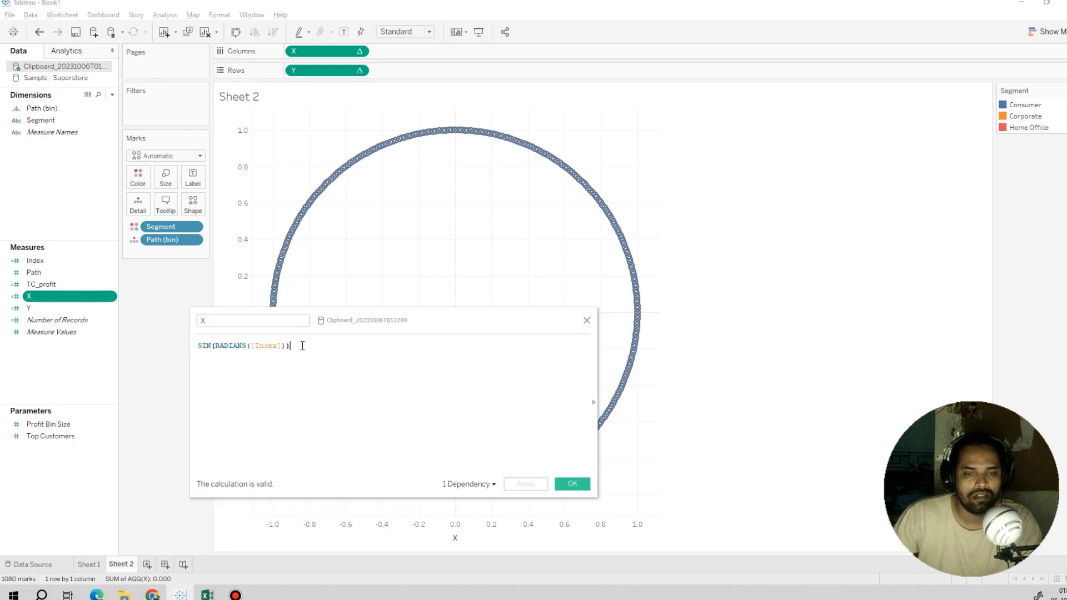
type("*")
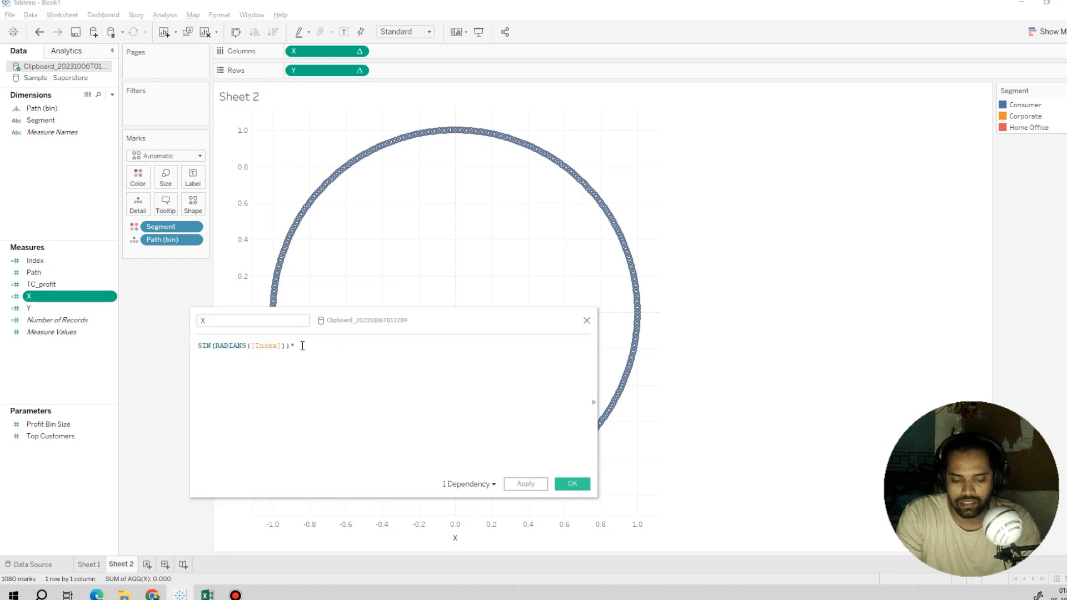
type("tc")
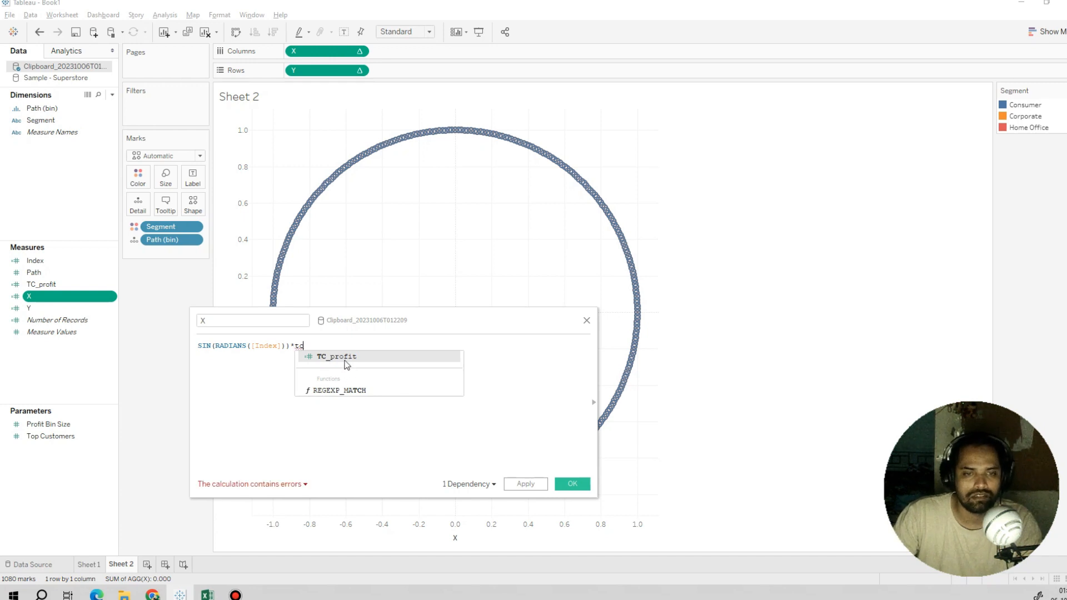
left_click(337, 356)
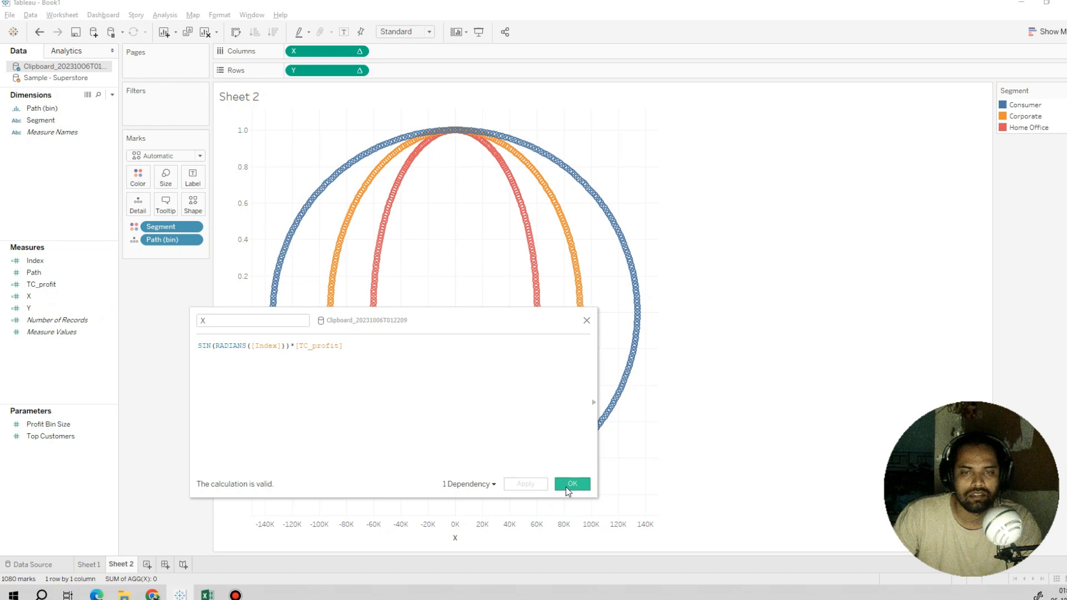
left_click(571, 484)
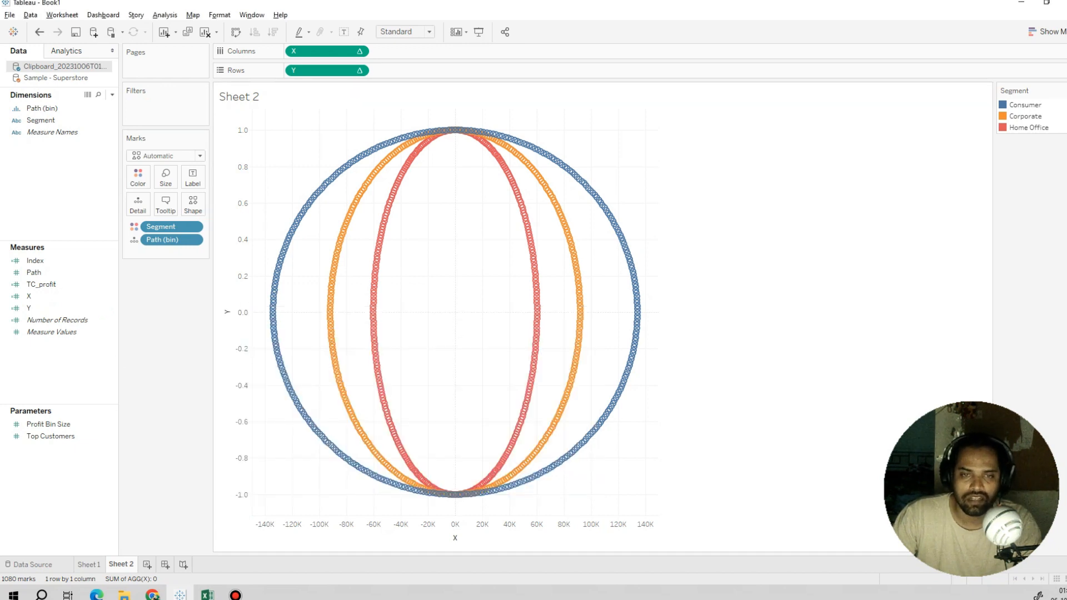
Edit the Y calculation to multiply it by [TC_profit] as well
left_click(29, 310)
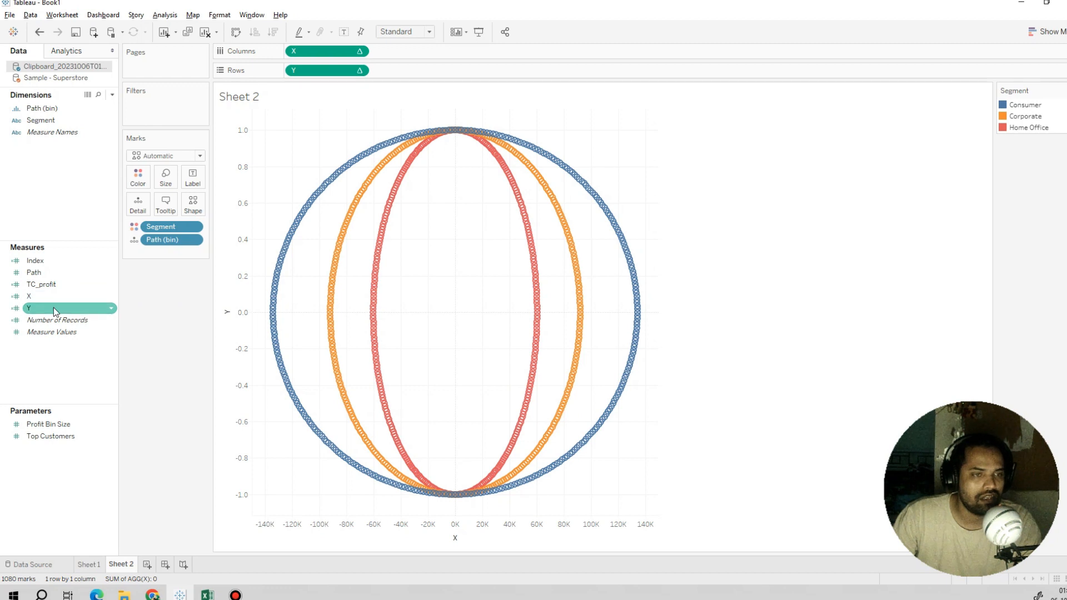
right_click(28, 308)
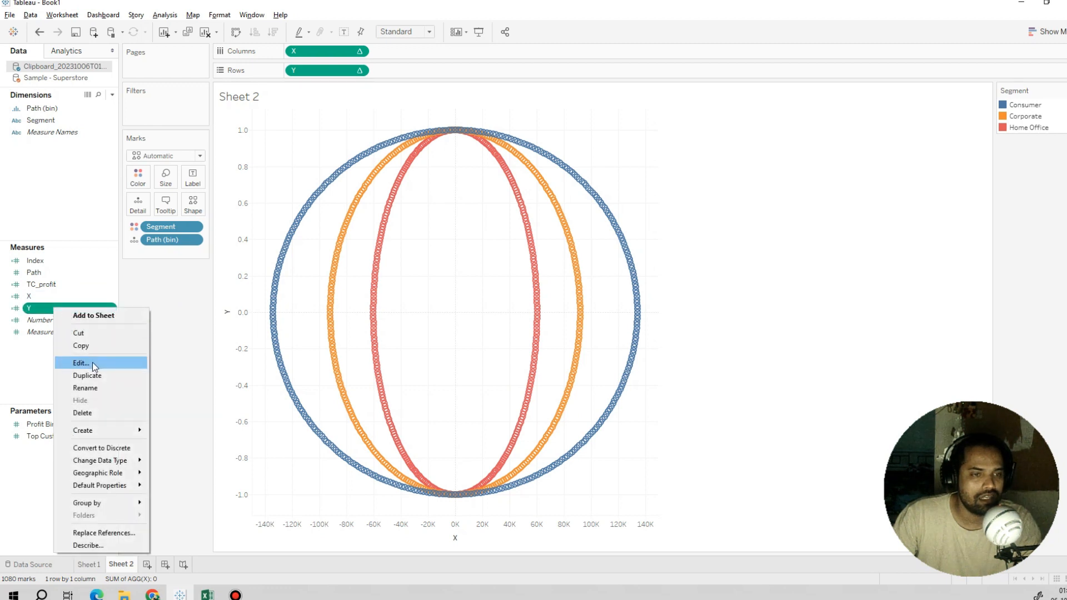
left_click(80, 362)
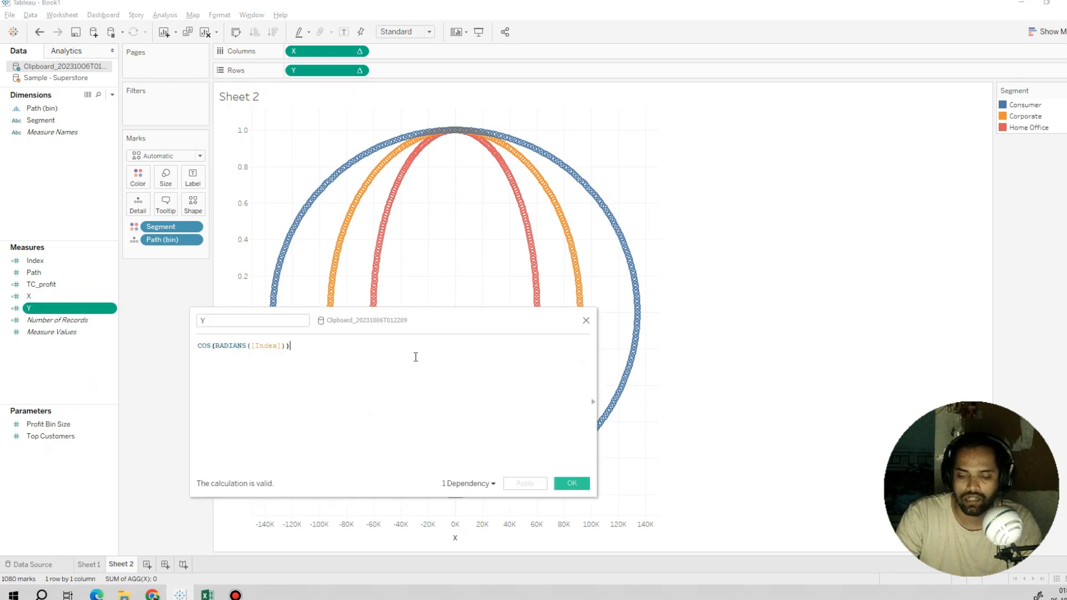
type("*tc")
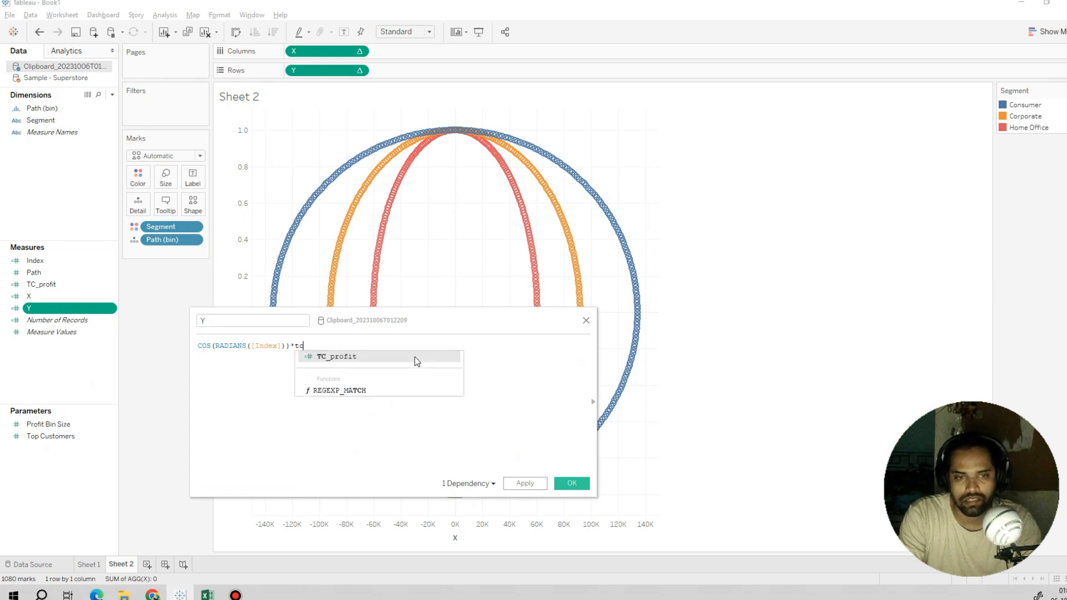
left_click(336, 355)
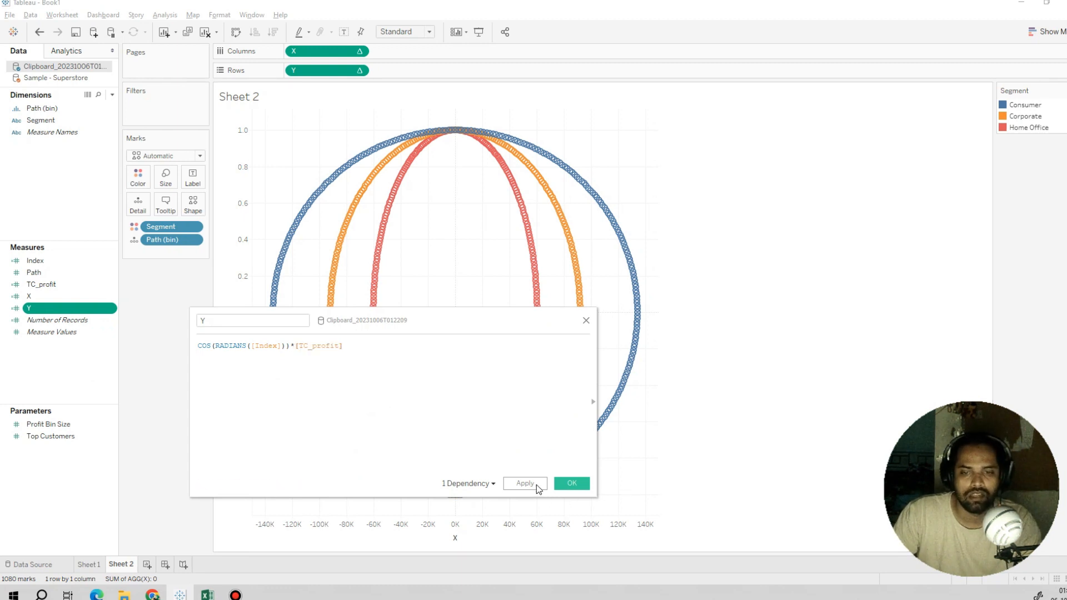
left_click(570, 483)
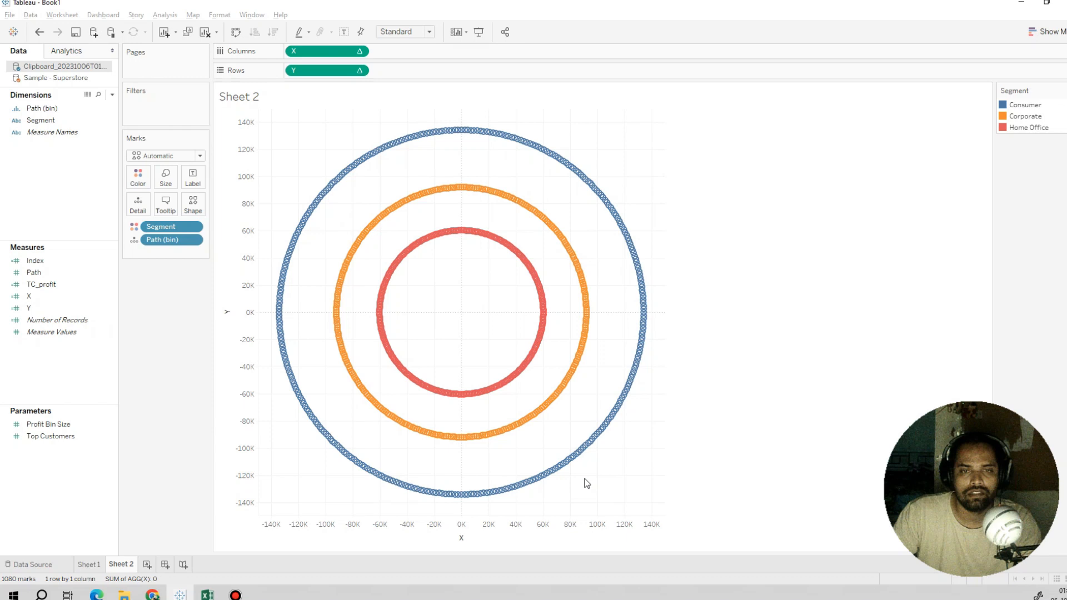
mouse_move(712, 340)
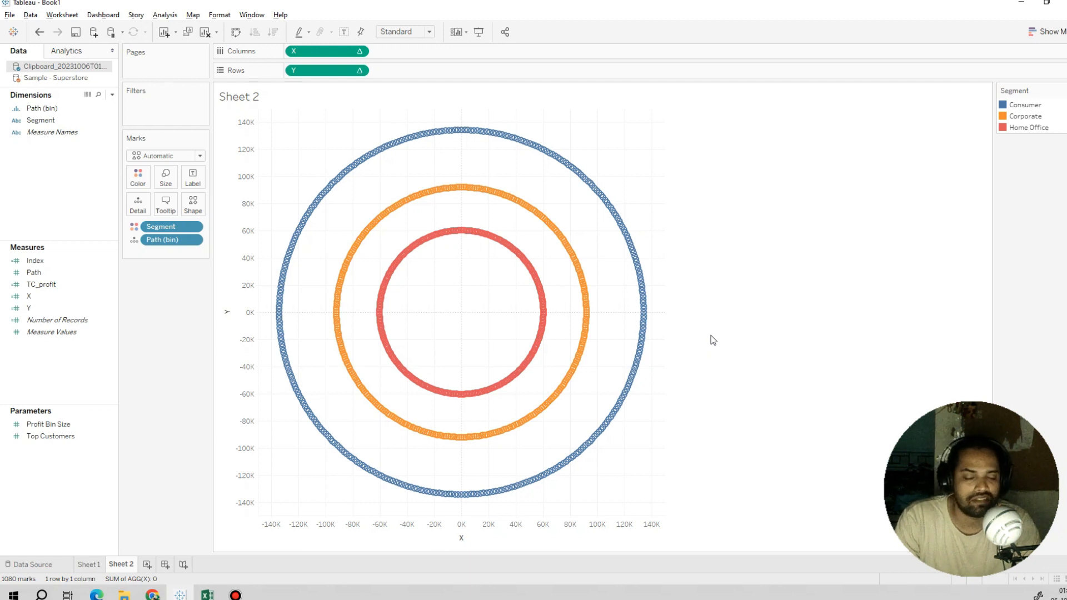
mouse_move(573, 435)
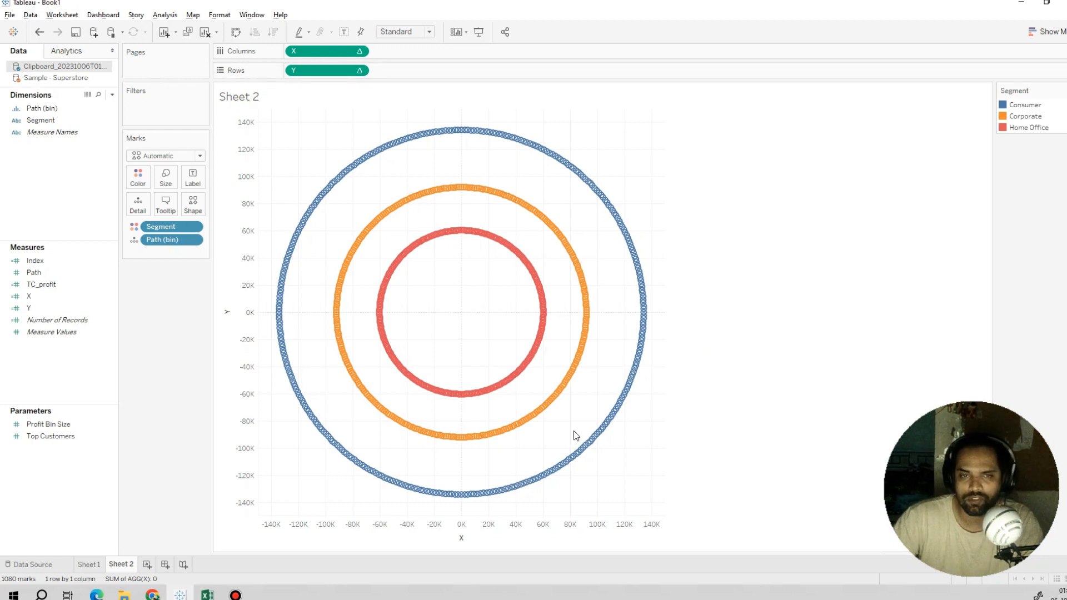
mouse_move(627, 392)
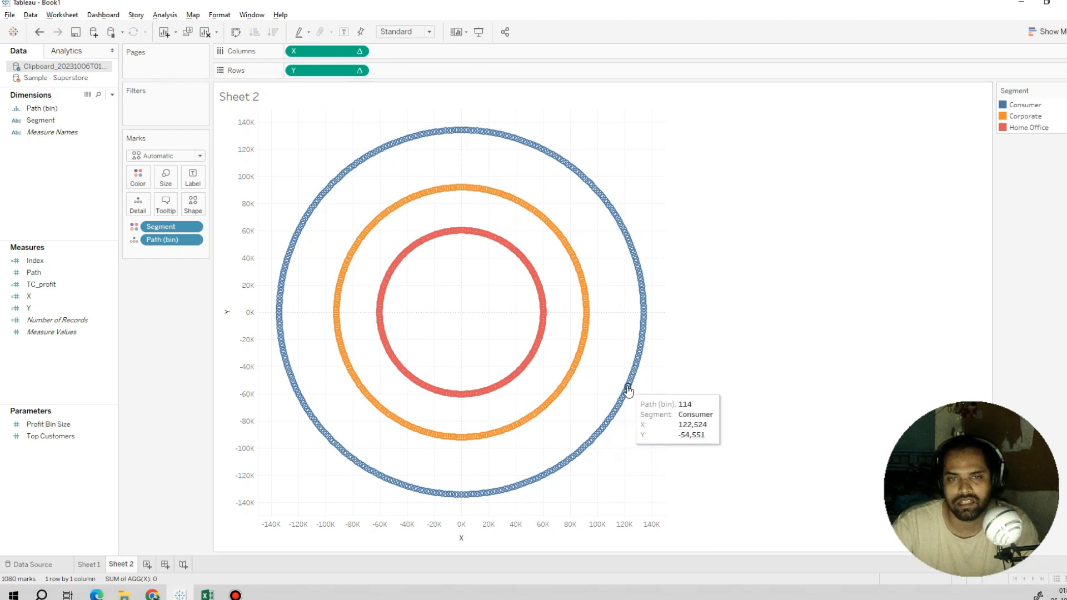
mouse_move(727, 167)
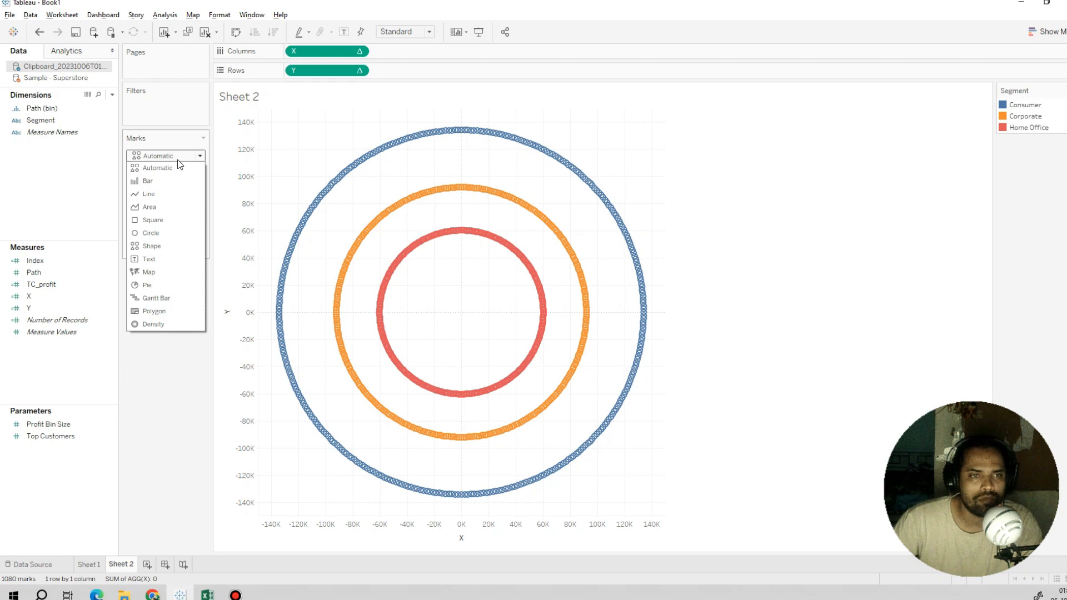
Switch the mark type to Line with Path (bin) as the path, drawing three ring outlines
left_click(148, 194)
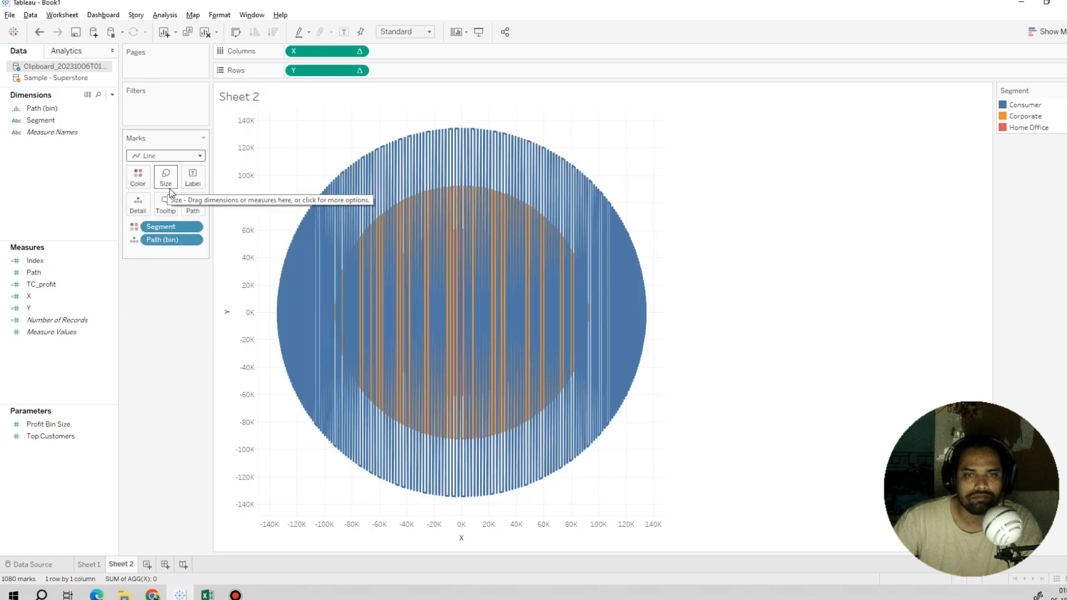
mouse_move(605, 207)
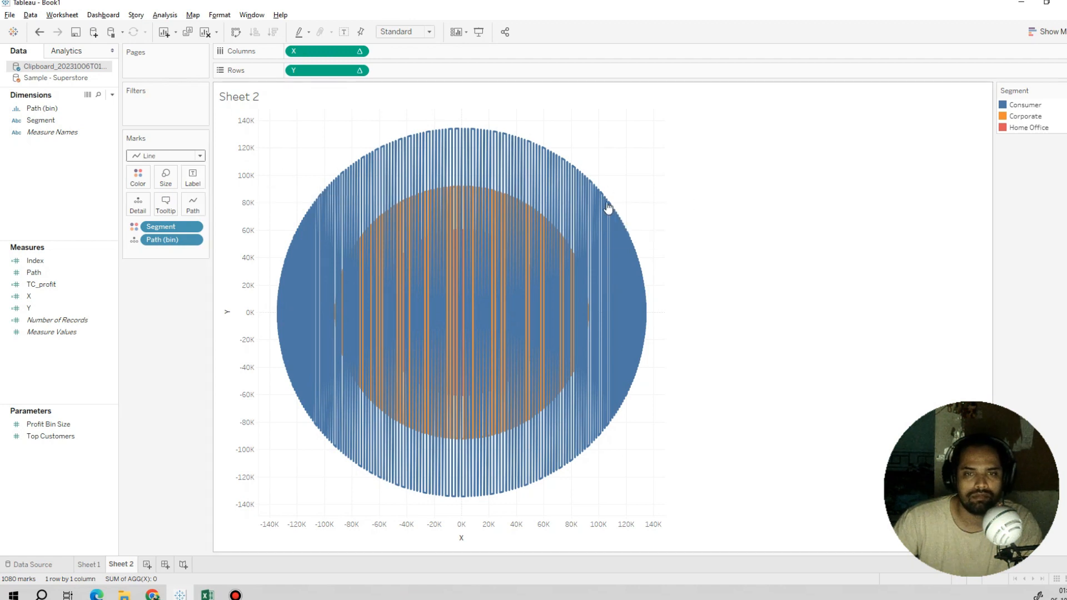
mouse_move(793, 291)
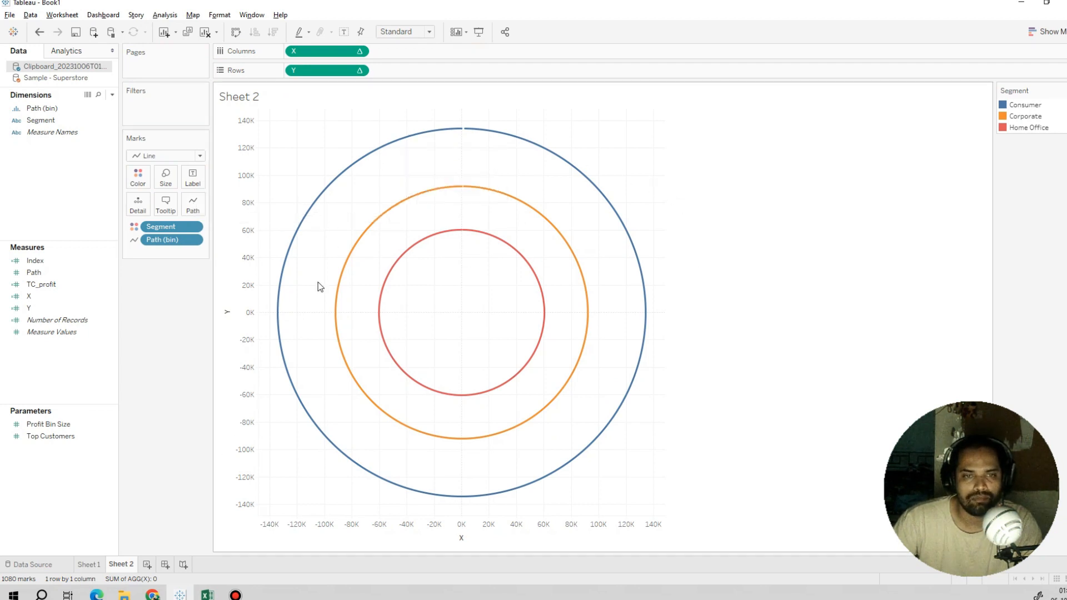
mouse_move(229, 216)
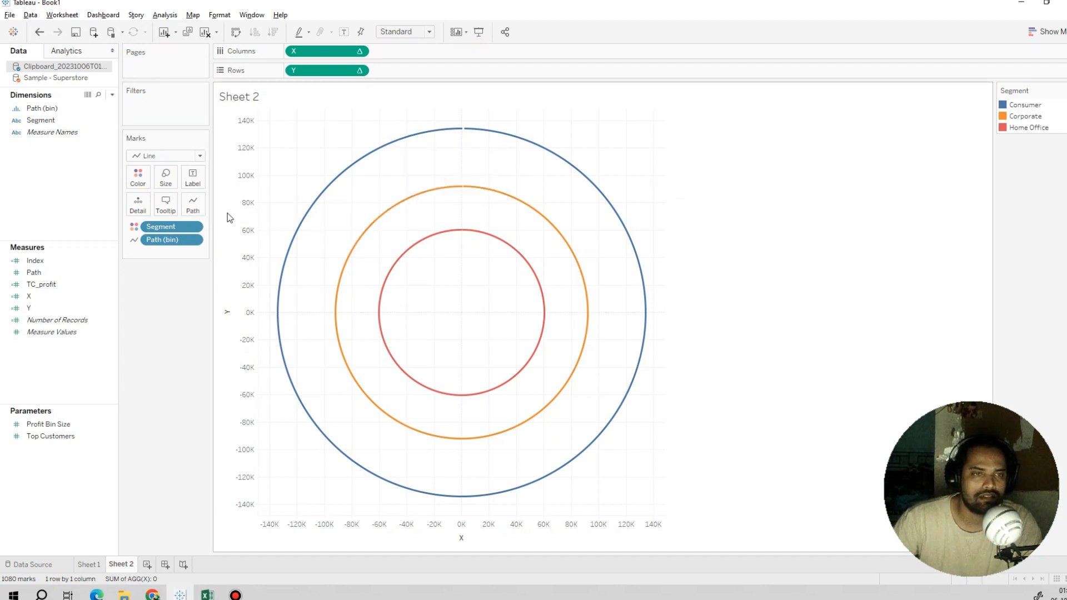
left_click(164, 155)
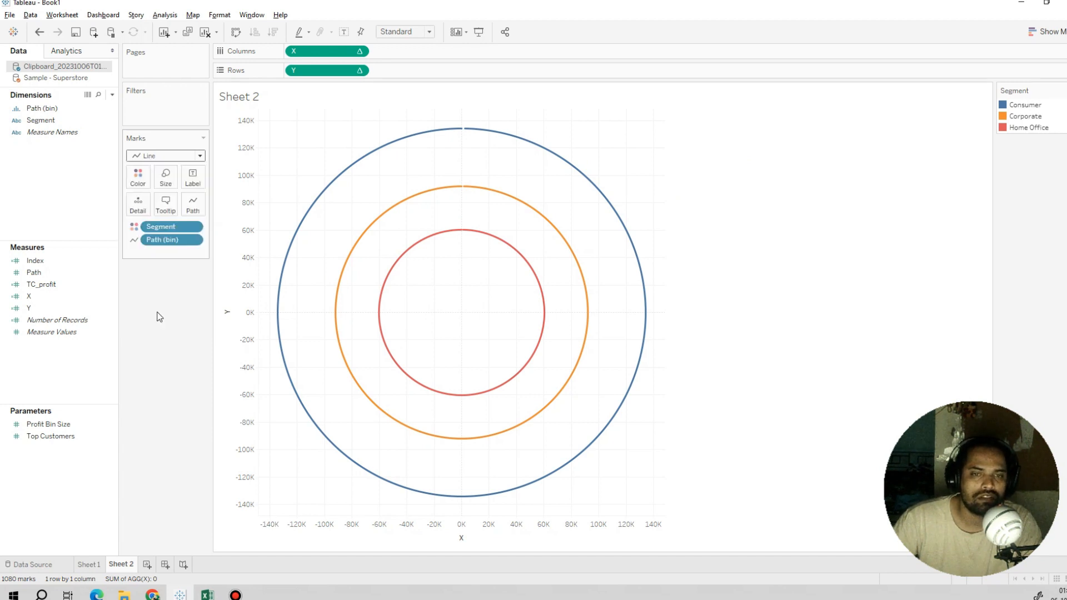
Switch marks to Polygon, highlight Consumer in the legend, and open Segment's sort options
left_click(165, 155)
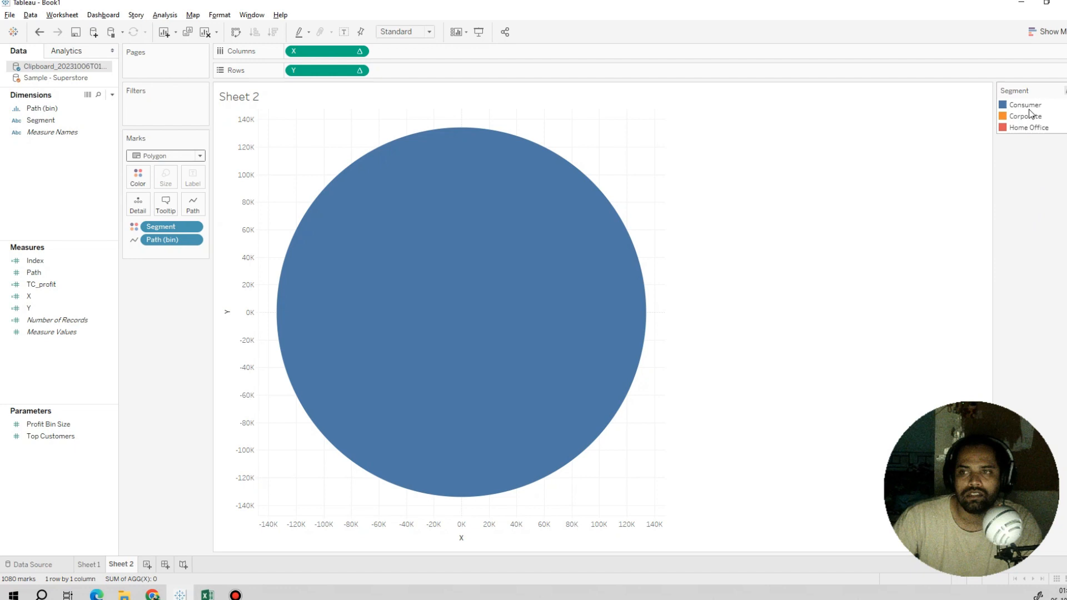
left_click(1022, 104)
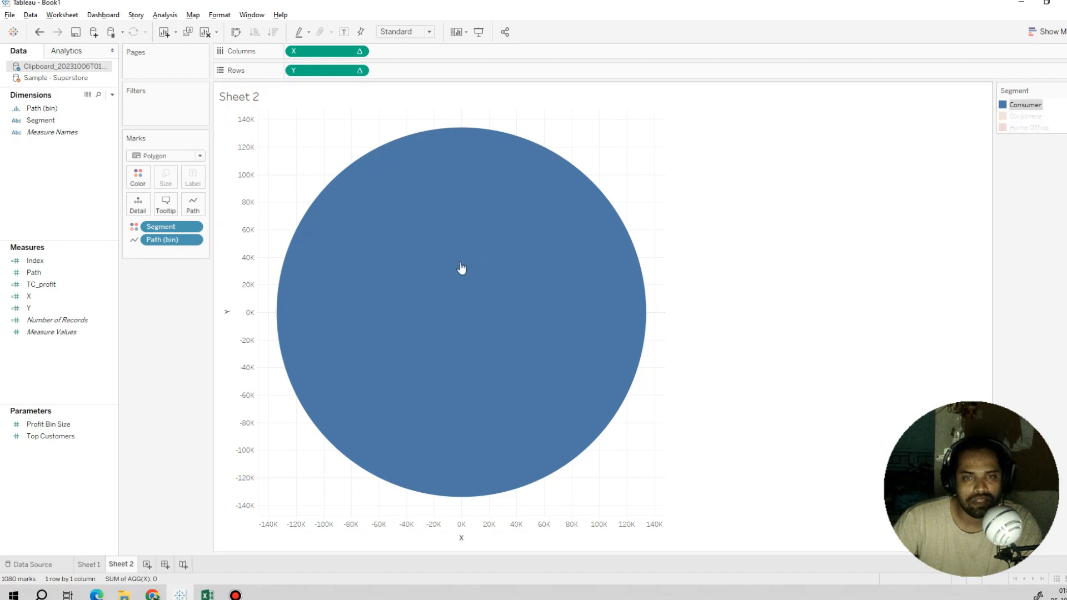
mouse_move(461, 267)
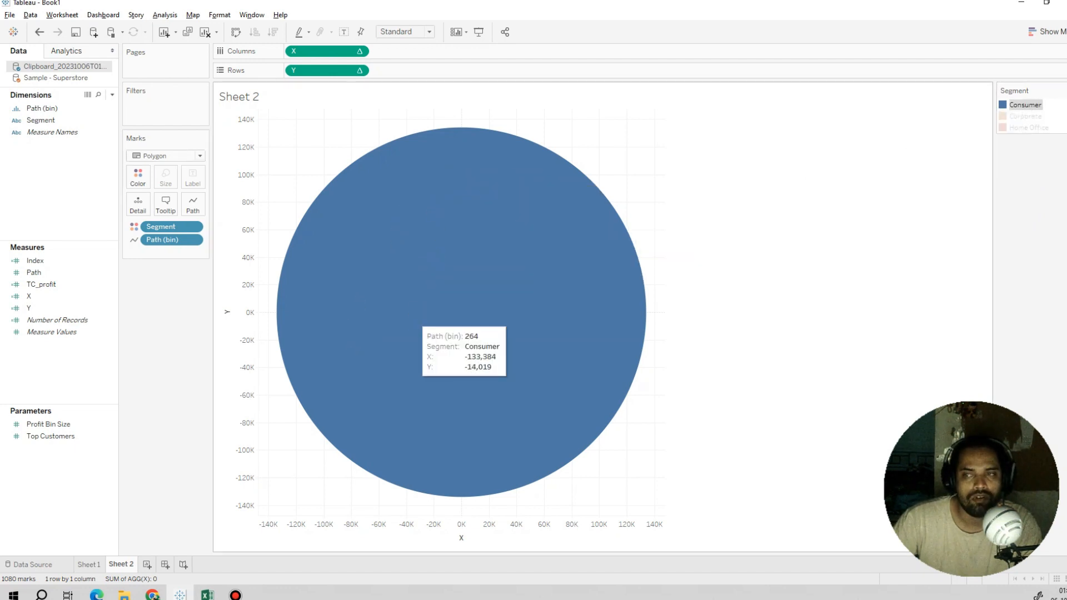
left_click(1024, 115)
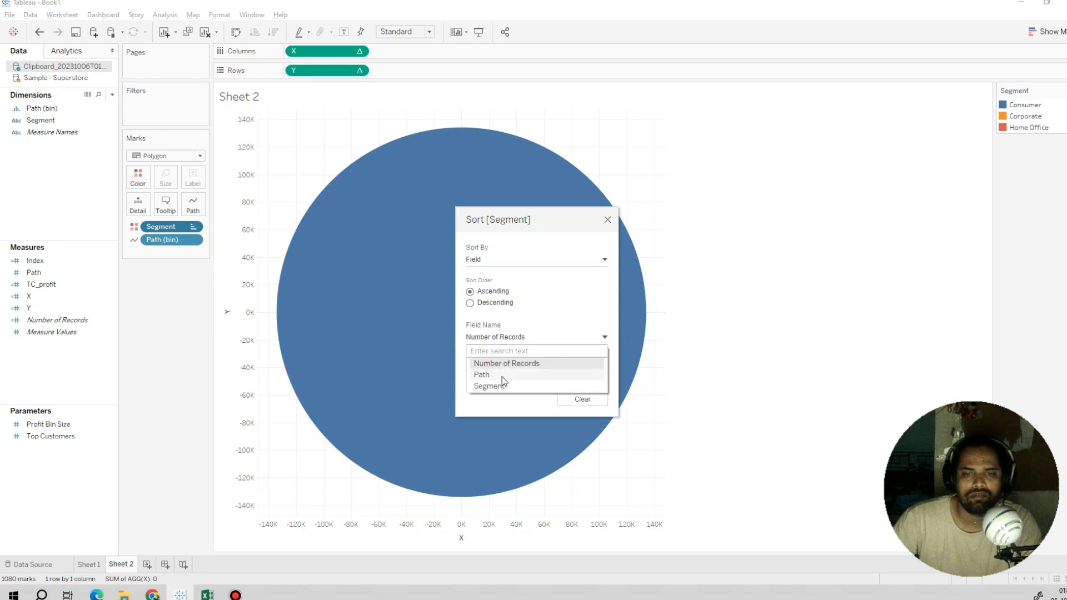
mouse_move(489, 386)
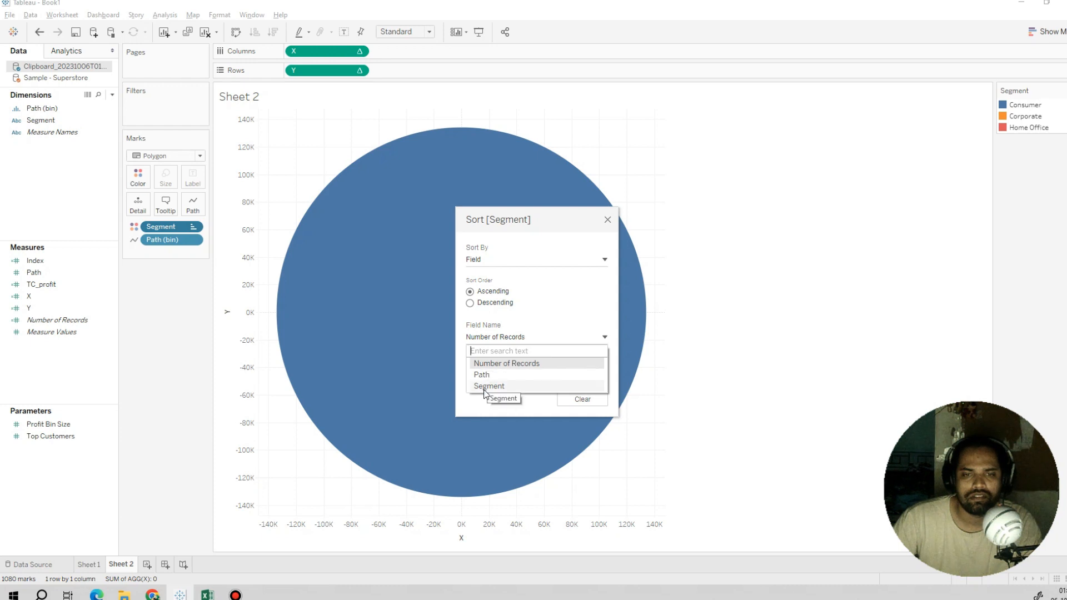
Sort Segment manually as Home Office, Corporate, Consumer so red, orange, blue circles nest
left_click(488, 386)
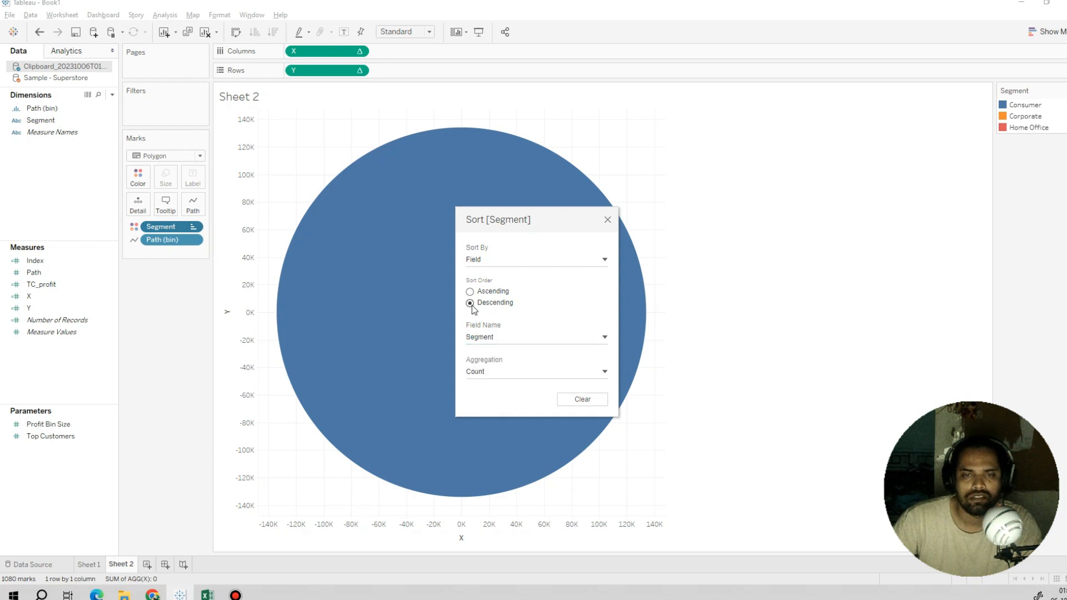
left_click(469, 291)
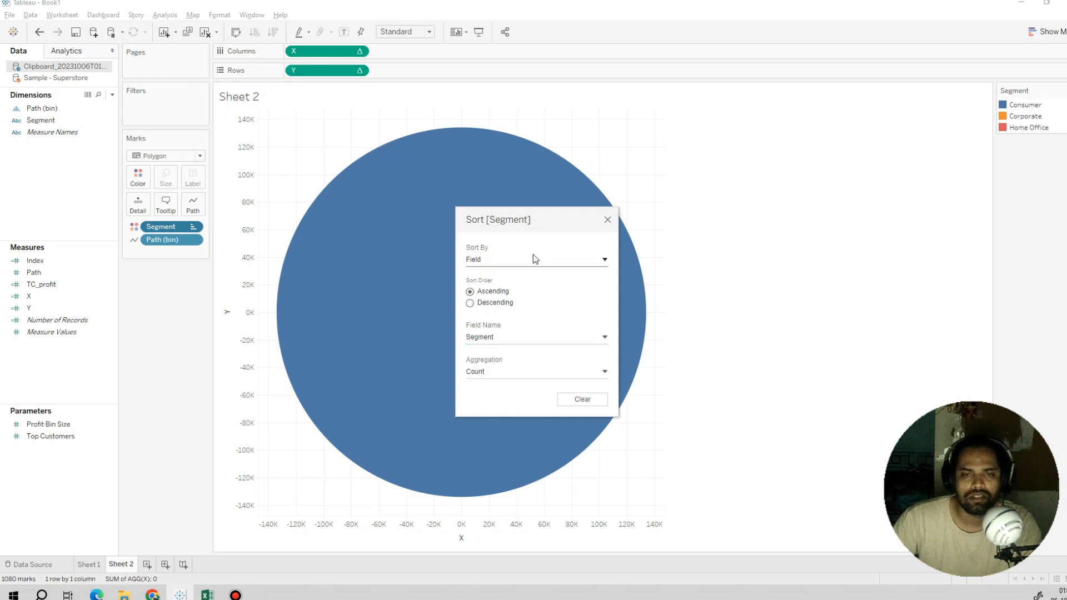
left_click(535, 259)
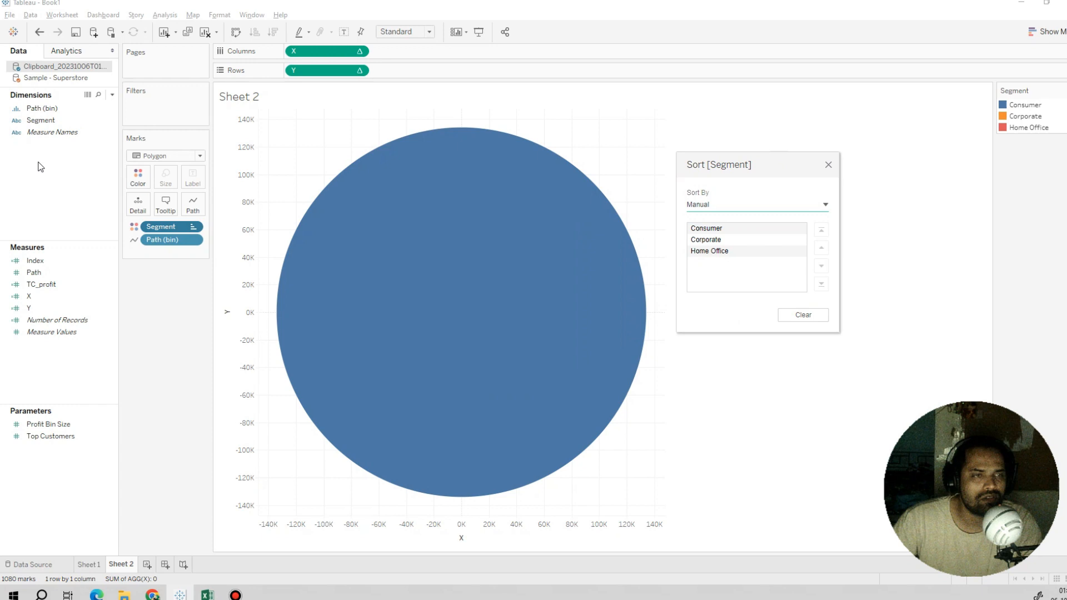
mouse_move(101, 262)
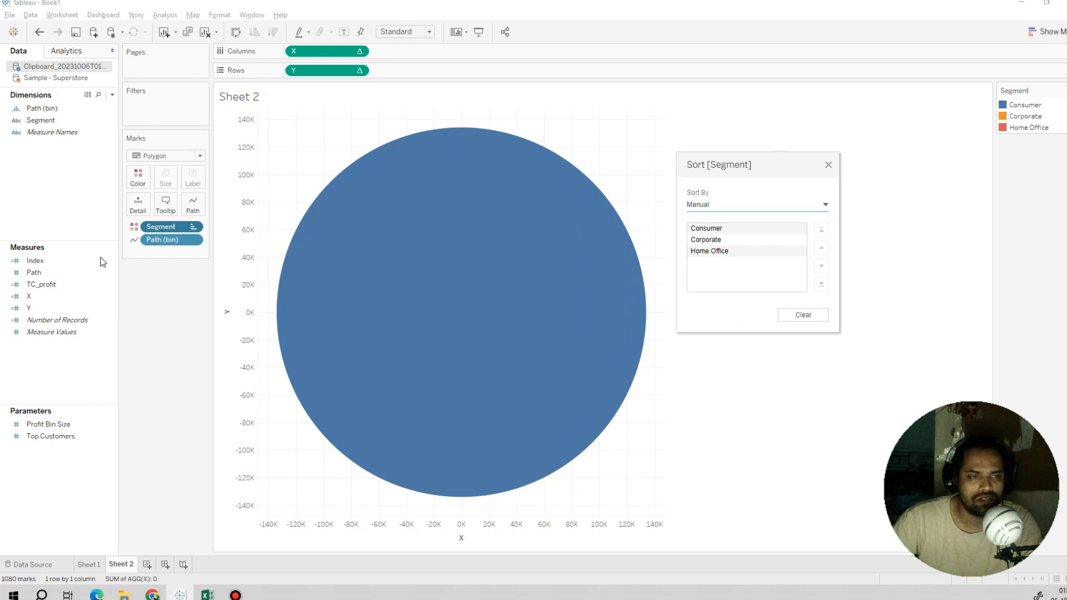
mouse_move(742, 258)
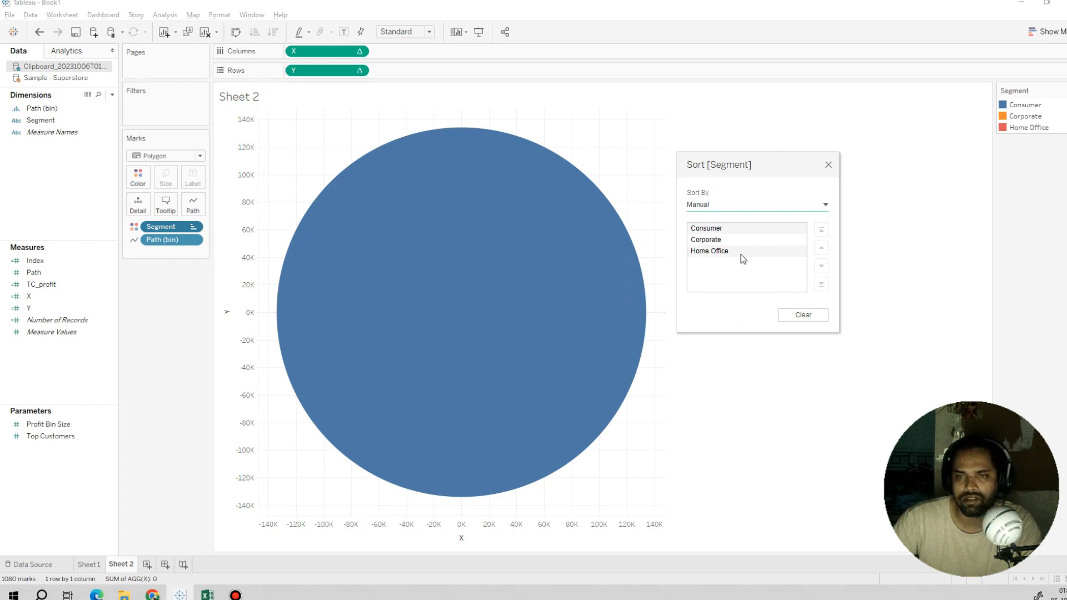
left_click(709, 251)
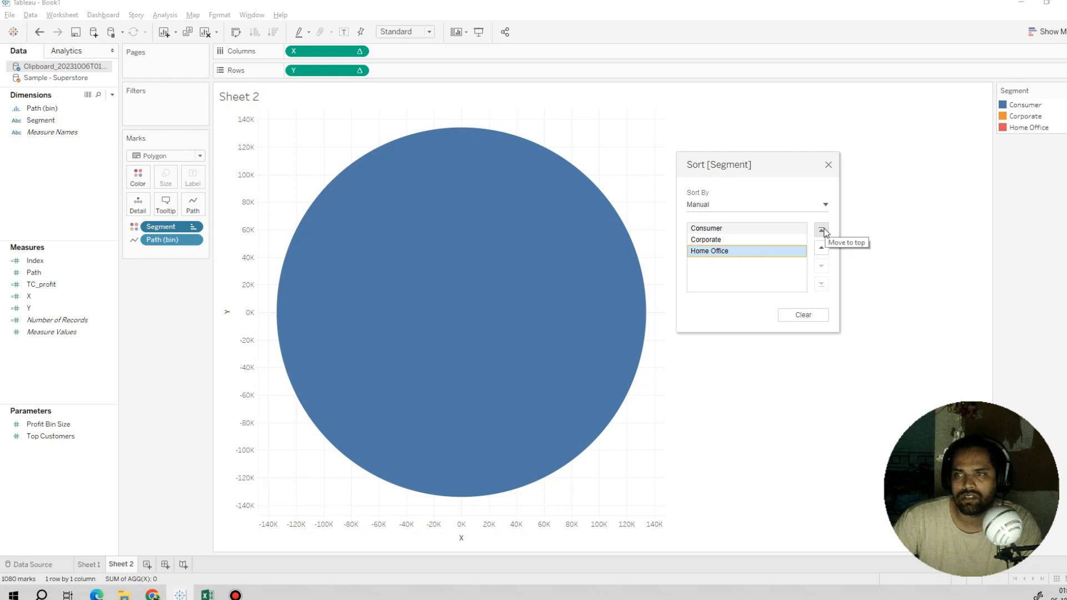
left_click(821, 228)
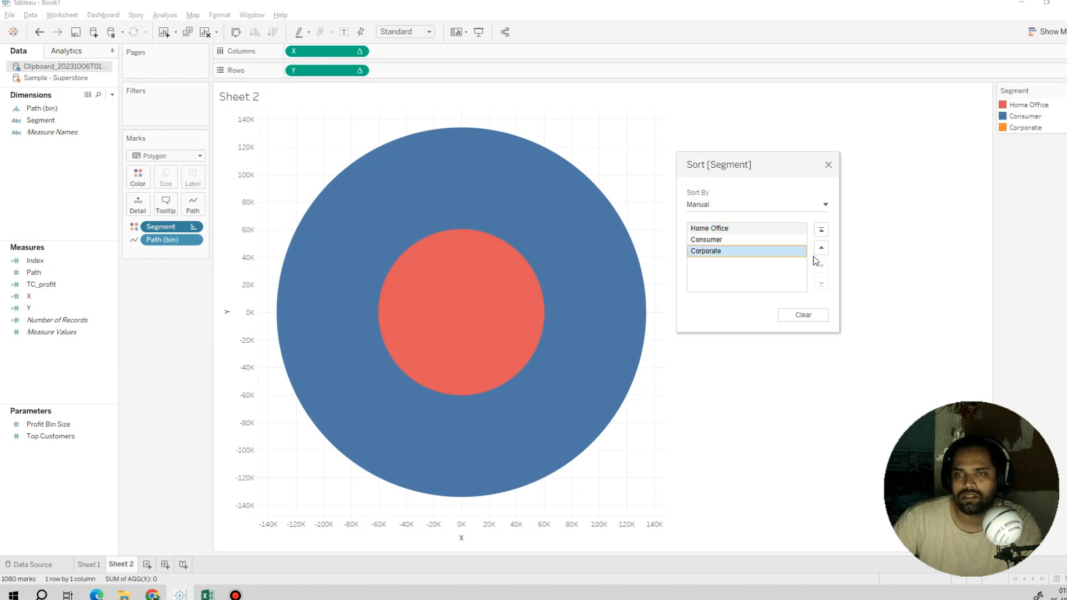
left_click(821, 247)
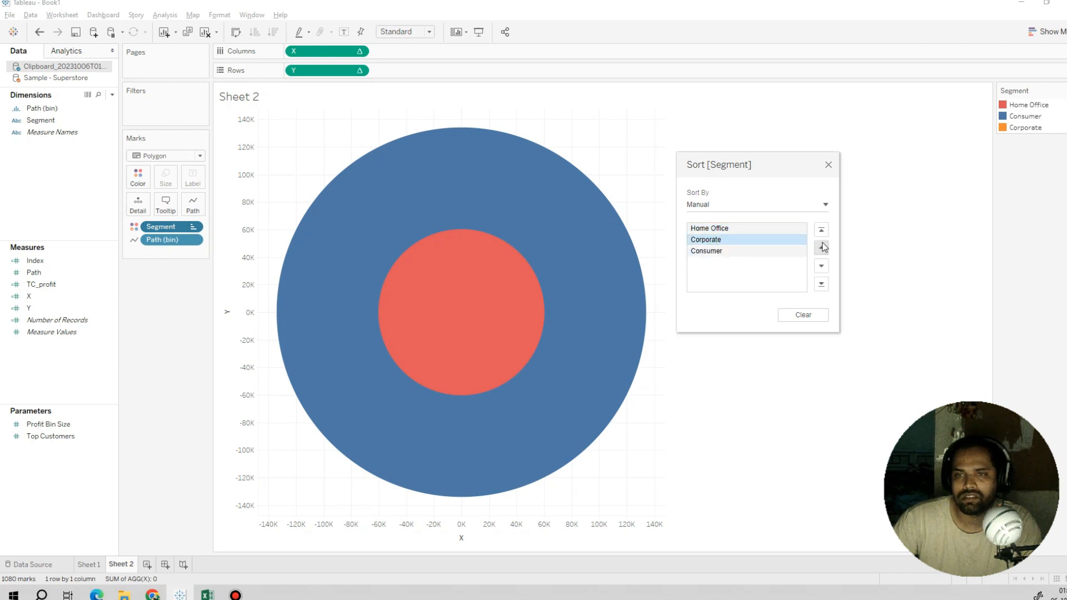
left_click(820, 246)
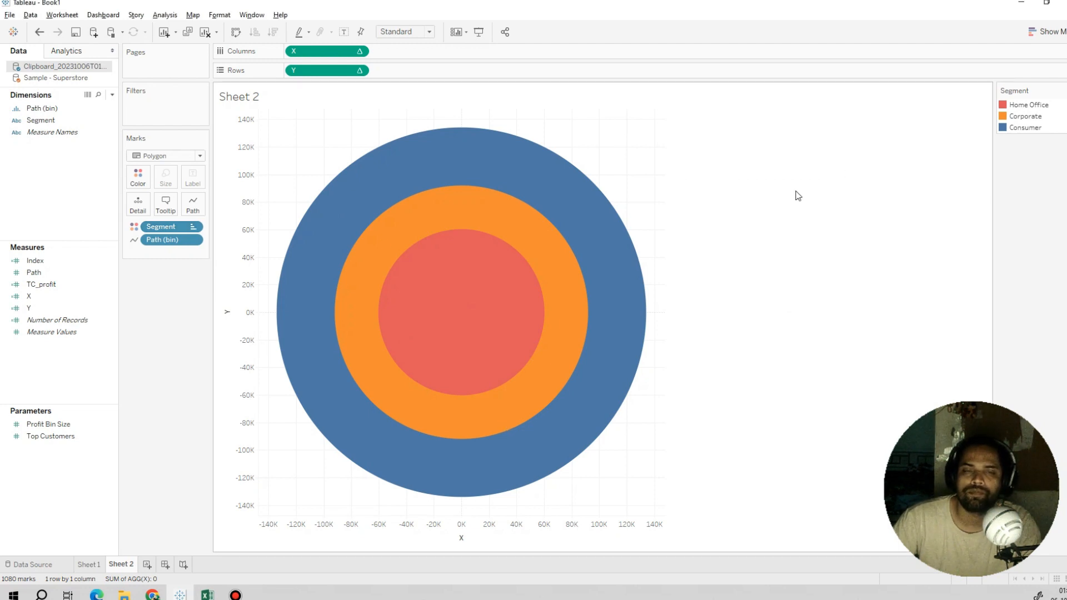
mouse_move(149, 275)
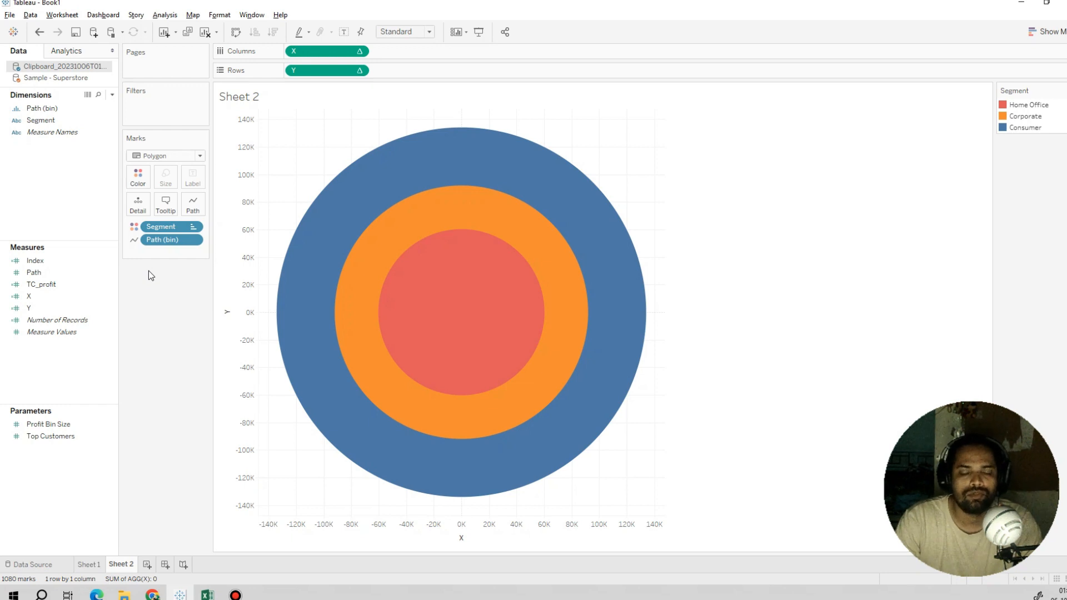
mouse_move(131, 275)
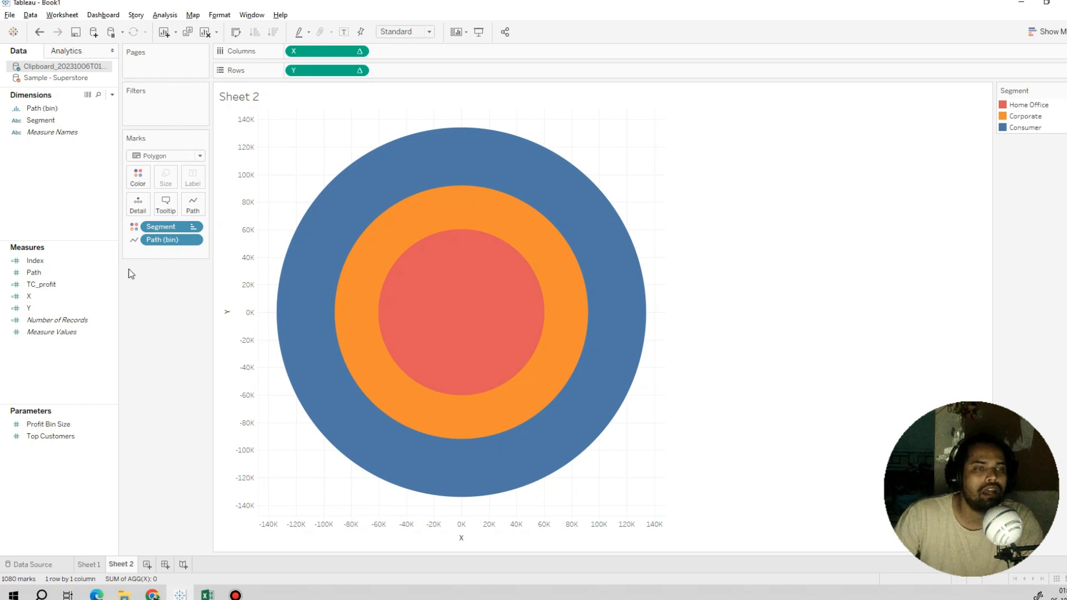
left_click(33, 272)
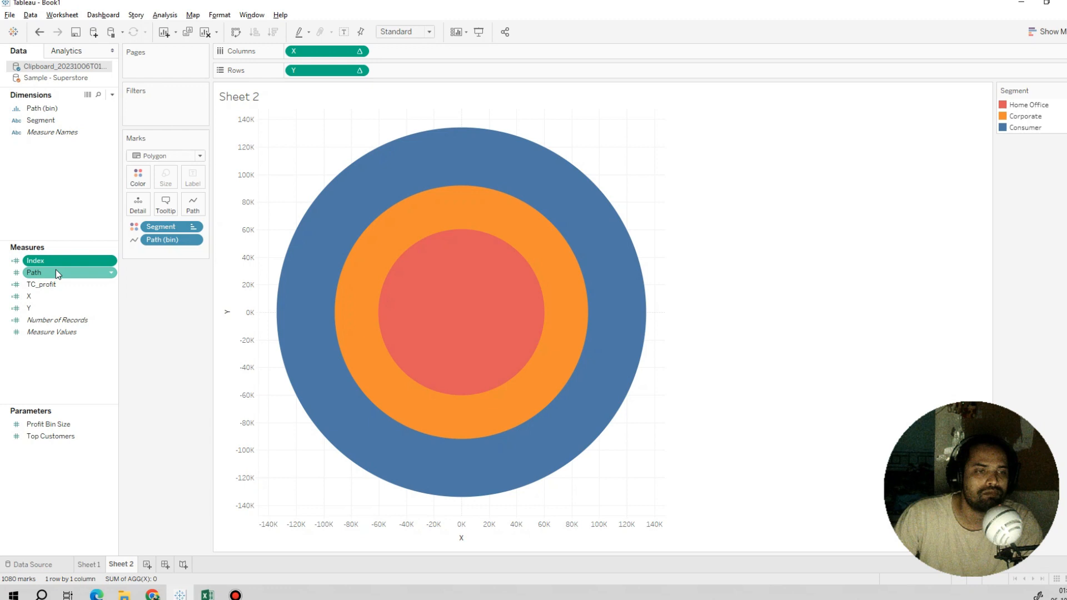
right_click(30, 296)
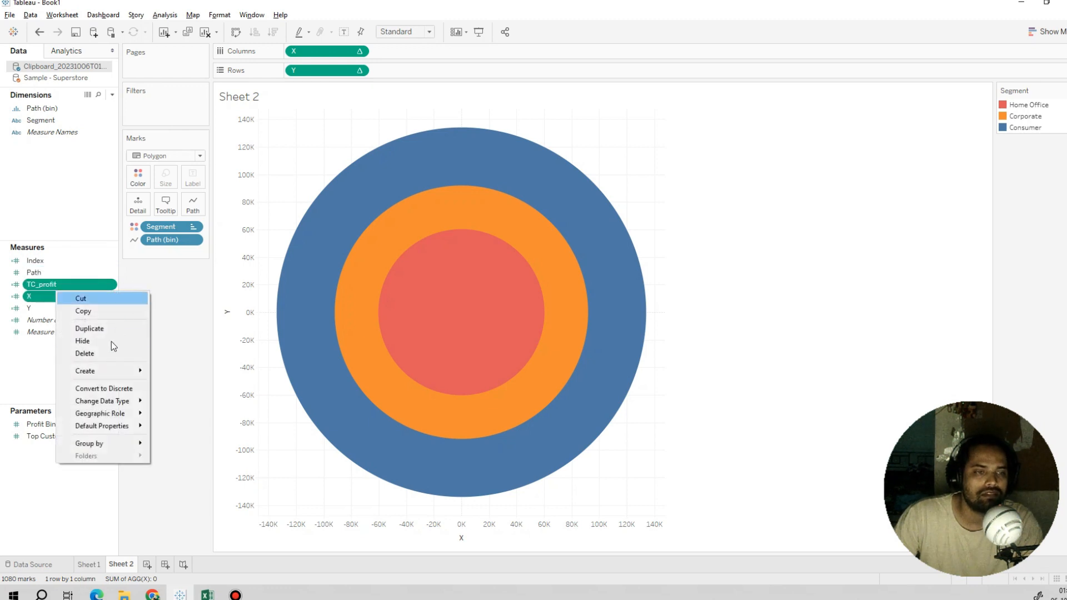
mouse_move(82, 311)
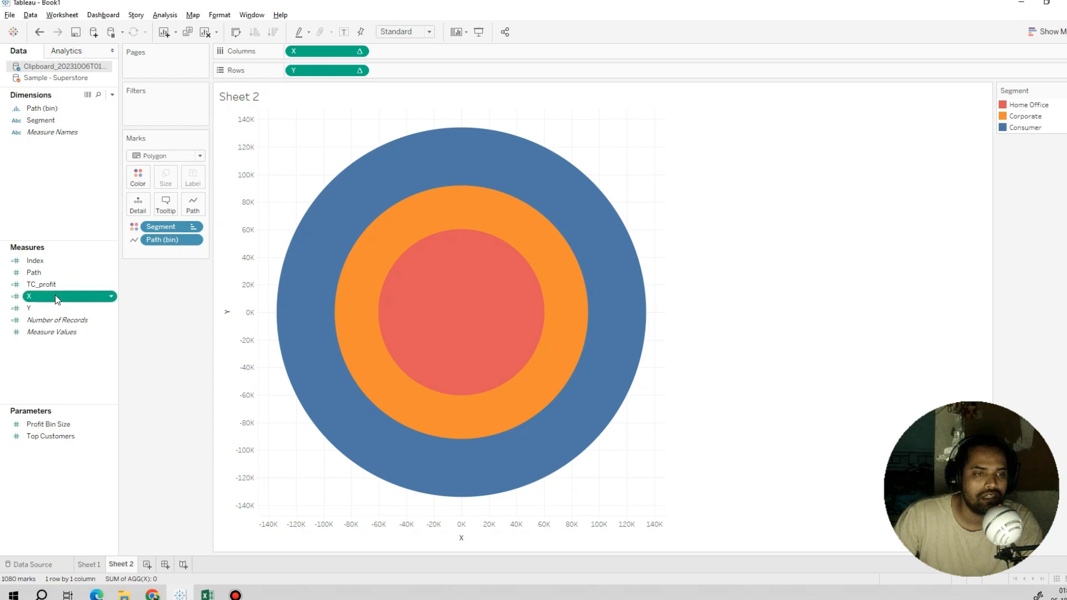
double_click(58, 296)
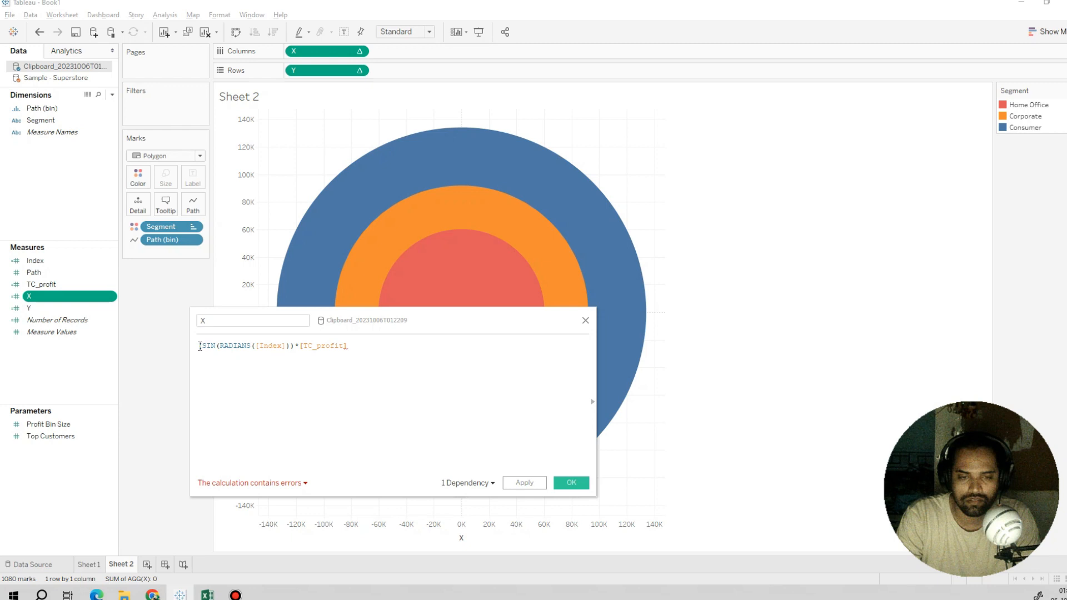
type("+")
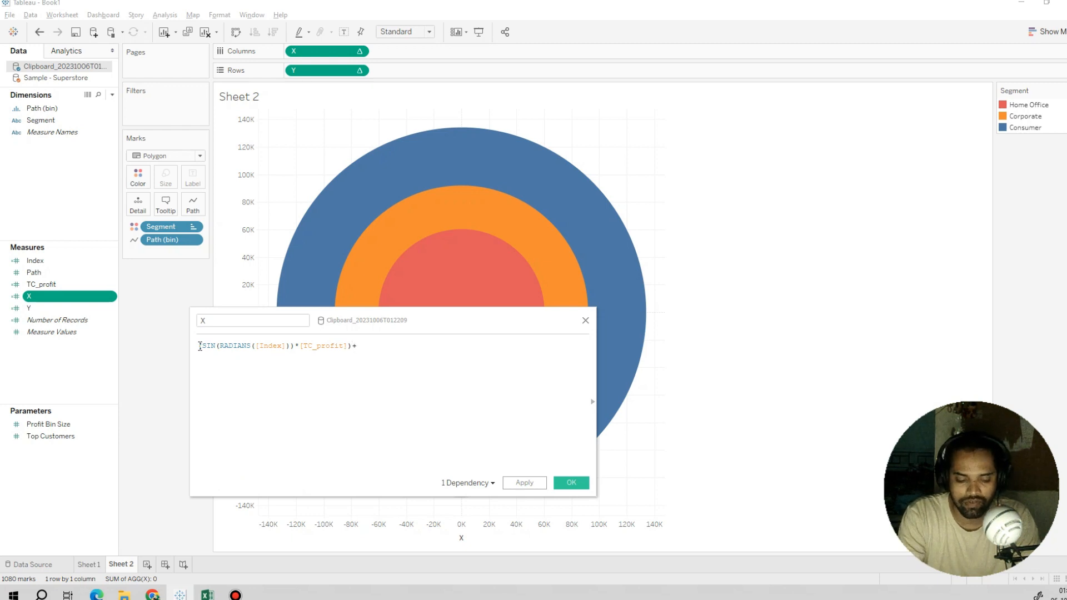
type("[TC_profit]")
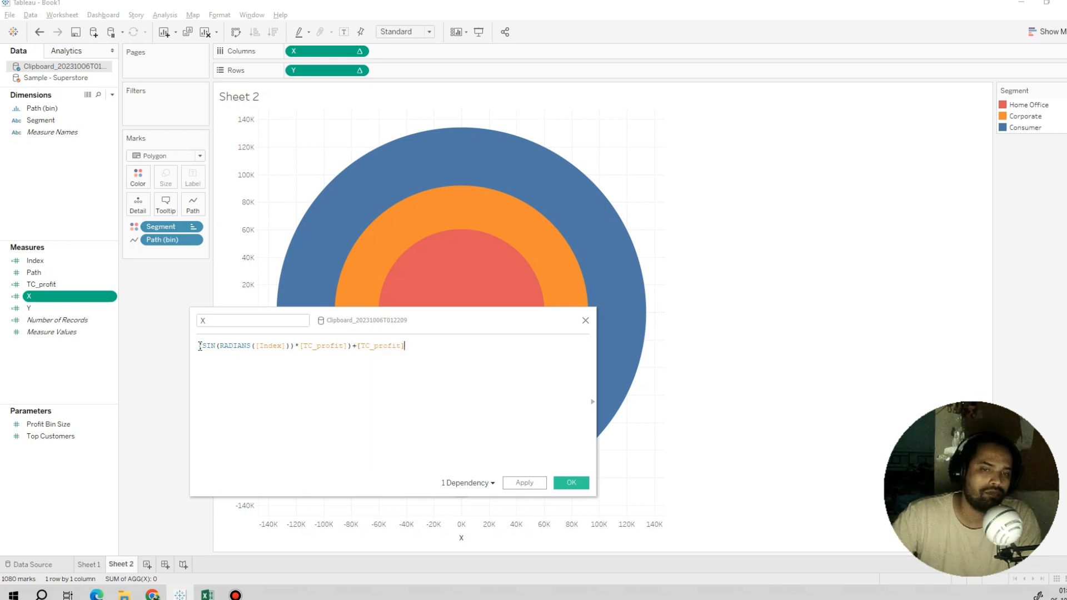
left_click(523, 482)
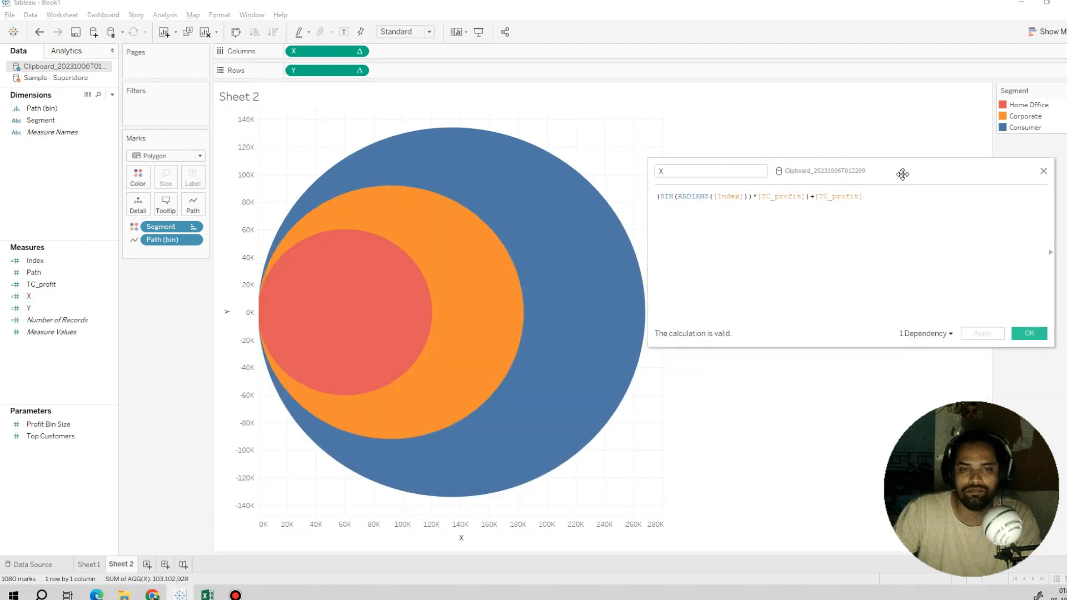
mouse_move(292, 291)
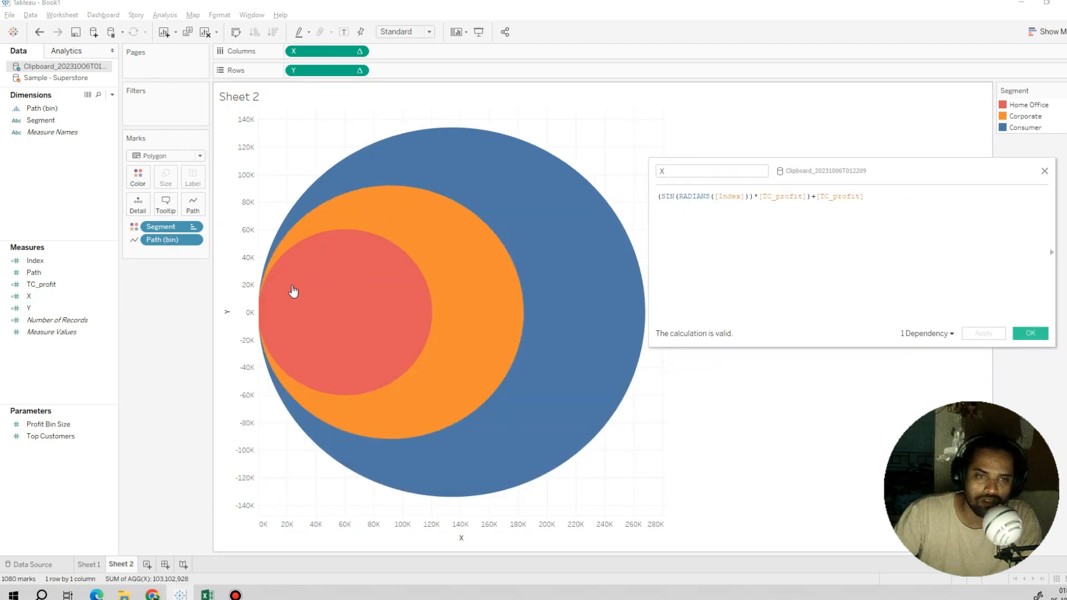
mouse_move(258, 304)
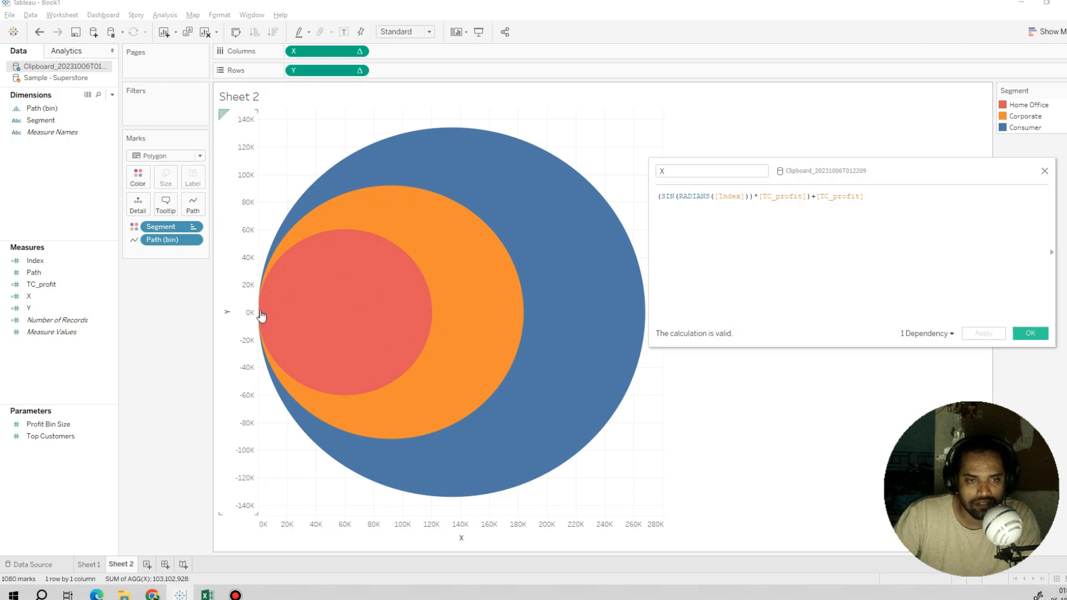
mouse_move(400, 175)
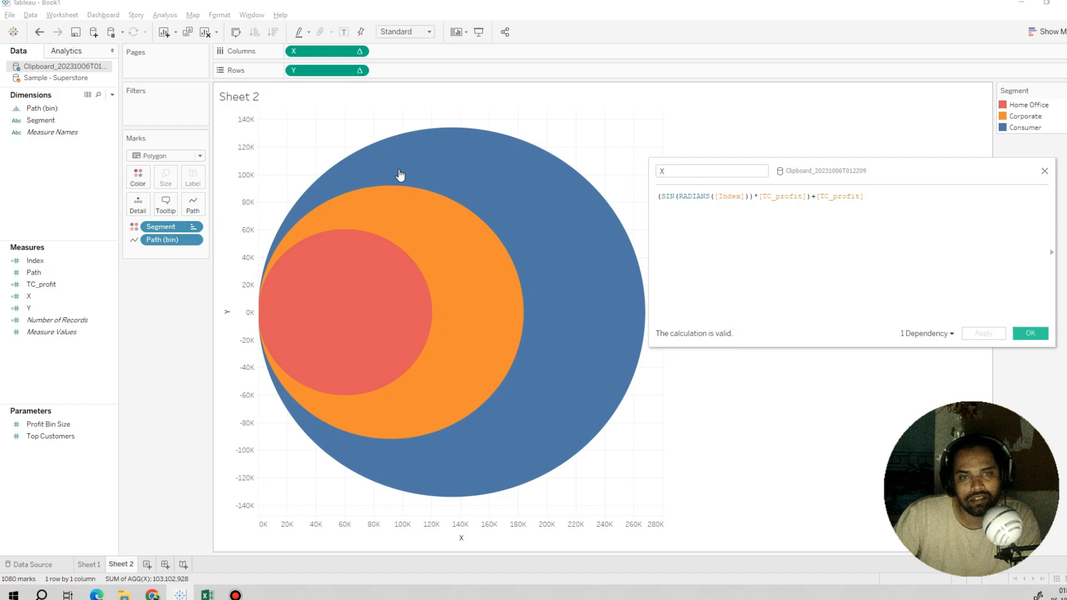
mouse_move(538, 452)
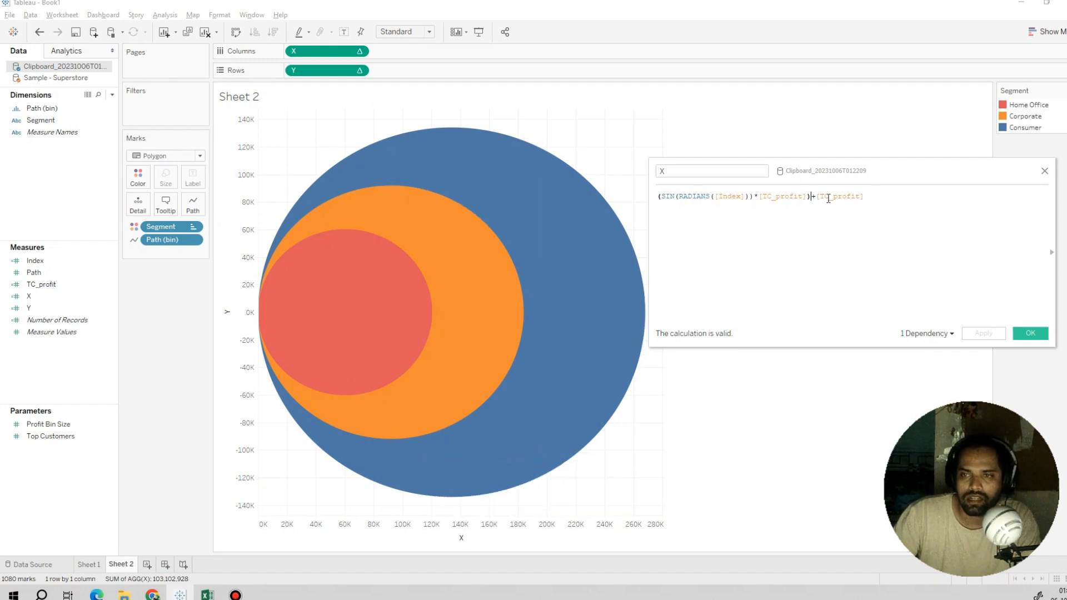
key("Backspace")
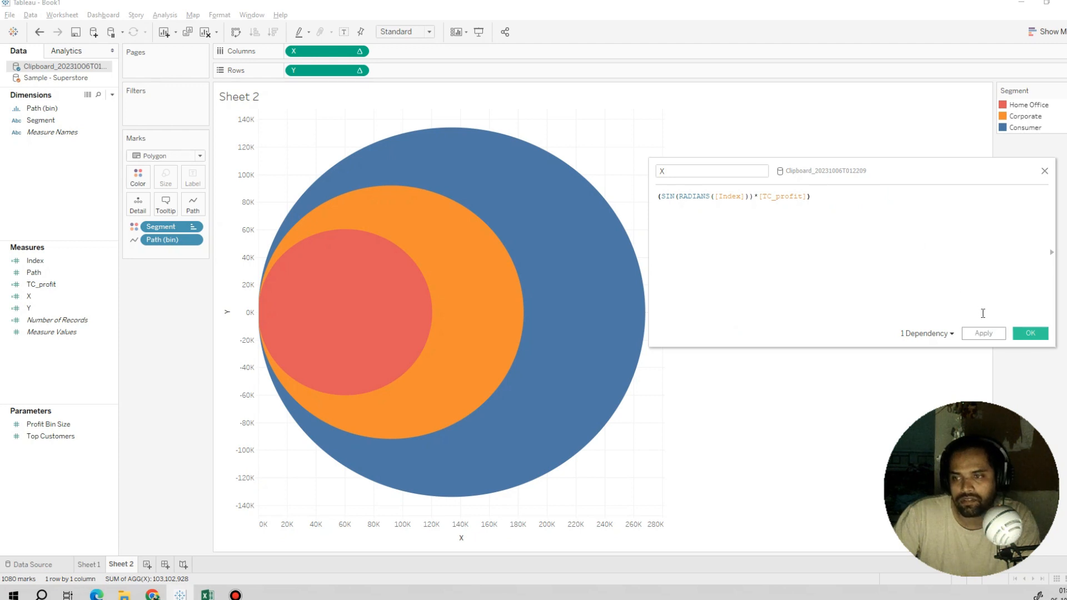
left_click(1028, 333)
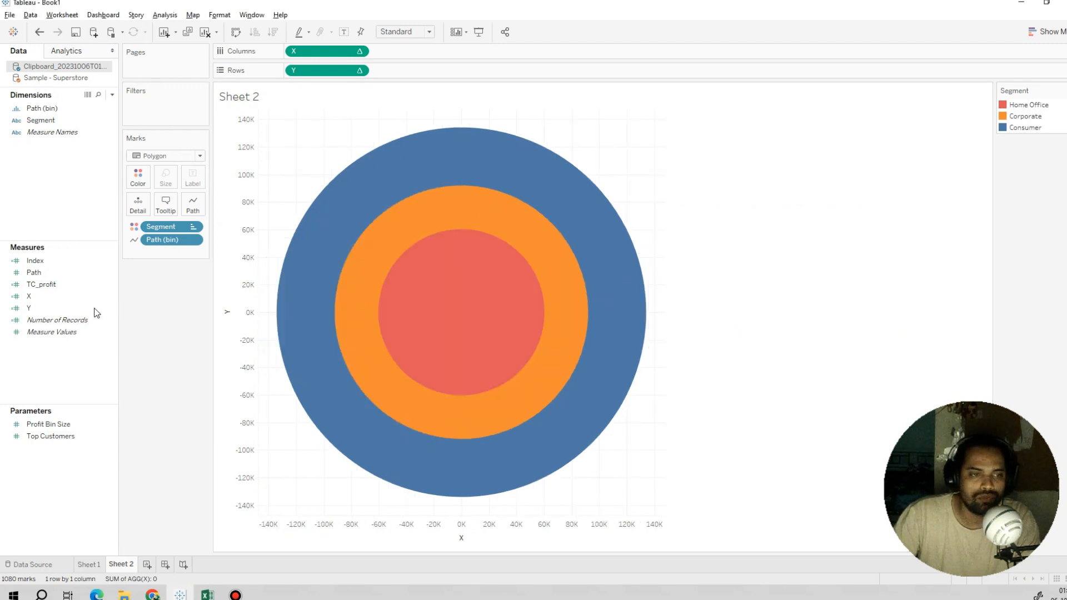
Append +[TC_profit] to the Y calculation and apply it so the discs touch at the bottom
right_click(28, 307)
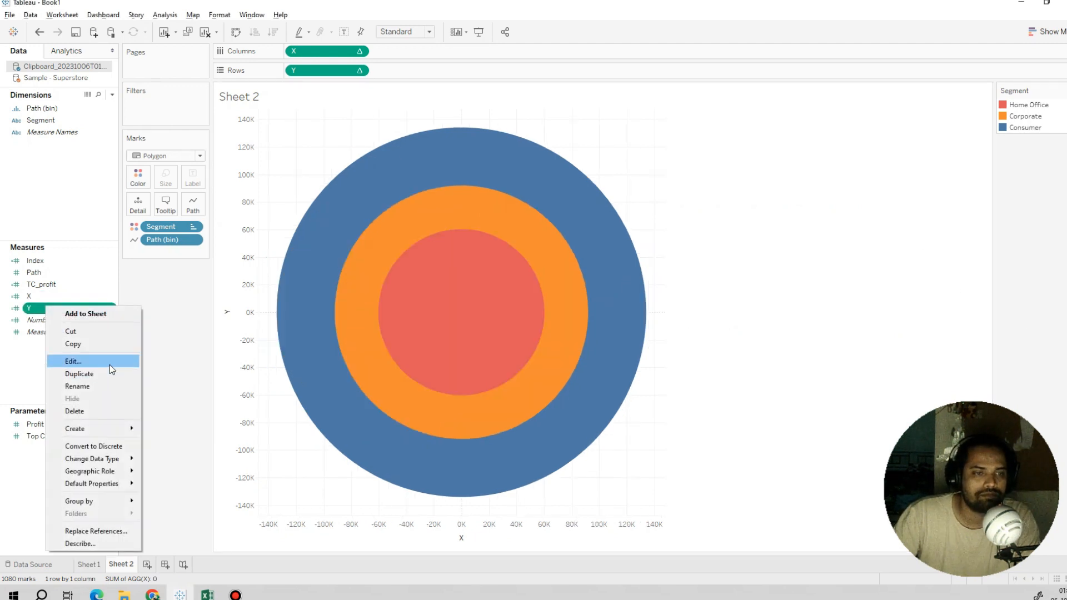
left_click(72, 361)
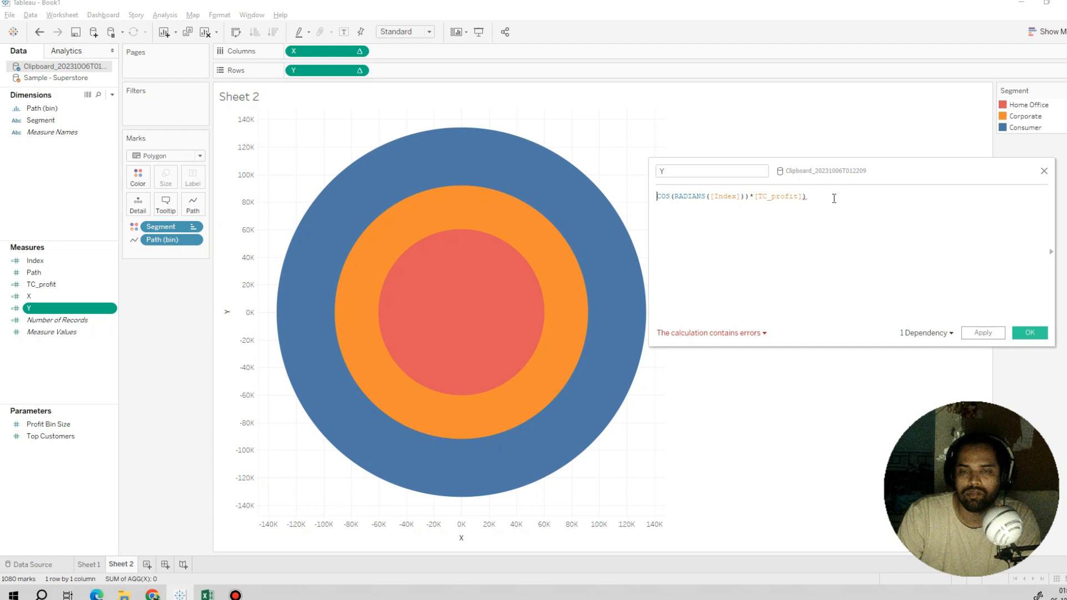
type("(")
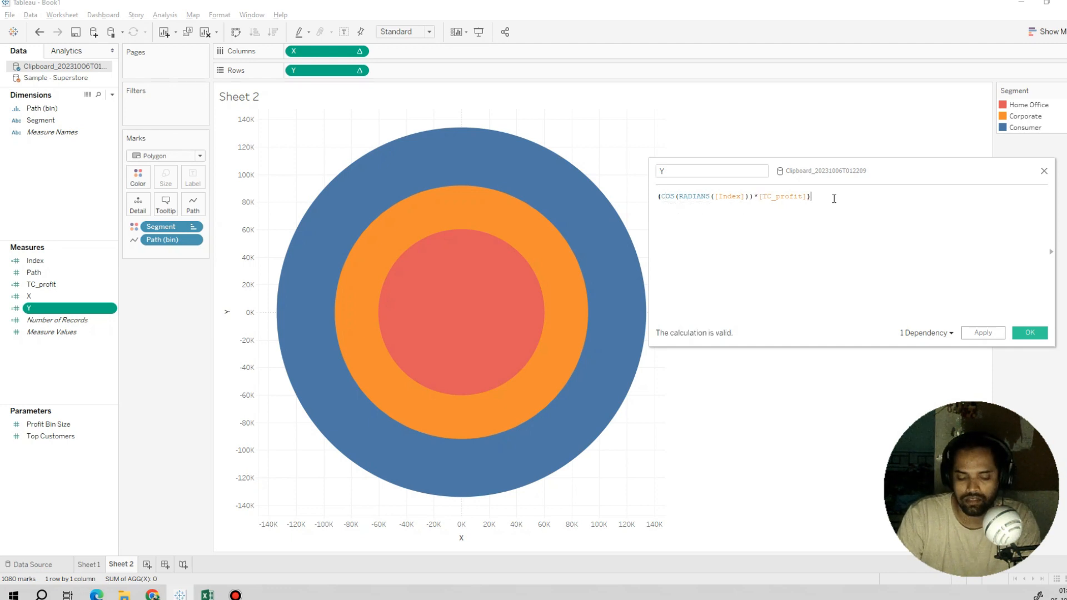
type("+[TC_profit]")
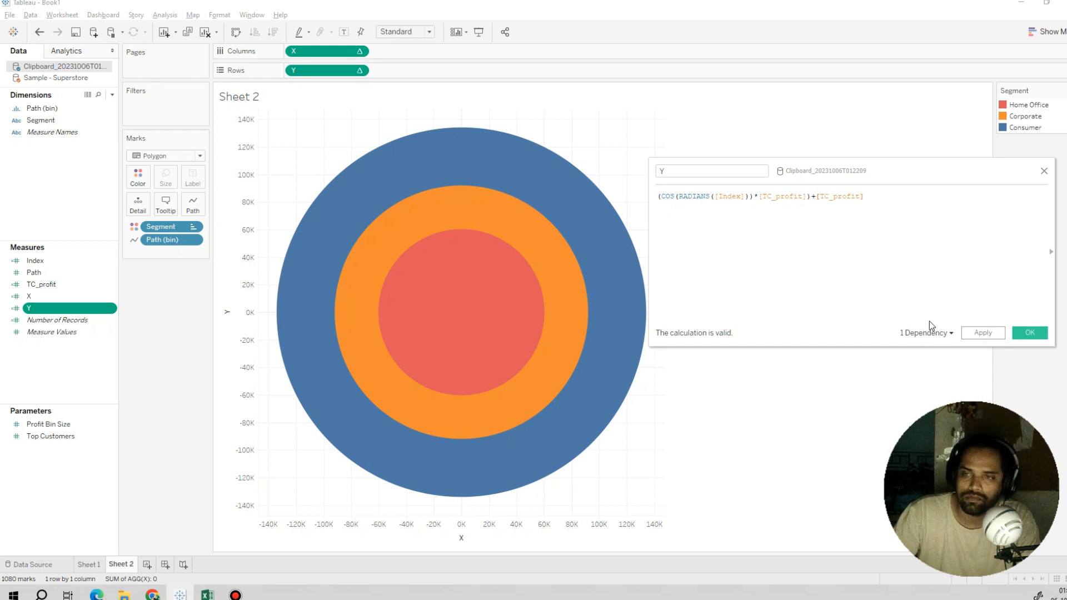
left_click(1028, 333)
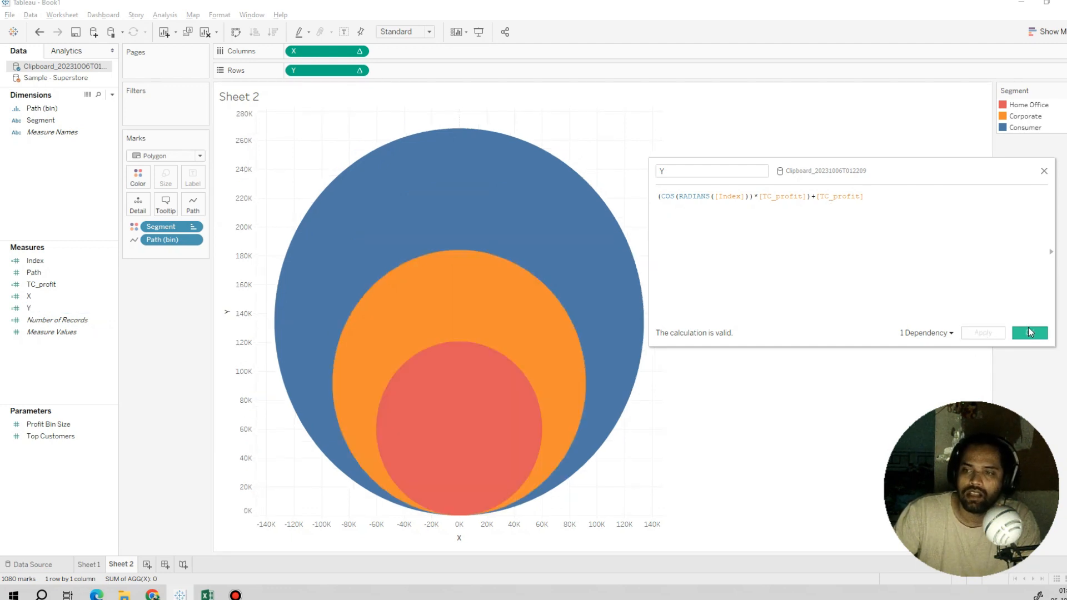
left_click(1028, 333)
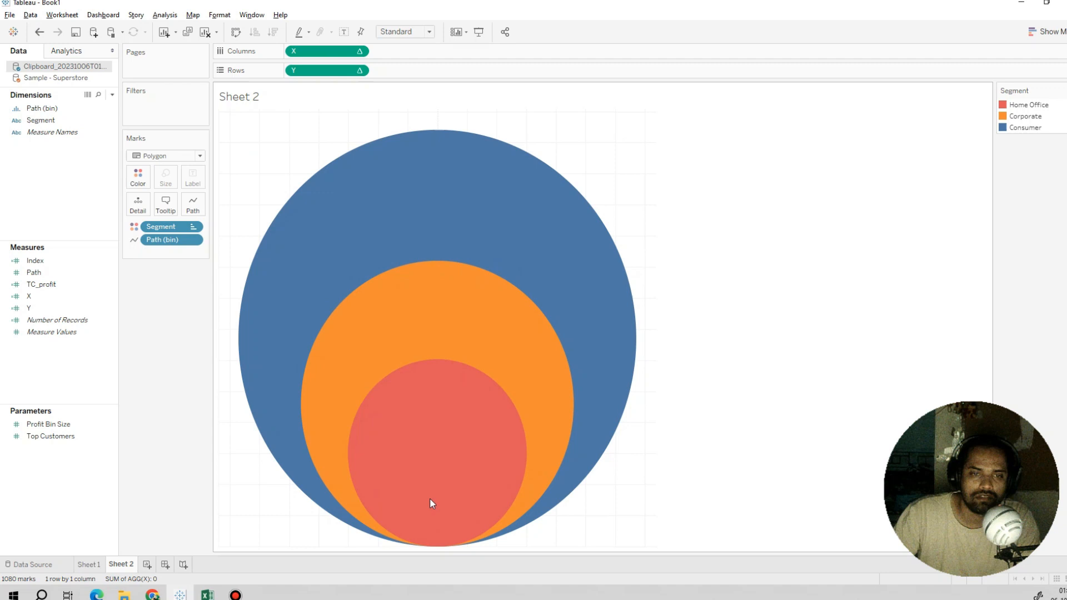
Set the sheet's grid lines to None in Format Lines
right_click(430, 503)
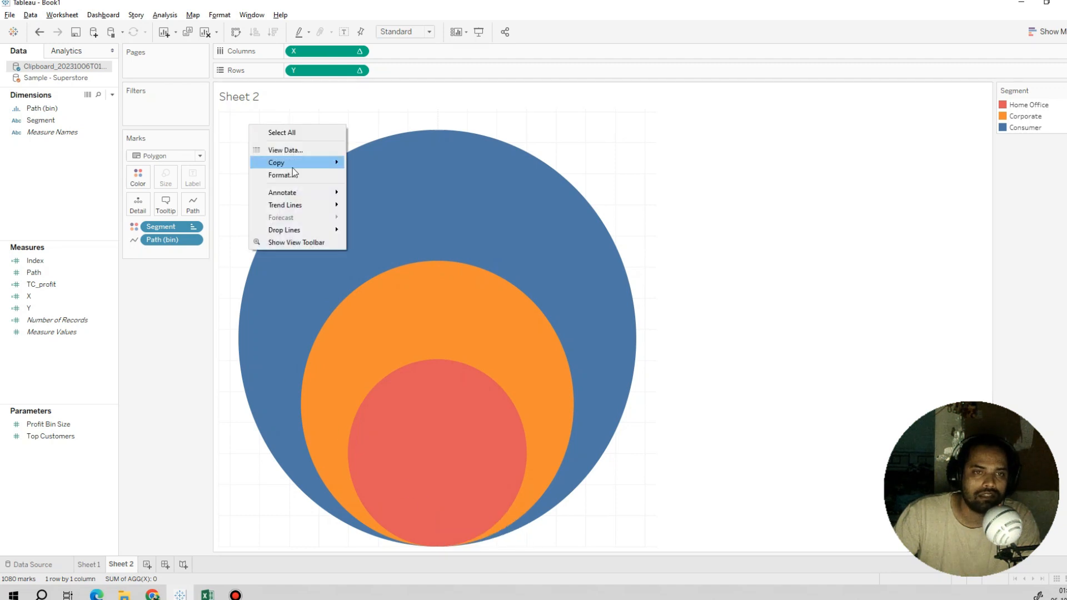
left_click(281, 174)
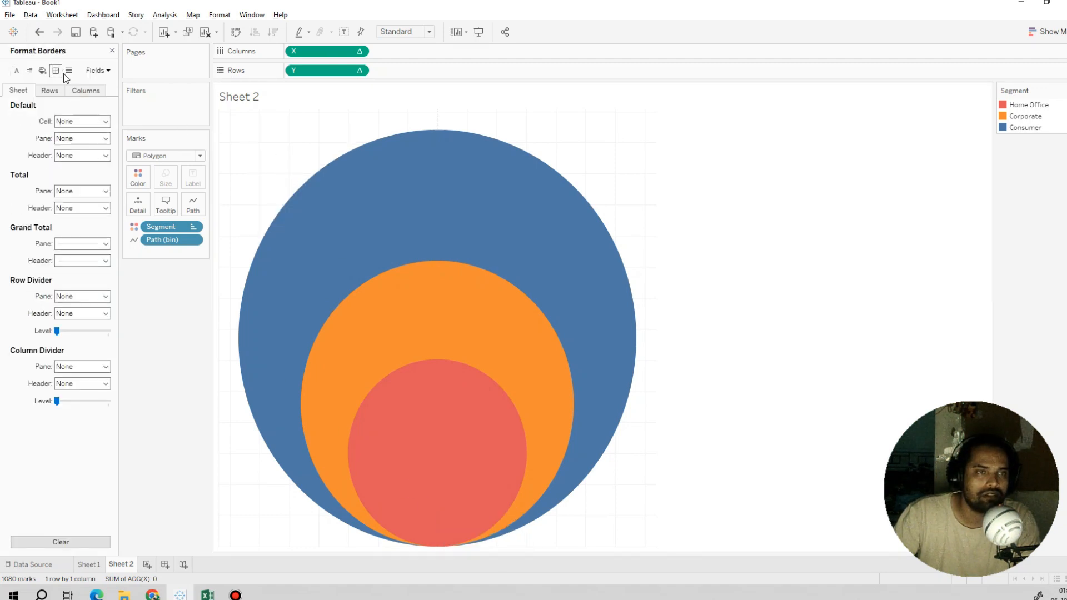
left_click(68, 70)
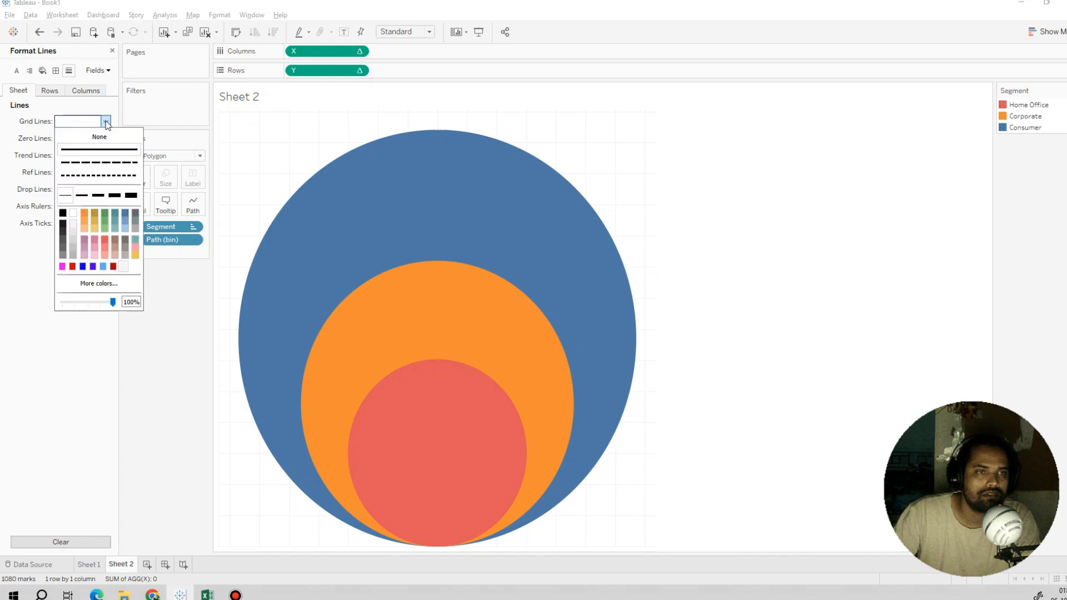
left_click(99, 136)
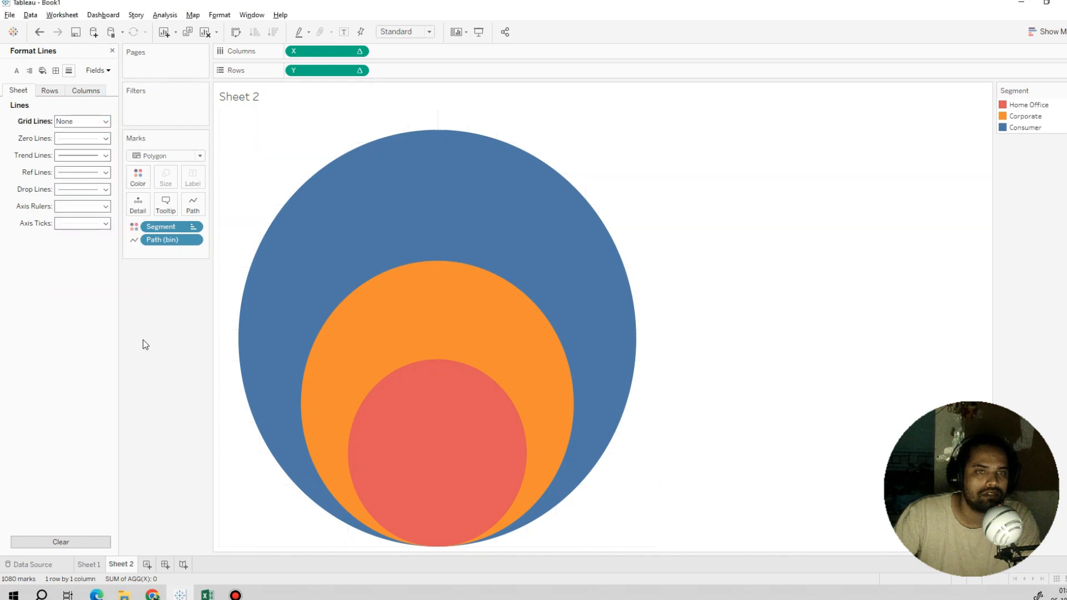
Adjust the circles' colour and border settings, briefly lowering then restoring opacity
left_click(137, 173)
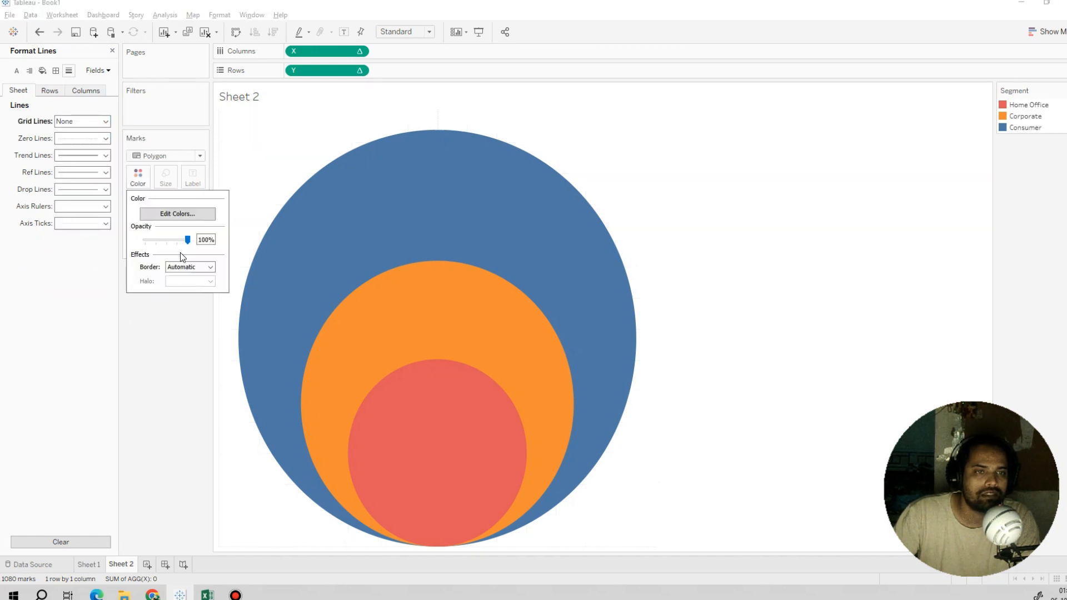
left_click_drag(188, 239, 174, 240)
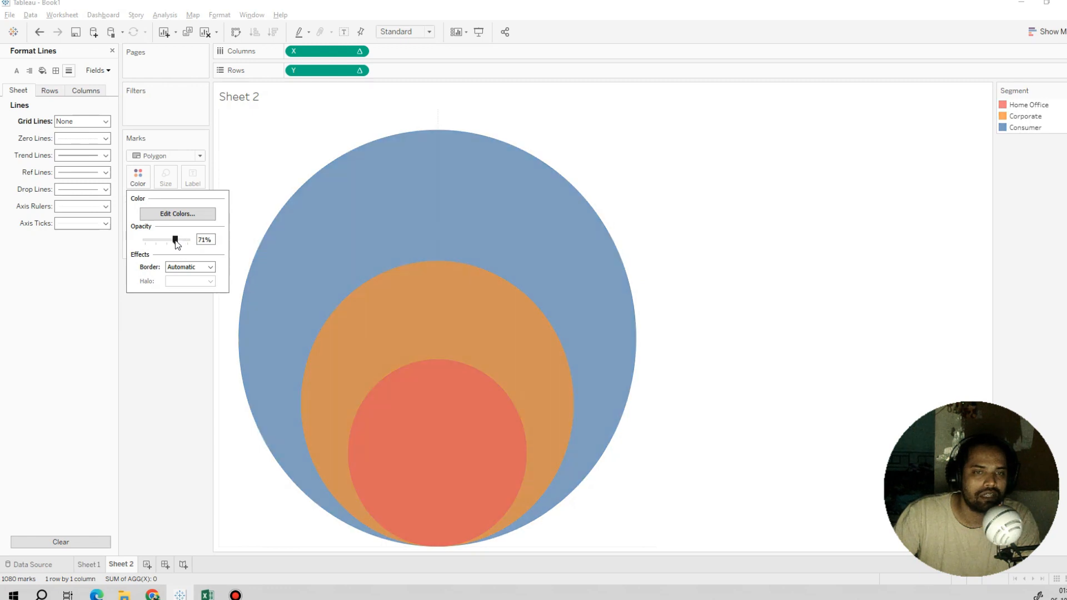
left_click_drag(172, 240, 185, 239)
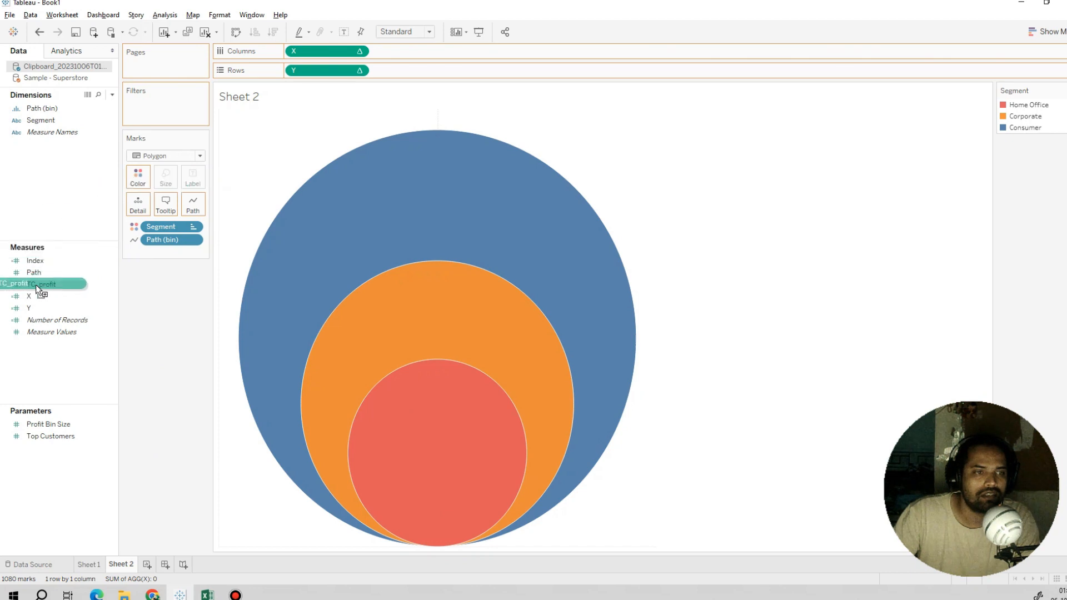
mouse_move(434, 223)
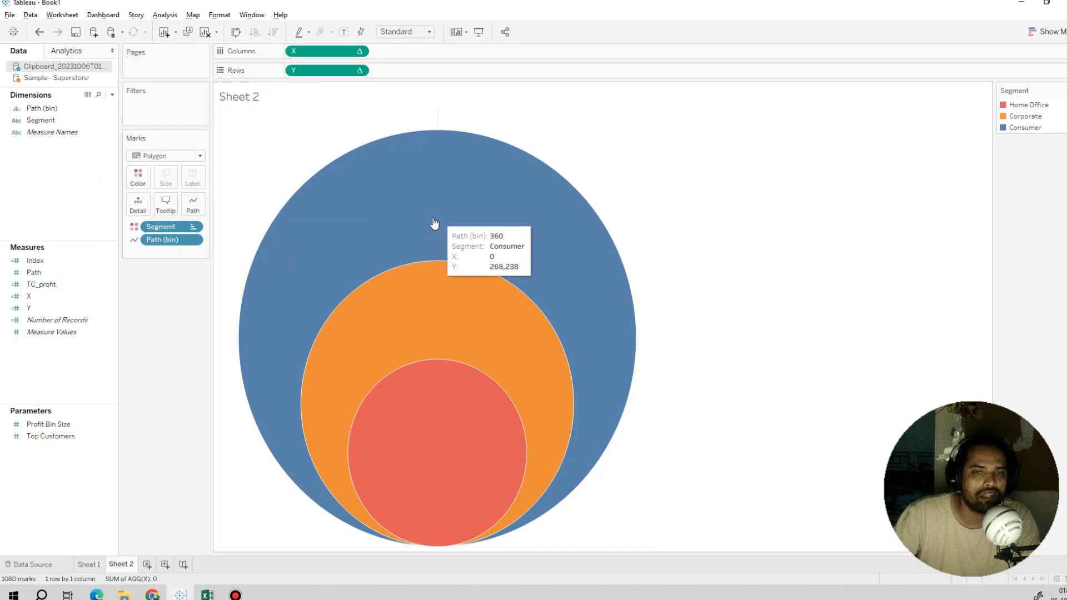
mouse_move(193, 183)
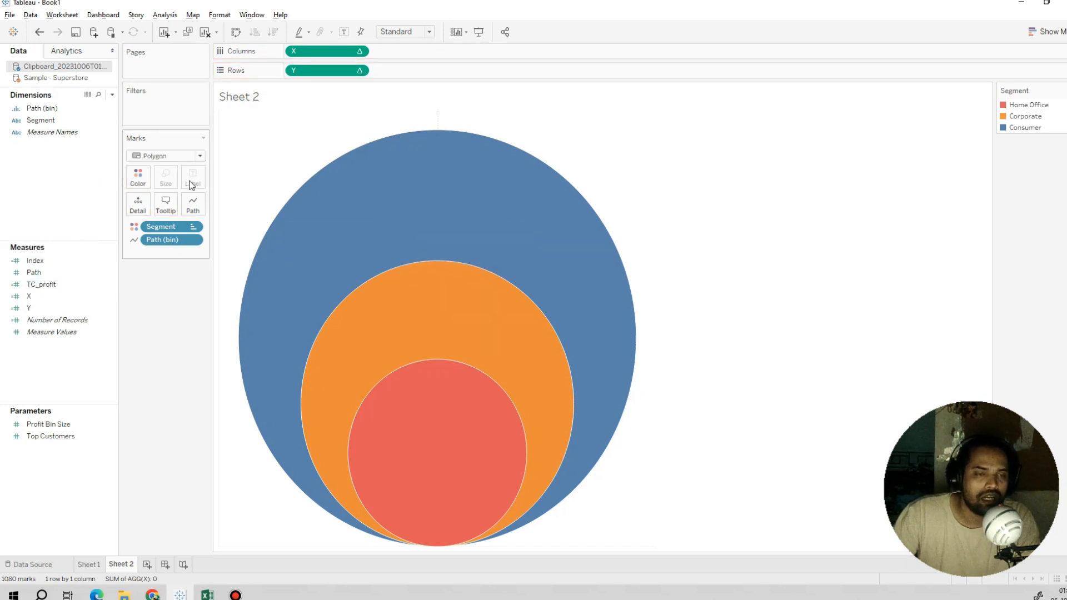
mouse_move(165, 204)
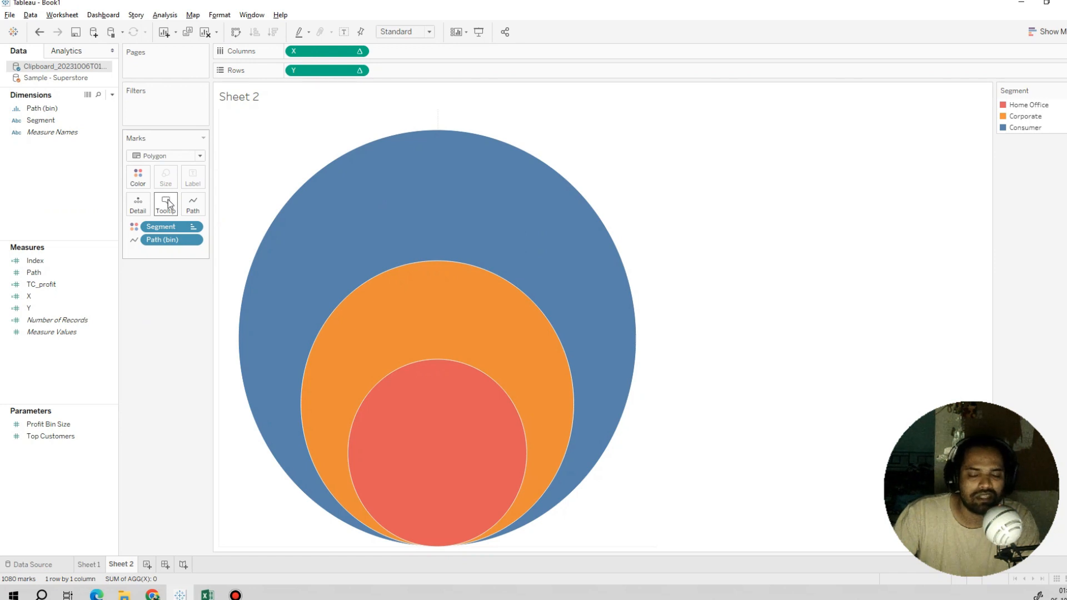
mouse_move(500, 358)
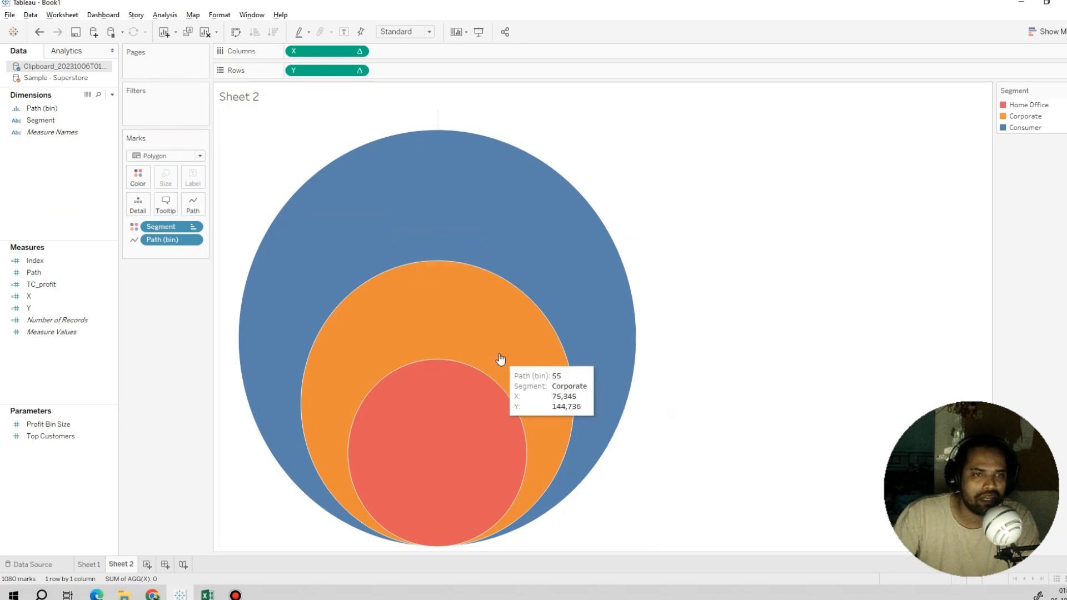
mouse_move(488, 317)
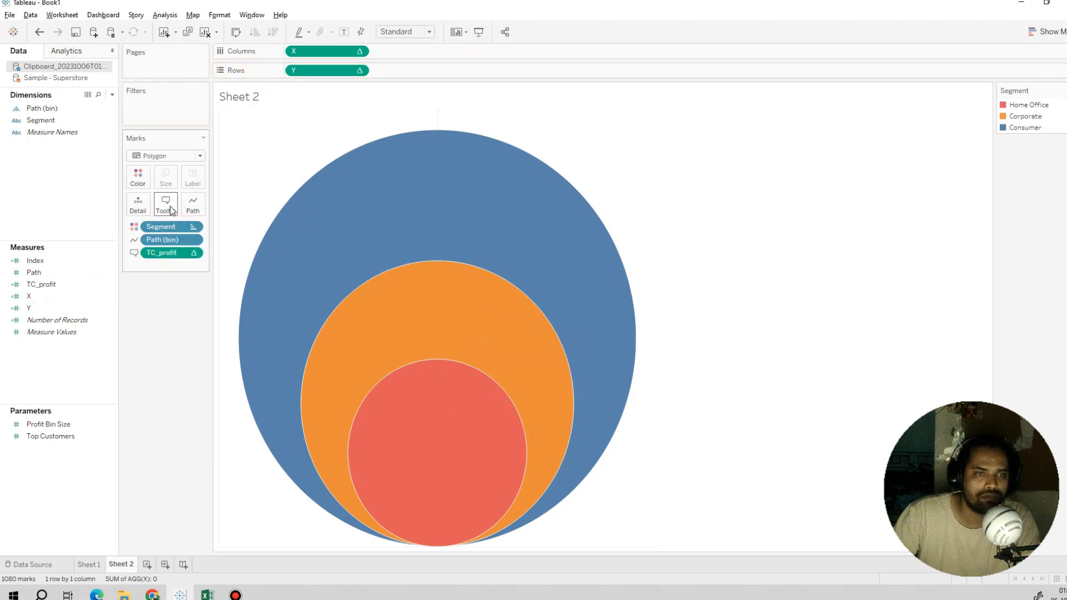
mouse_move(474, 206)
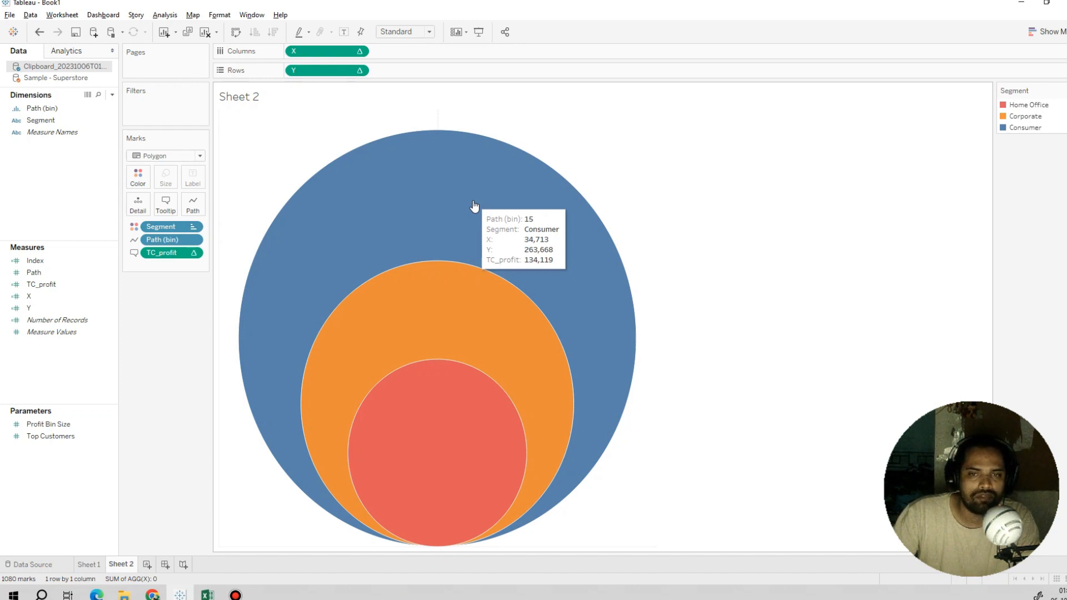
mouse_move(449, 281)
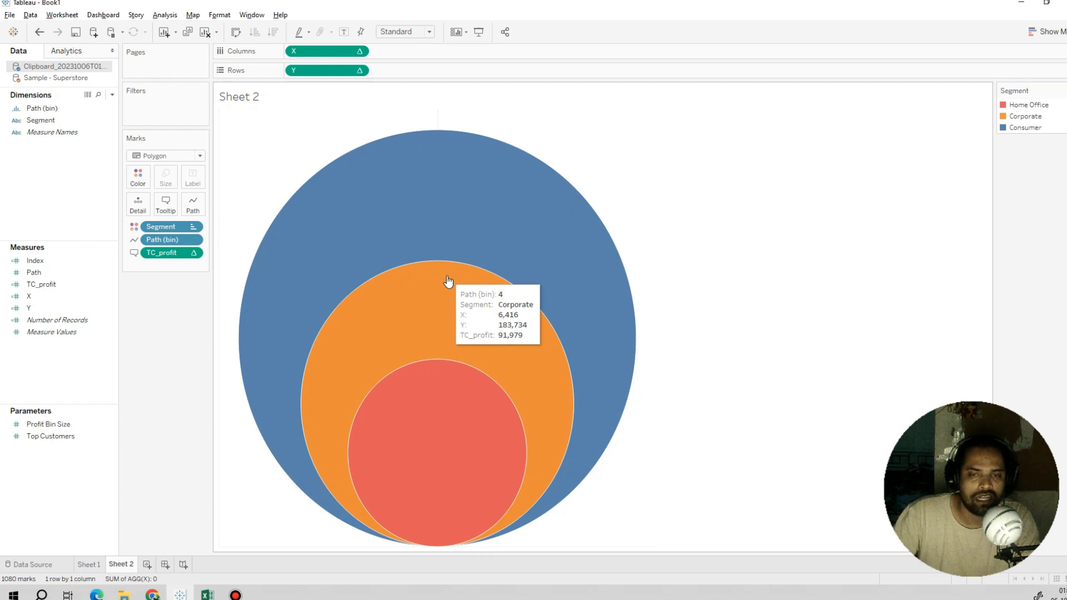
mouse_move(413, 400)
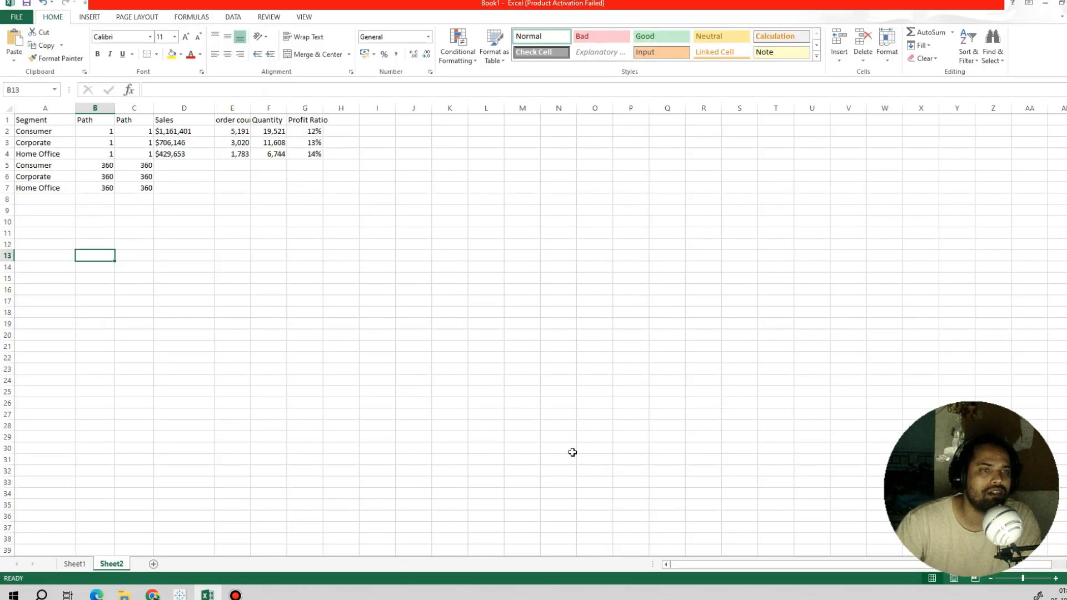
Return to the Tableau workbook showing the TC_profit tooltips
left_click(232, 278)
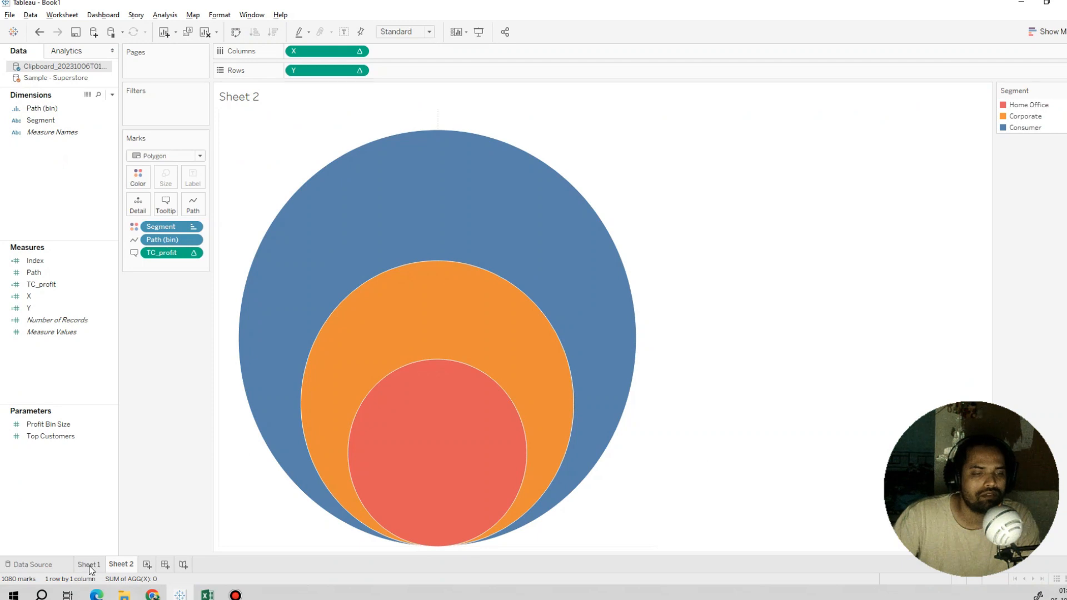
left_click(88, 564)
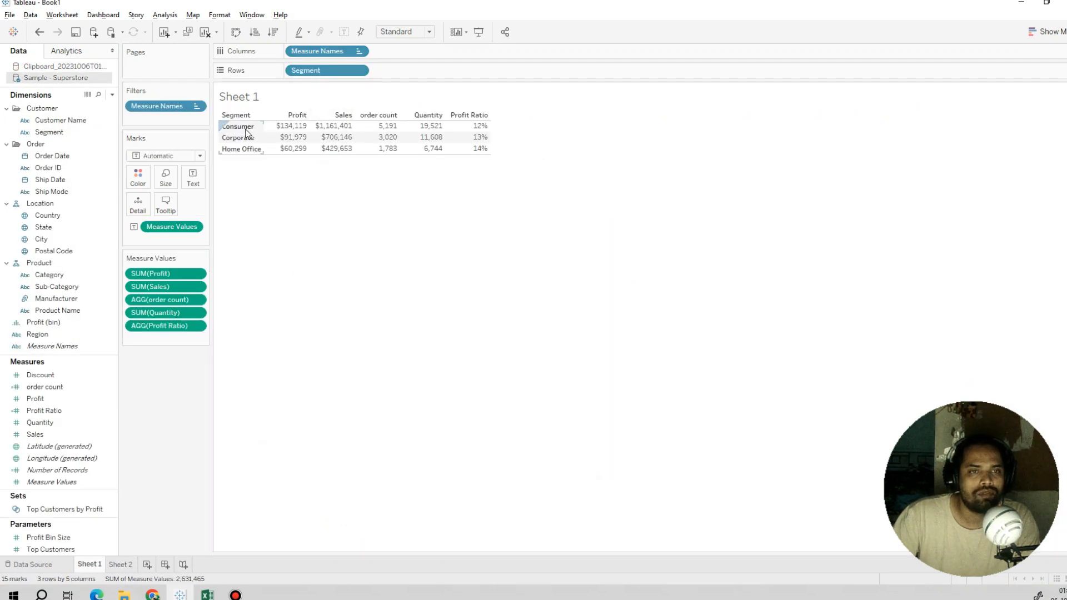
left_click(292, 126)
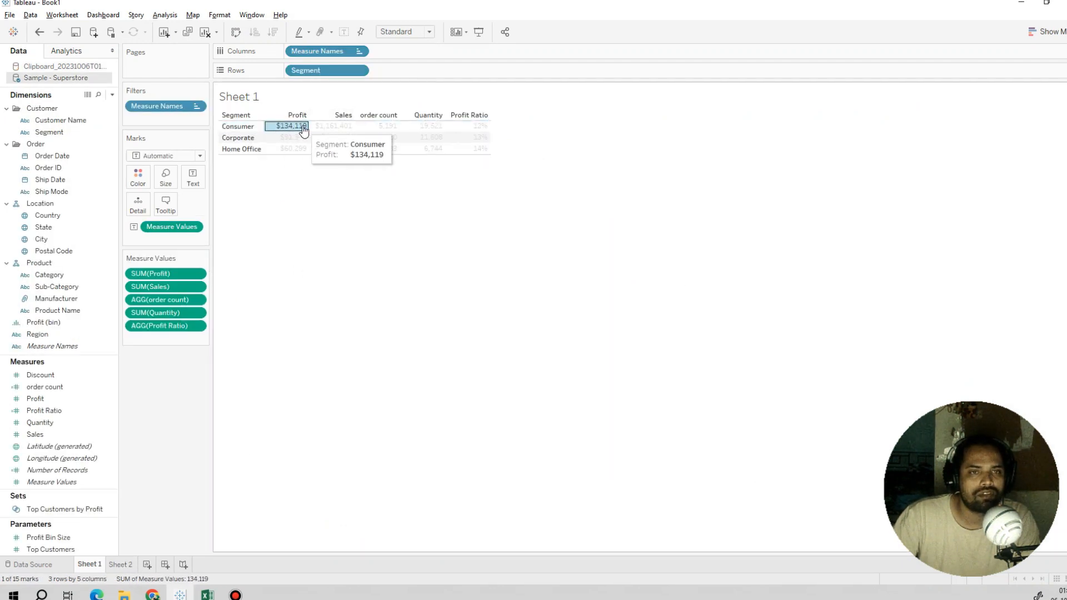
left_click(292, 137)
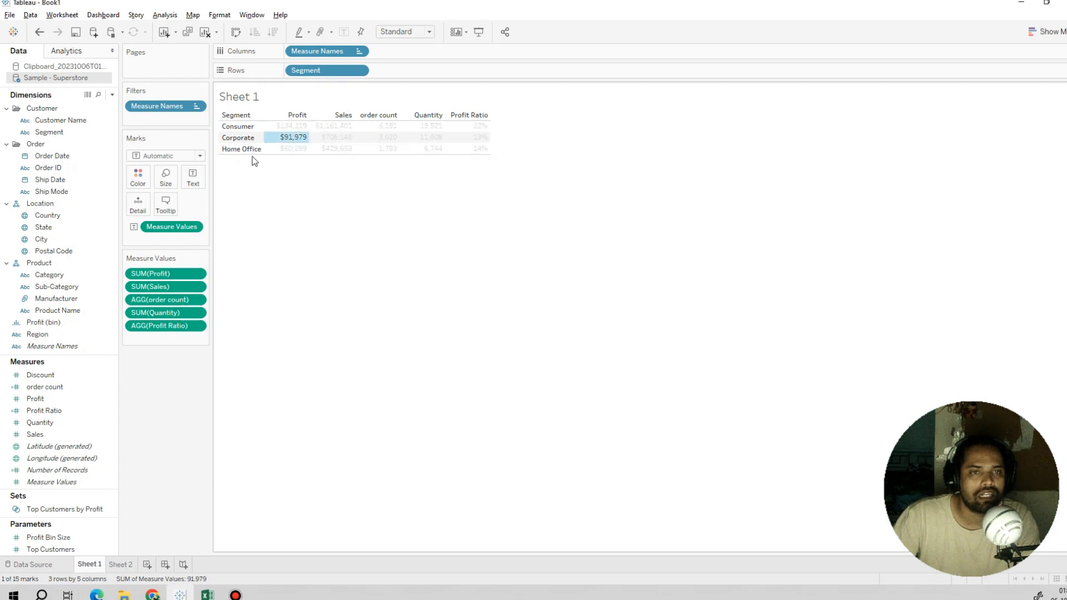
left_click(366, 304)
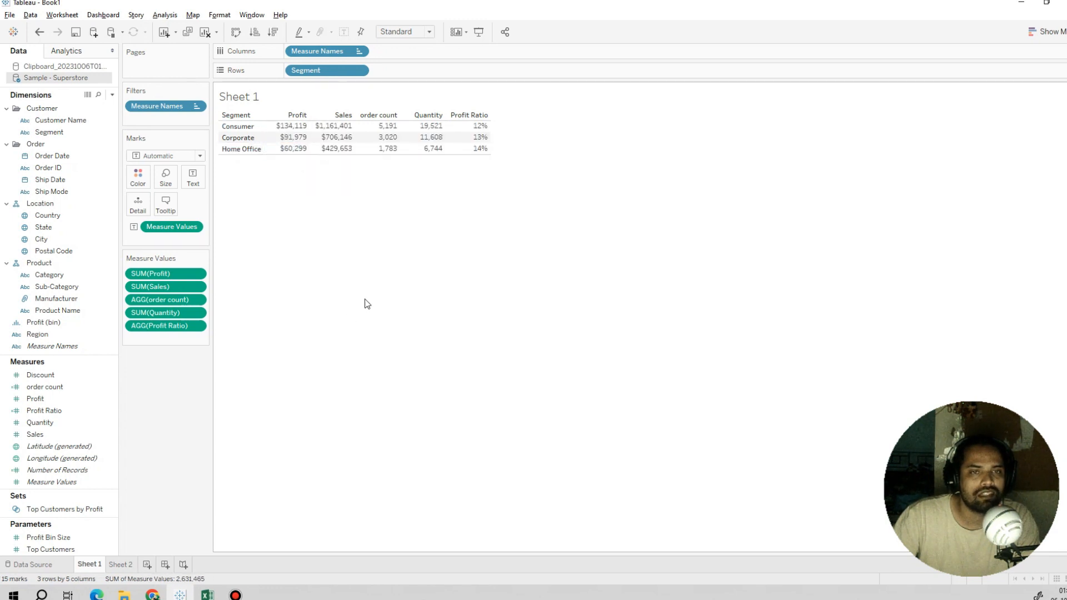
left_click(120, 566)
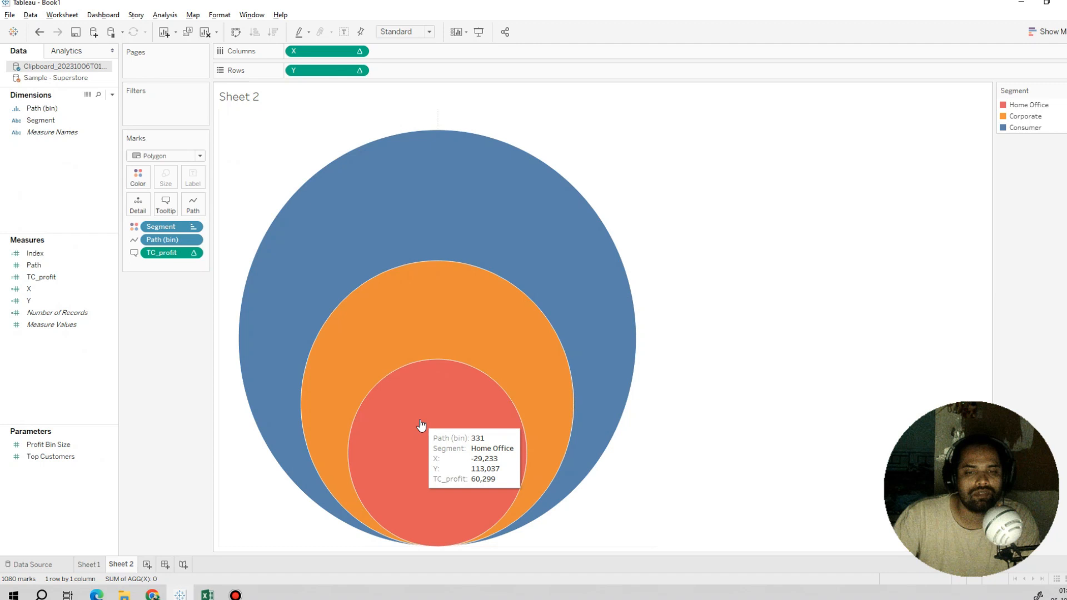
mouse_move(457, 305)
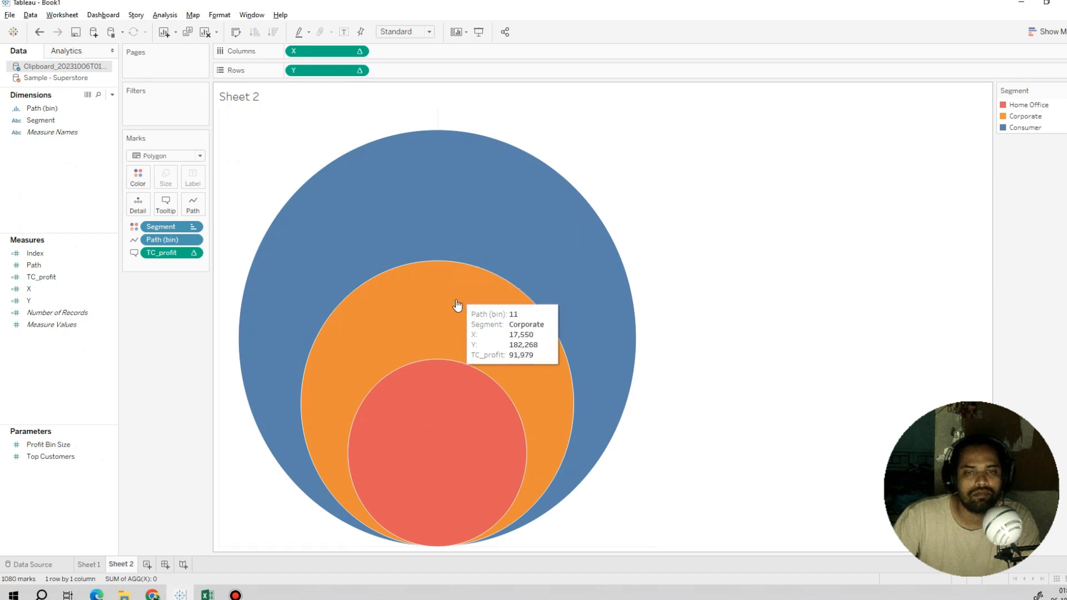
mouse_move(685, 367)
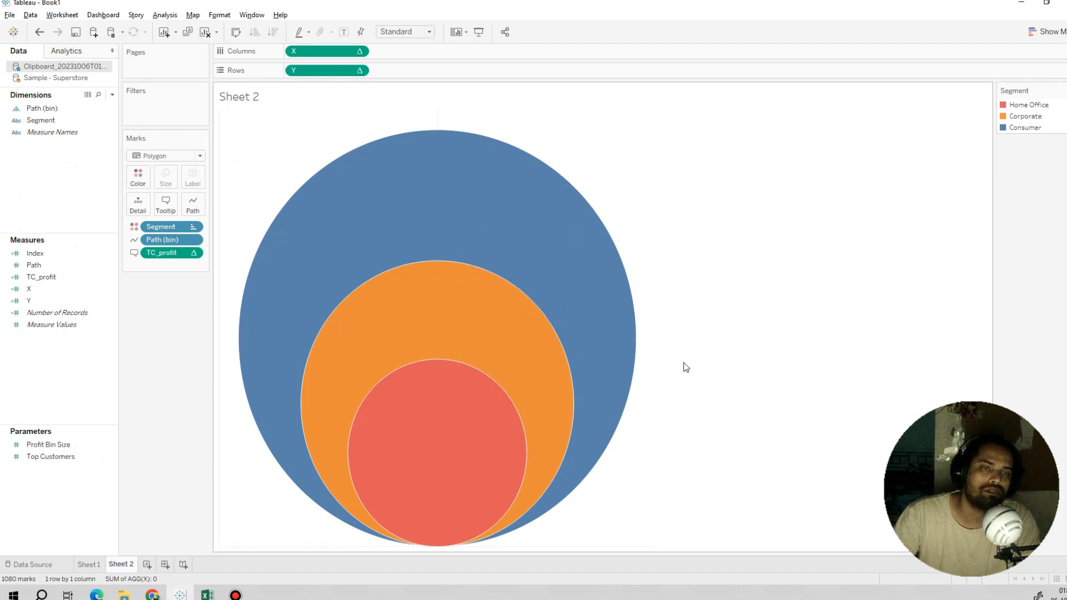